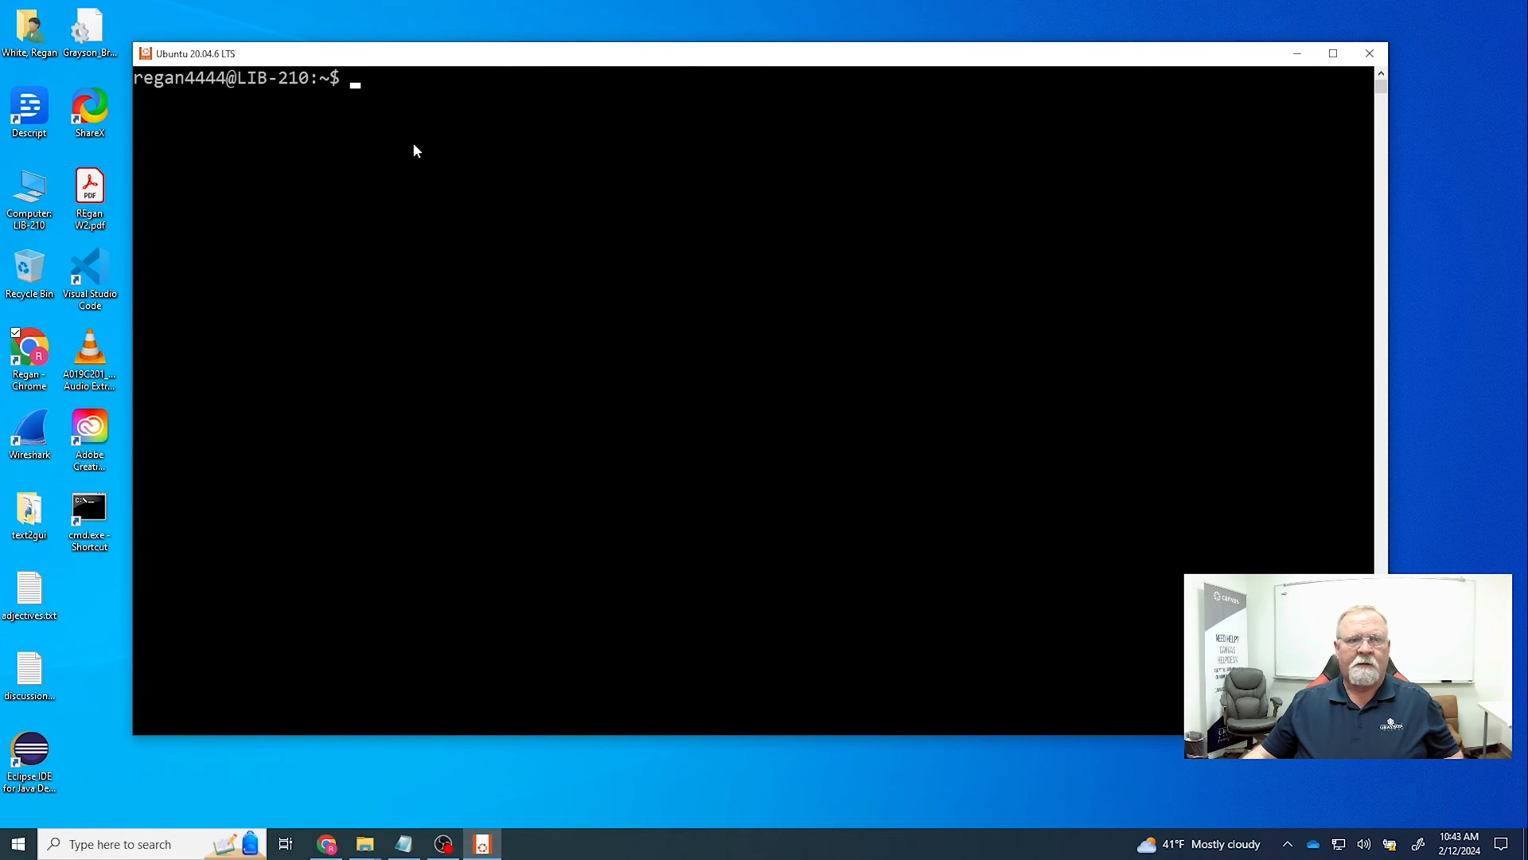
pyautogui.moveTo(385, 113)
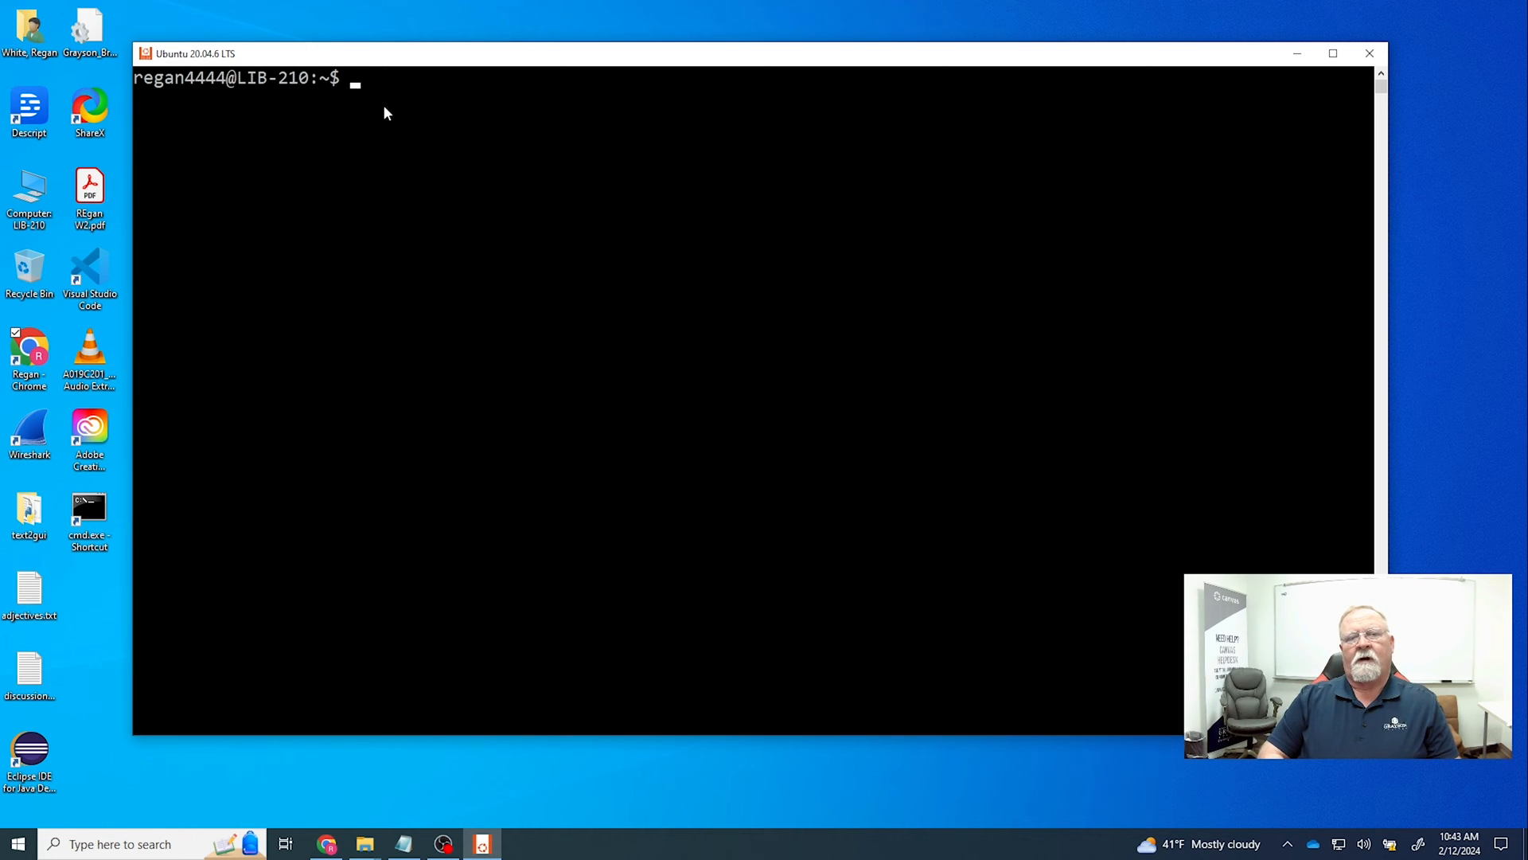
# - Show the working directory with pwd and list the home folder's files with ls
pyautogui.write('pwd')
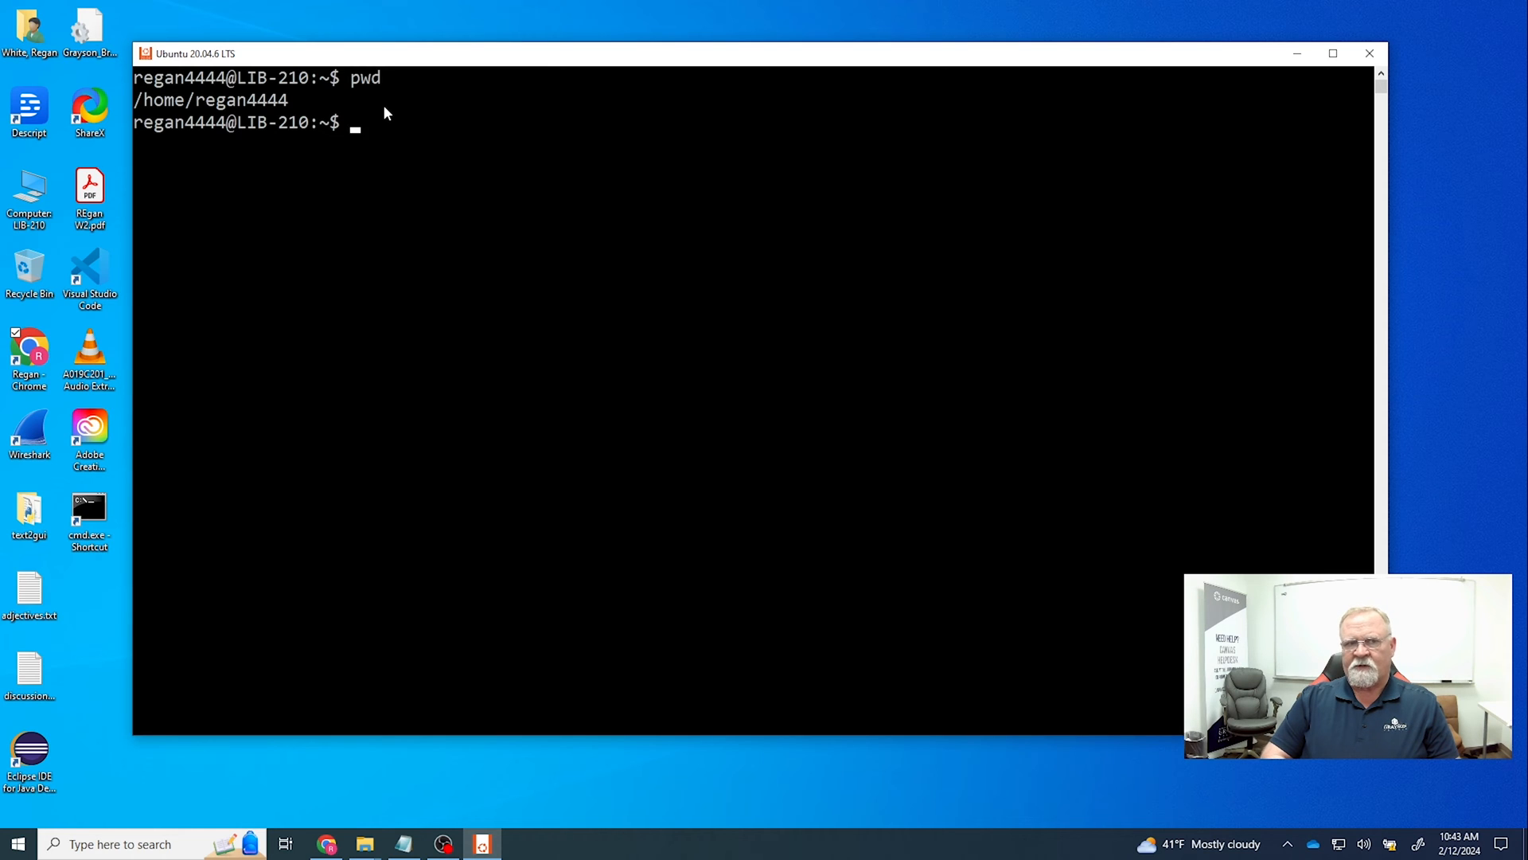
pyautogui.write('l')
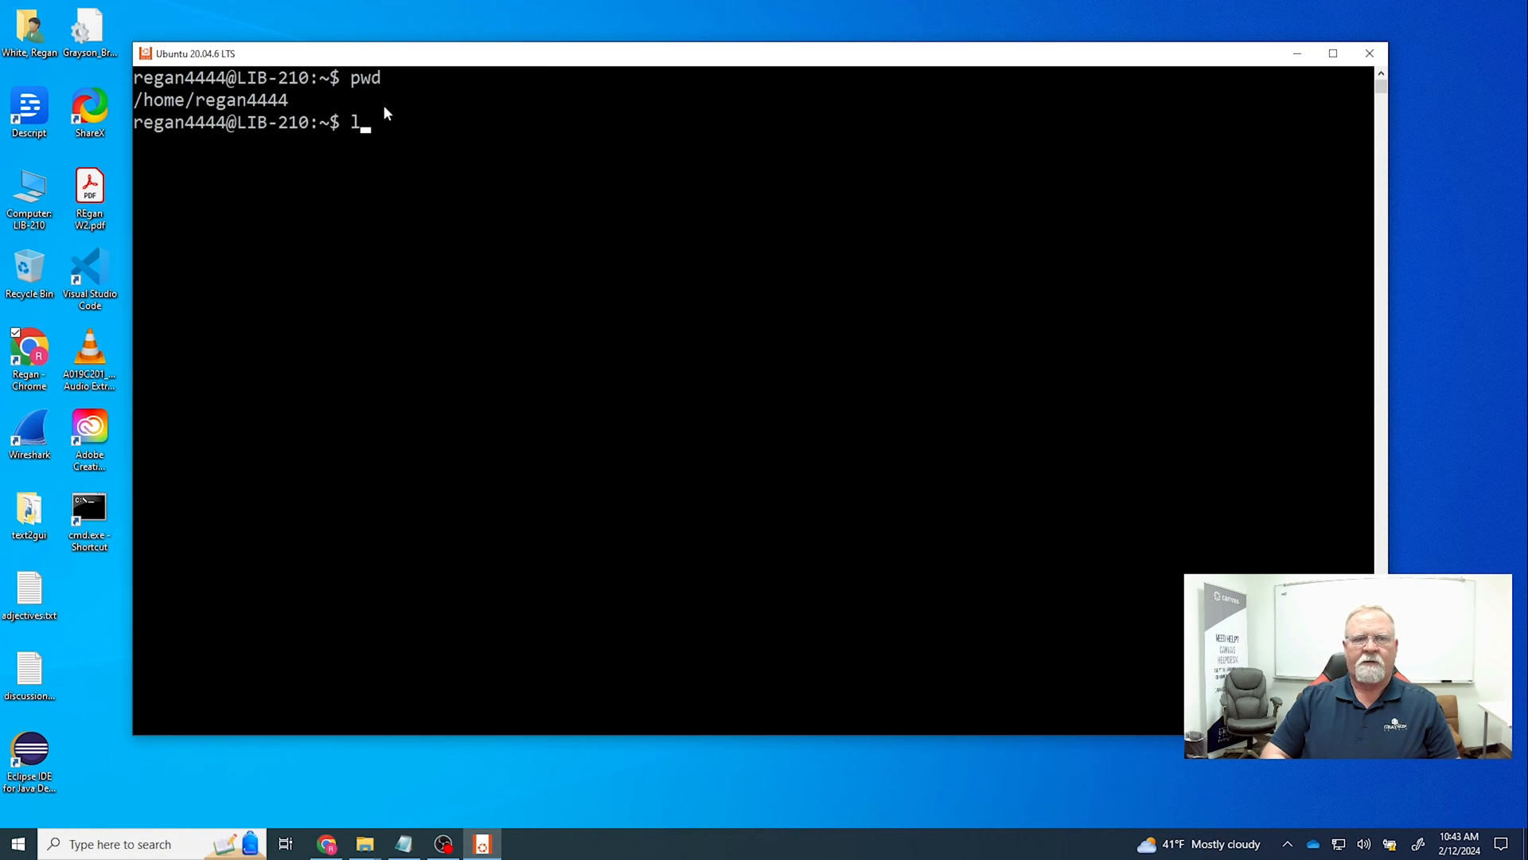
pyautogui.press('Enter')
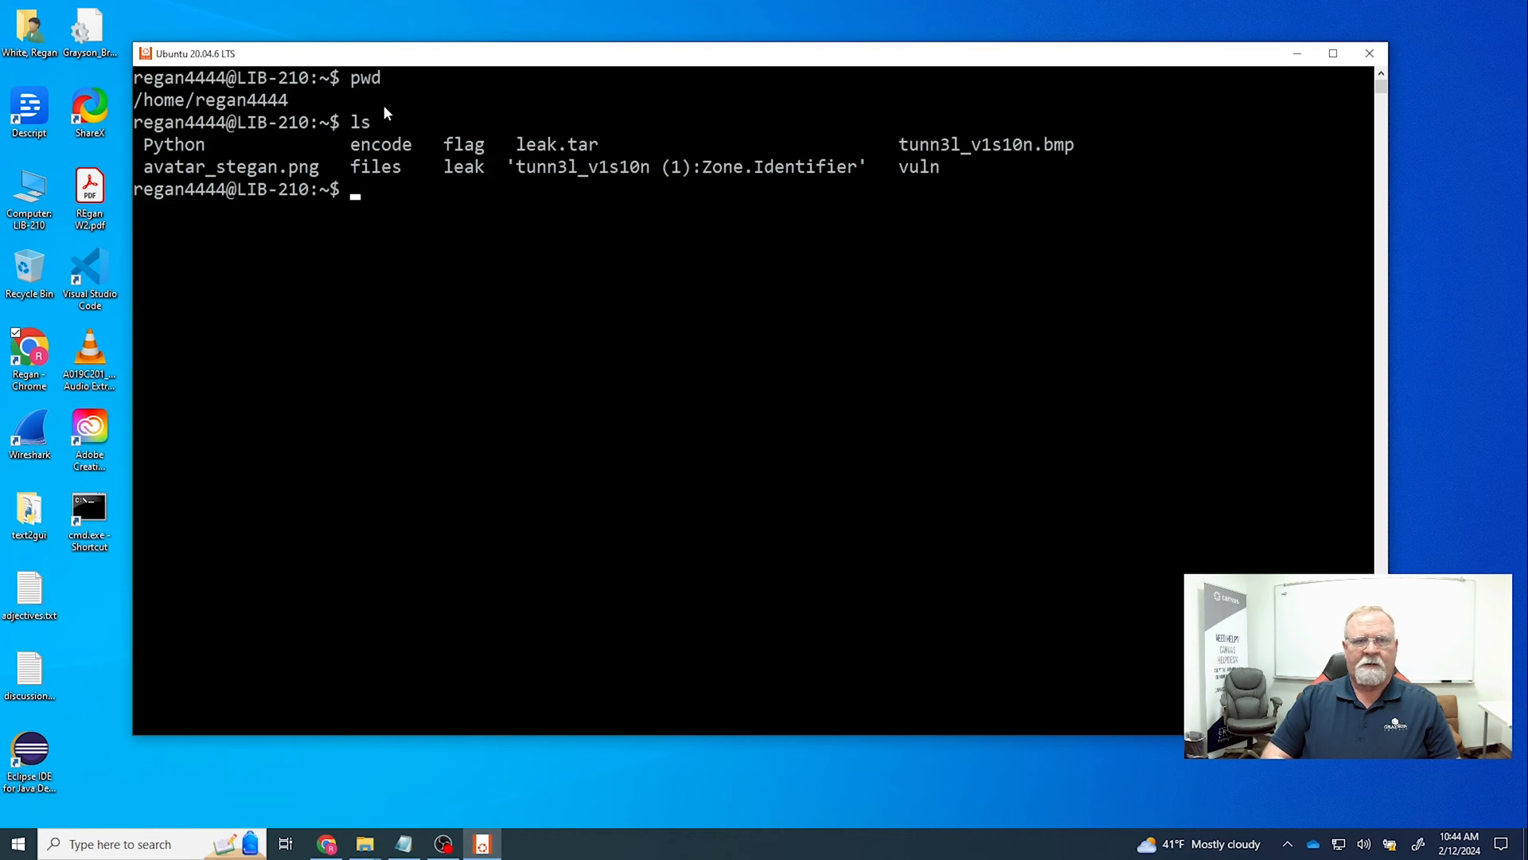
# - Create an empty LinuxCommands.txt with touch and cat it to confirm it has no content
pyautogui.write('touch')
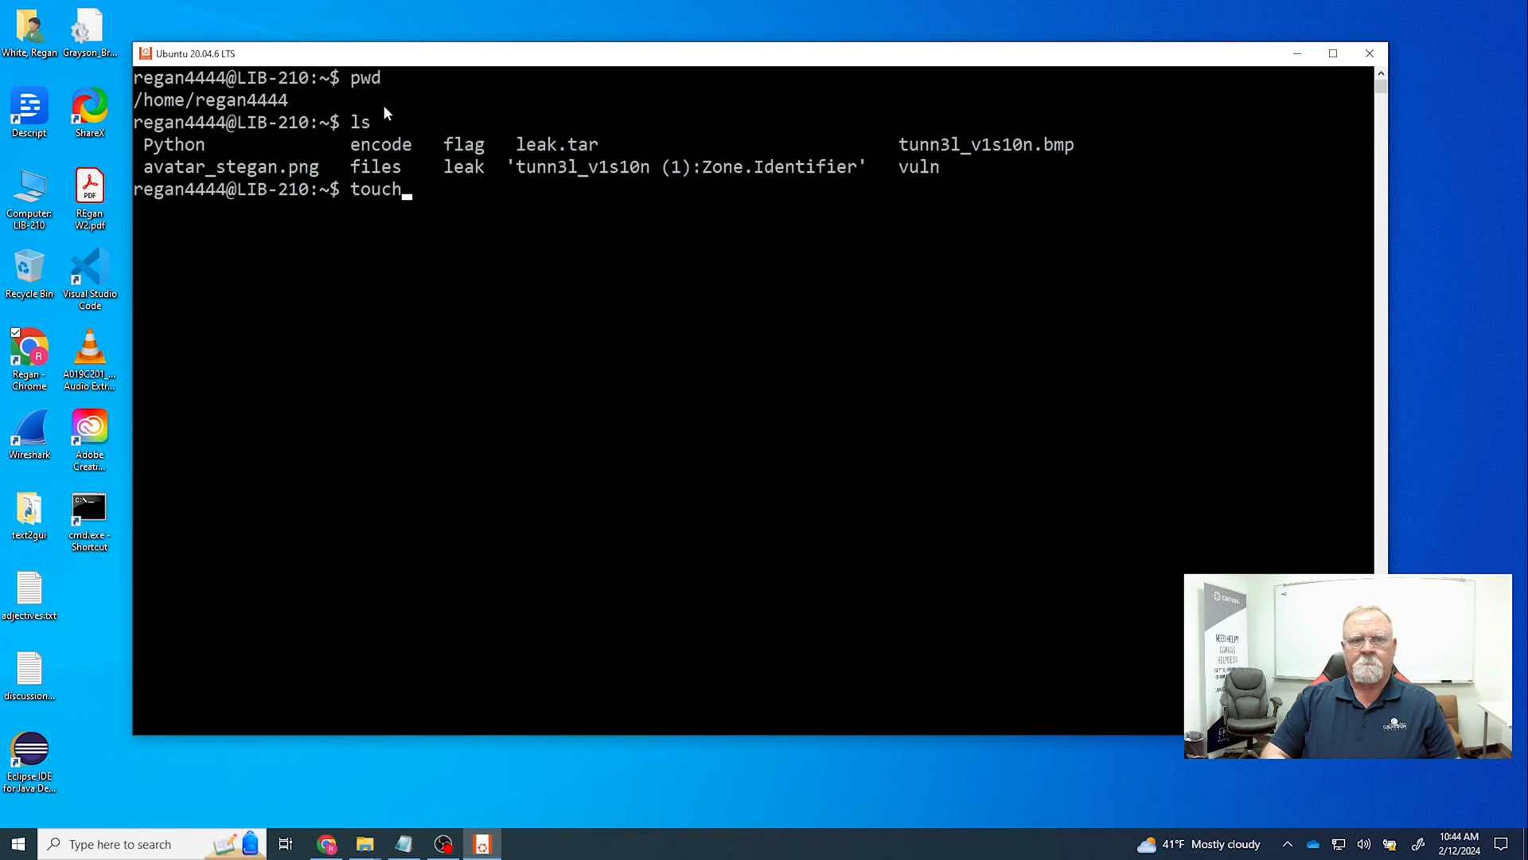
pyautogui.write('Linux')
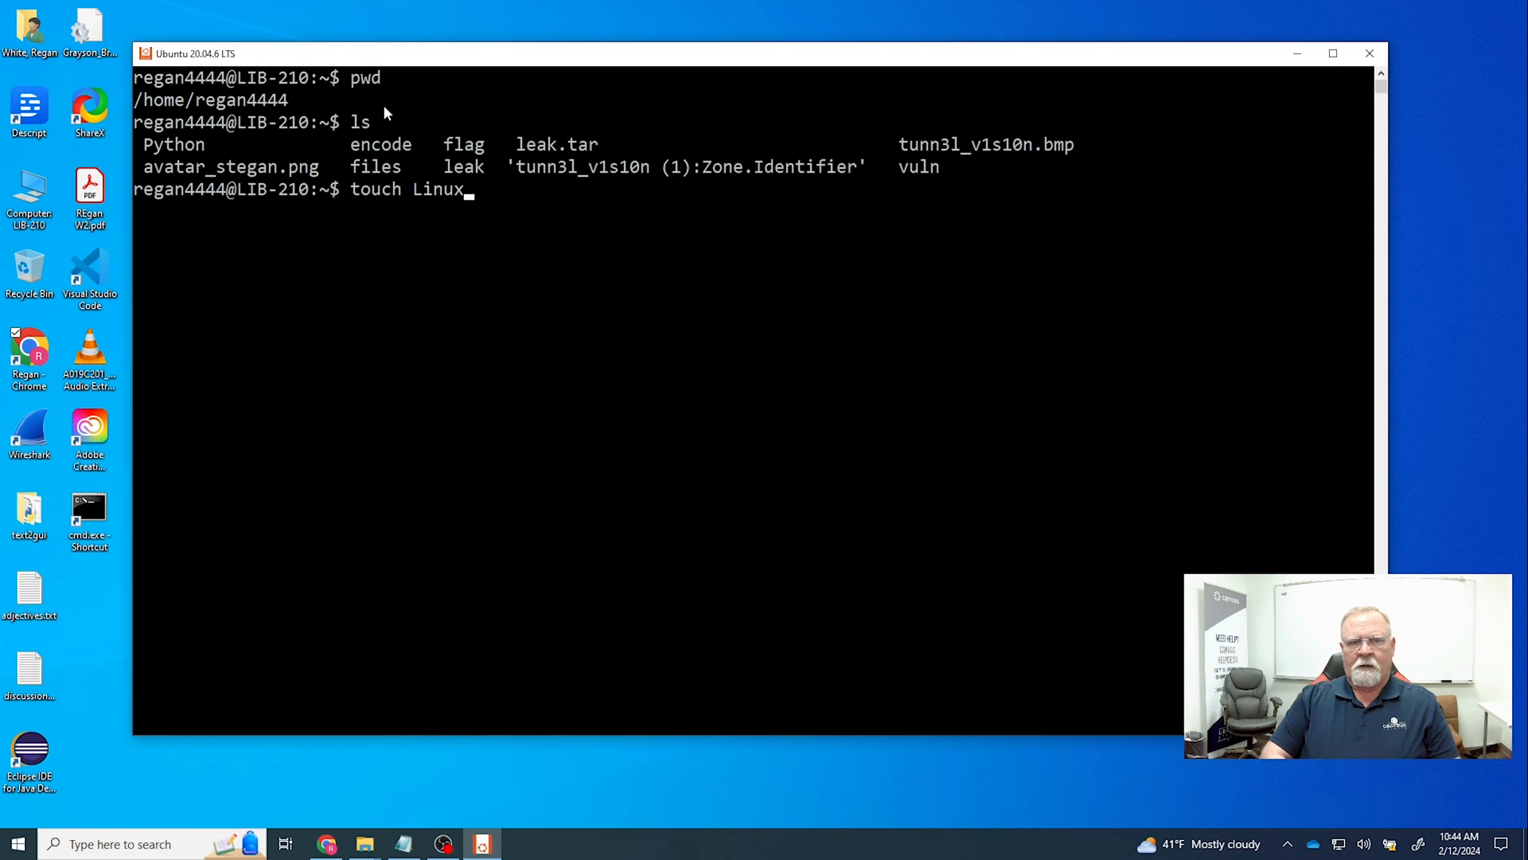
pyautogui.write('Comm')
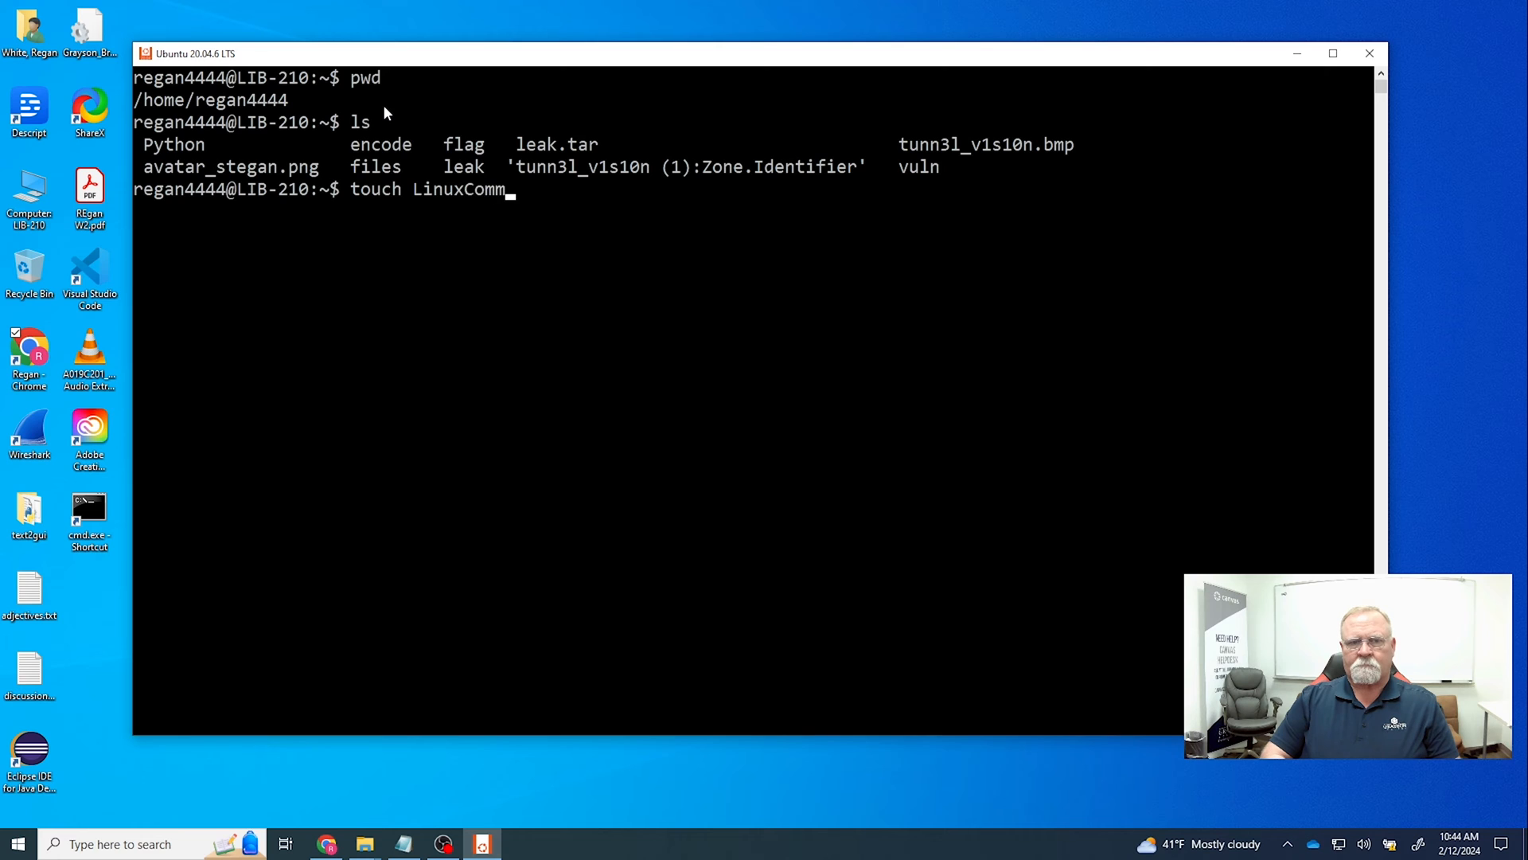
pyautogui.write('ands.txt')
pyautogui.write('ls')
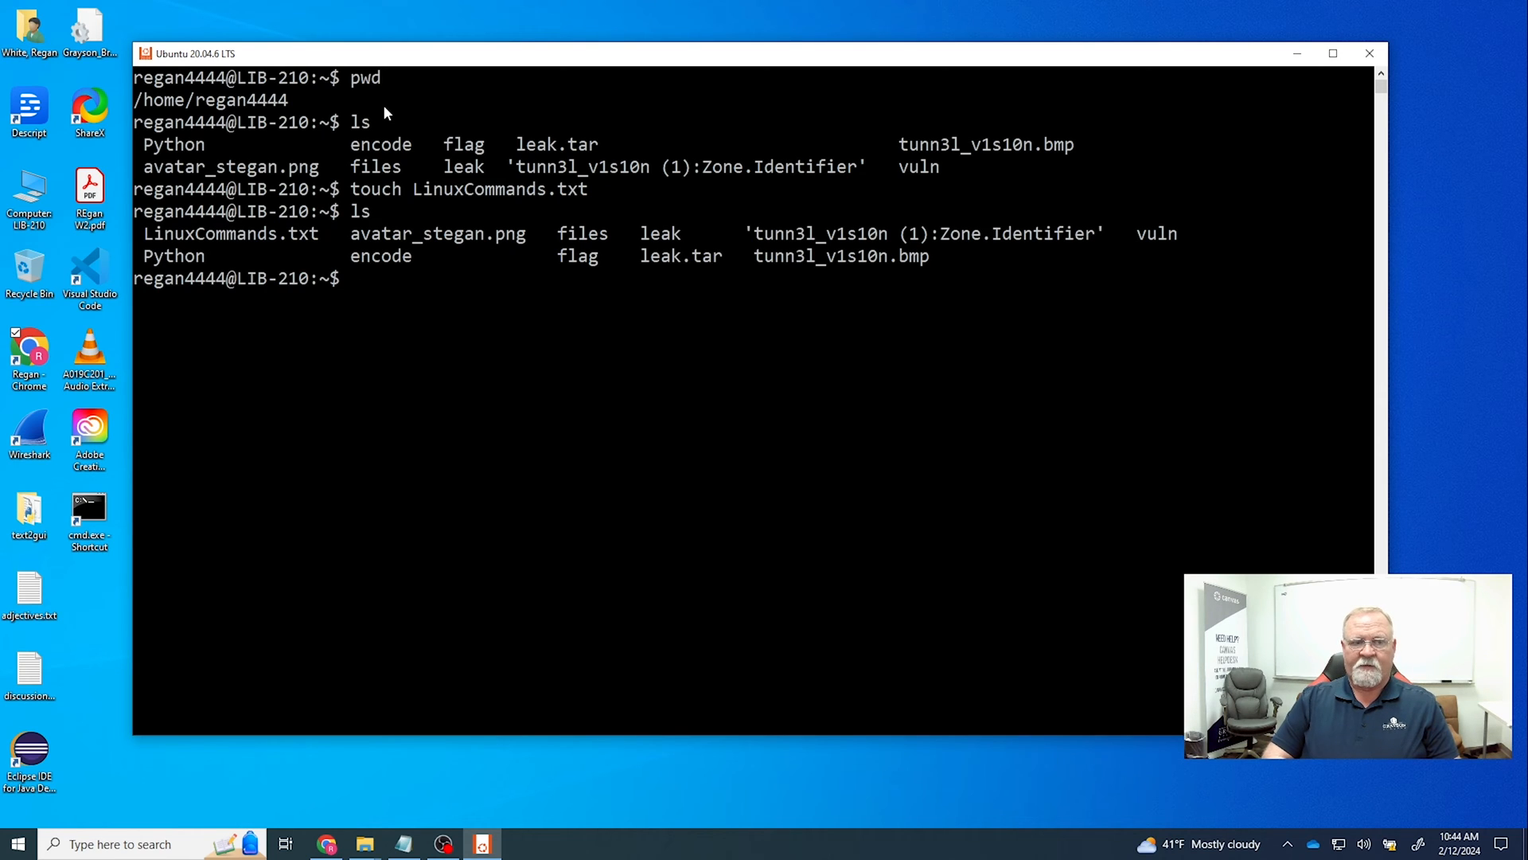
pyautogui.write('cat LinuxCommands.txt')
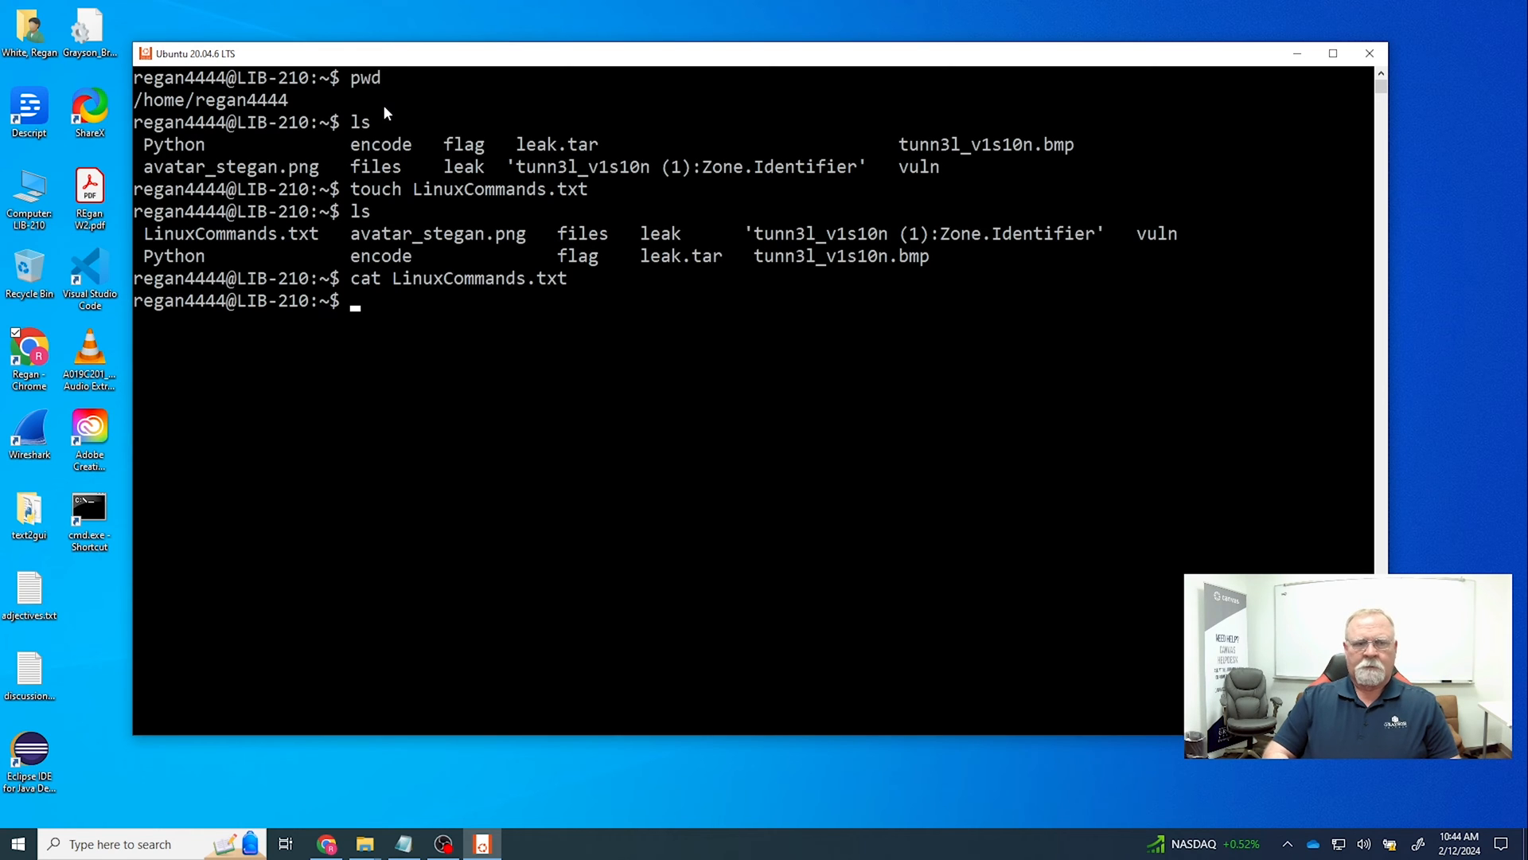
# - Append "This is a line of text." to LinuxCommands.txt with echo >>
pyautogui.write('echo Li')
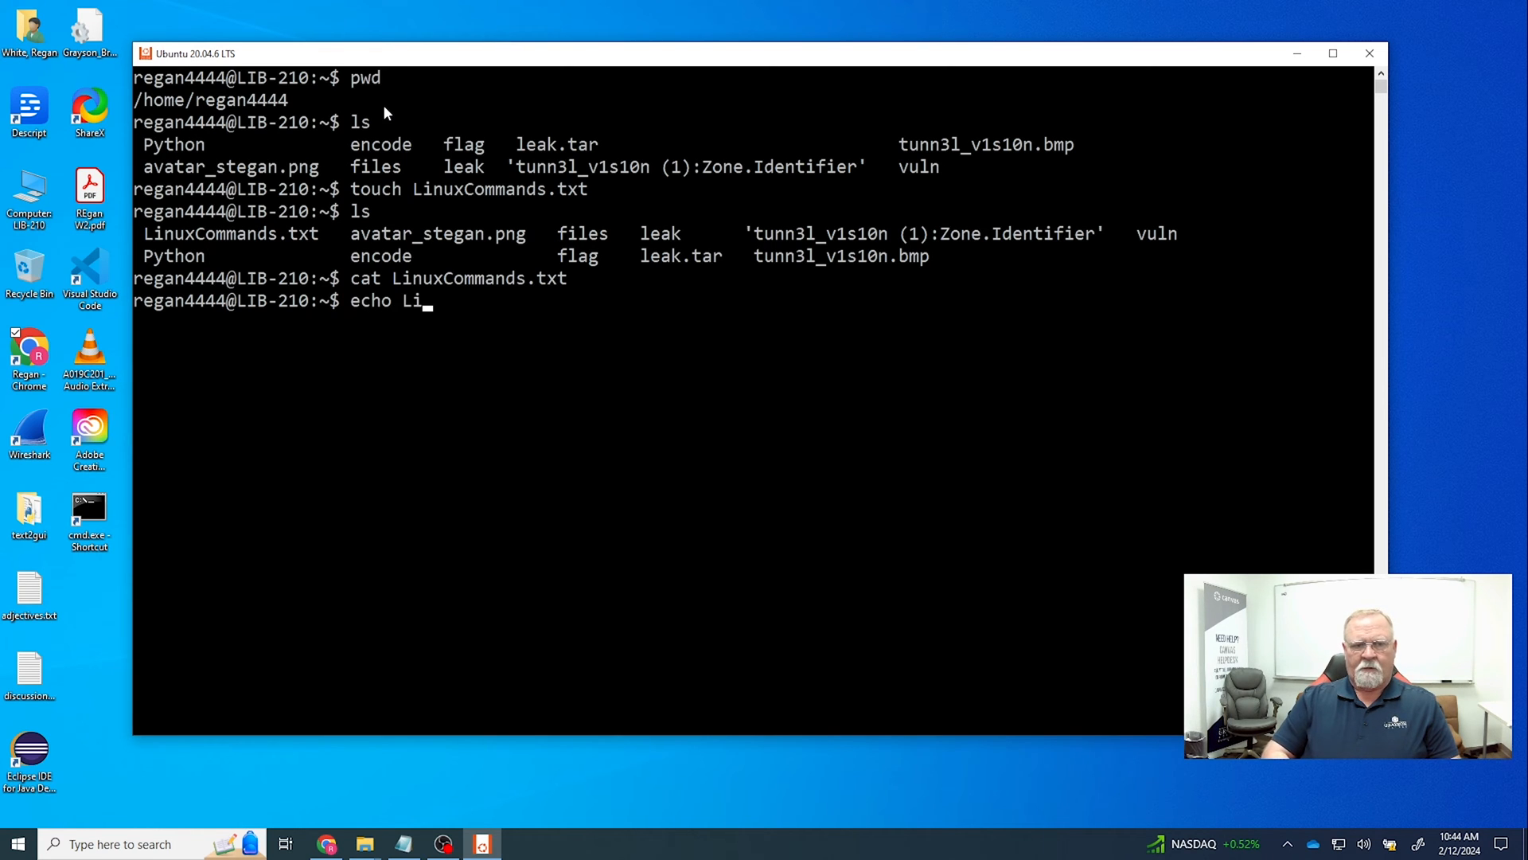
pyautogui.write('nuxC')
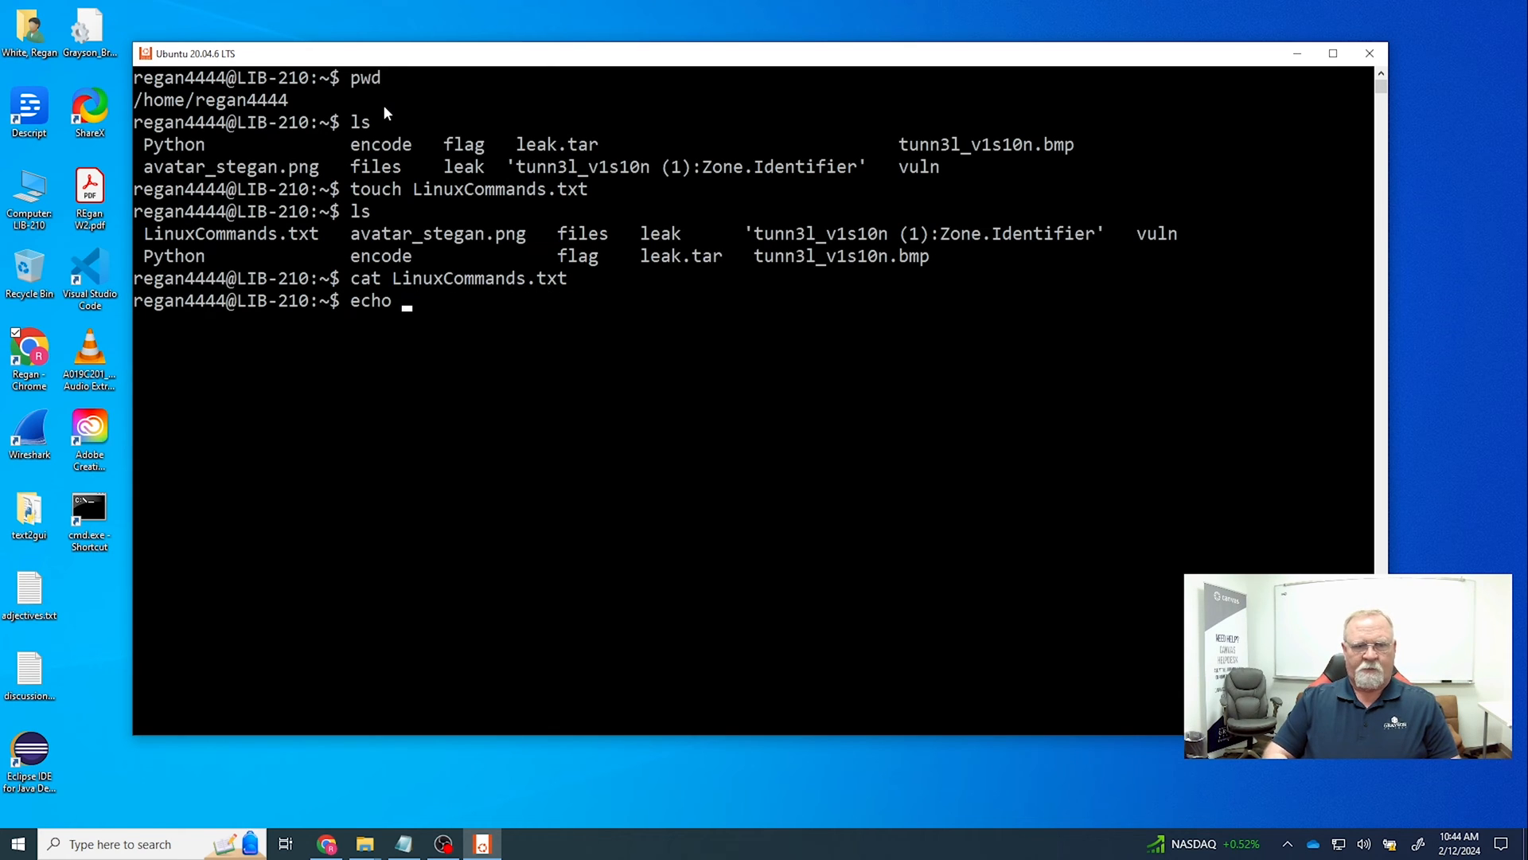
pyautogui.write('"This')
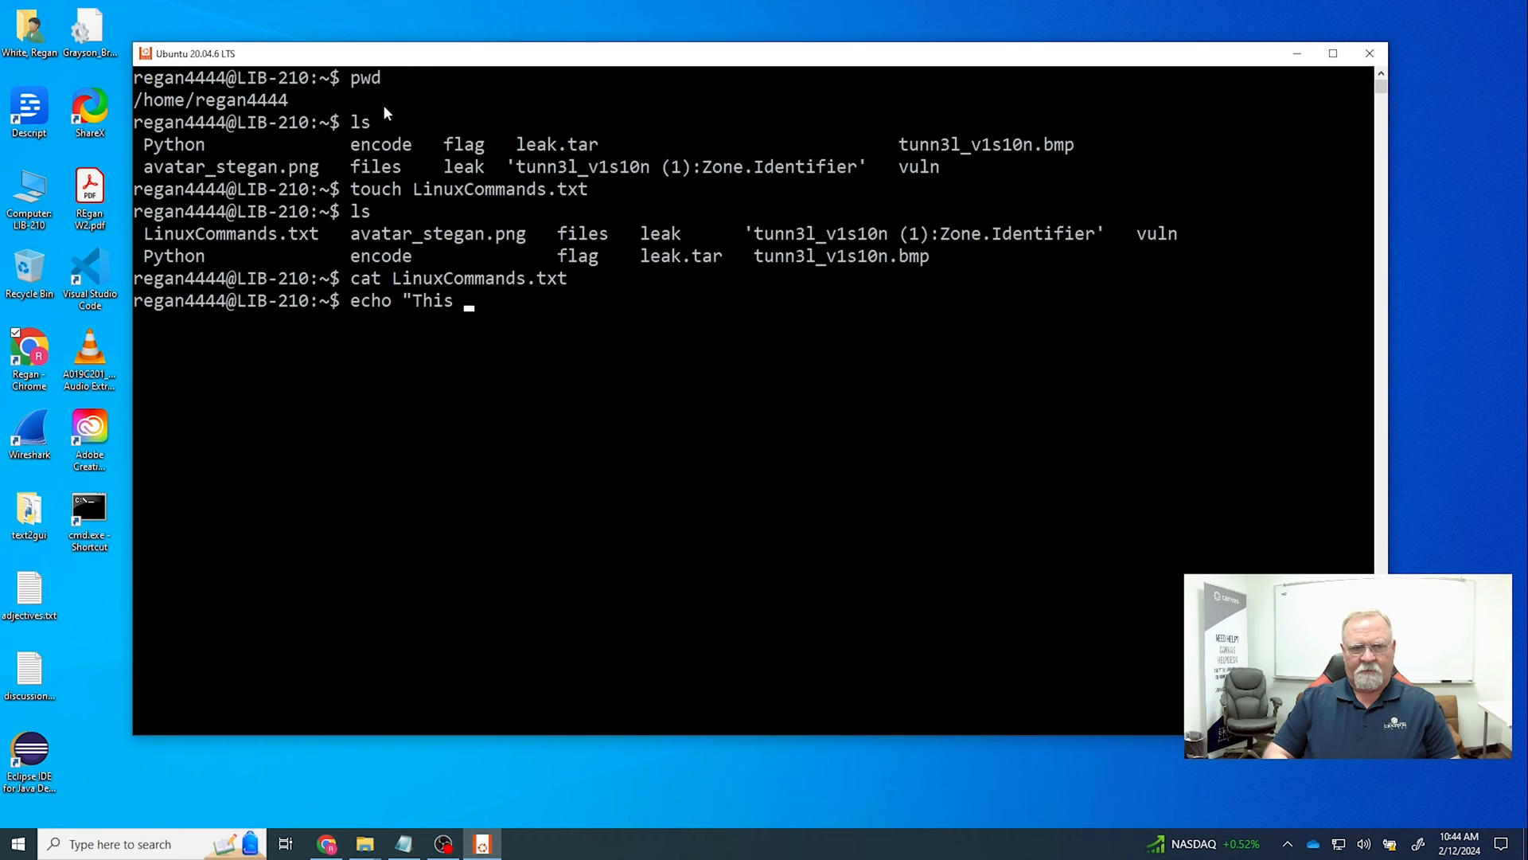
pyautogui.write('is a')
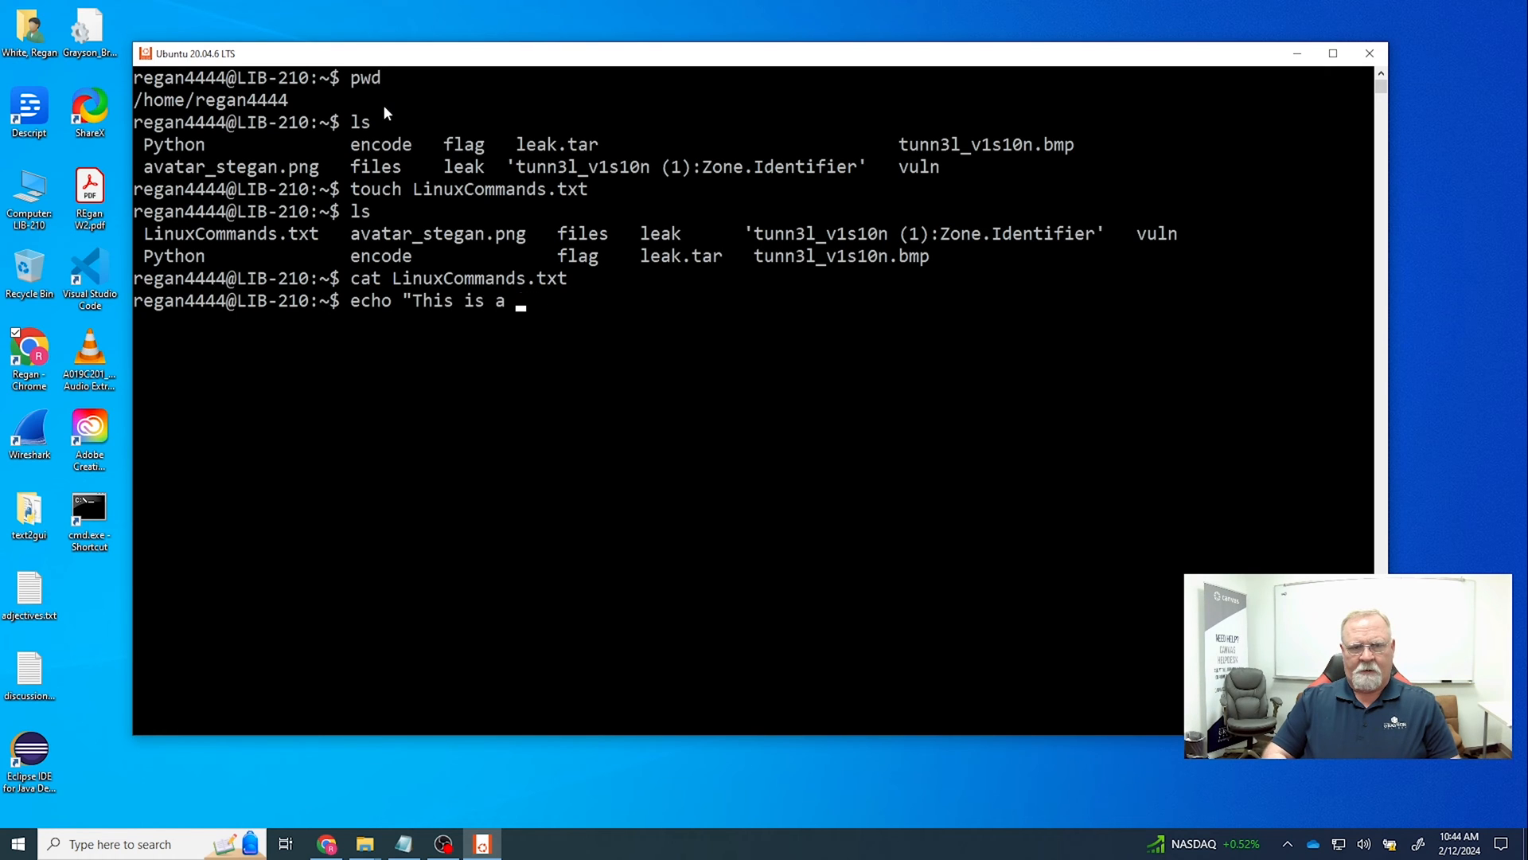
pyautogui.write('line of text')
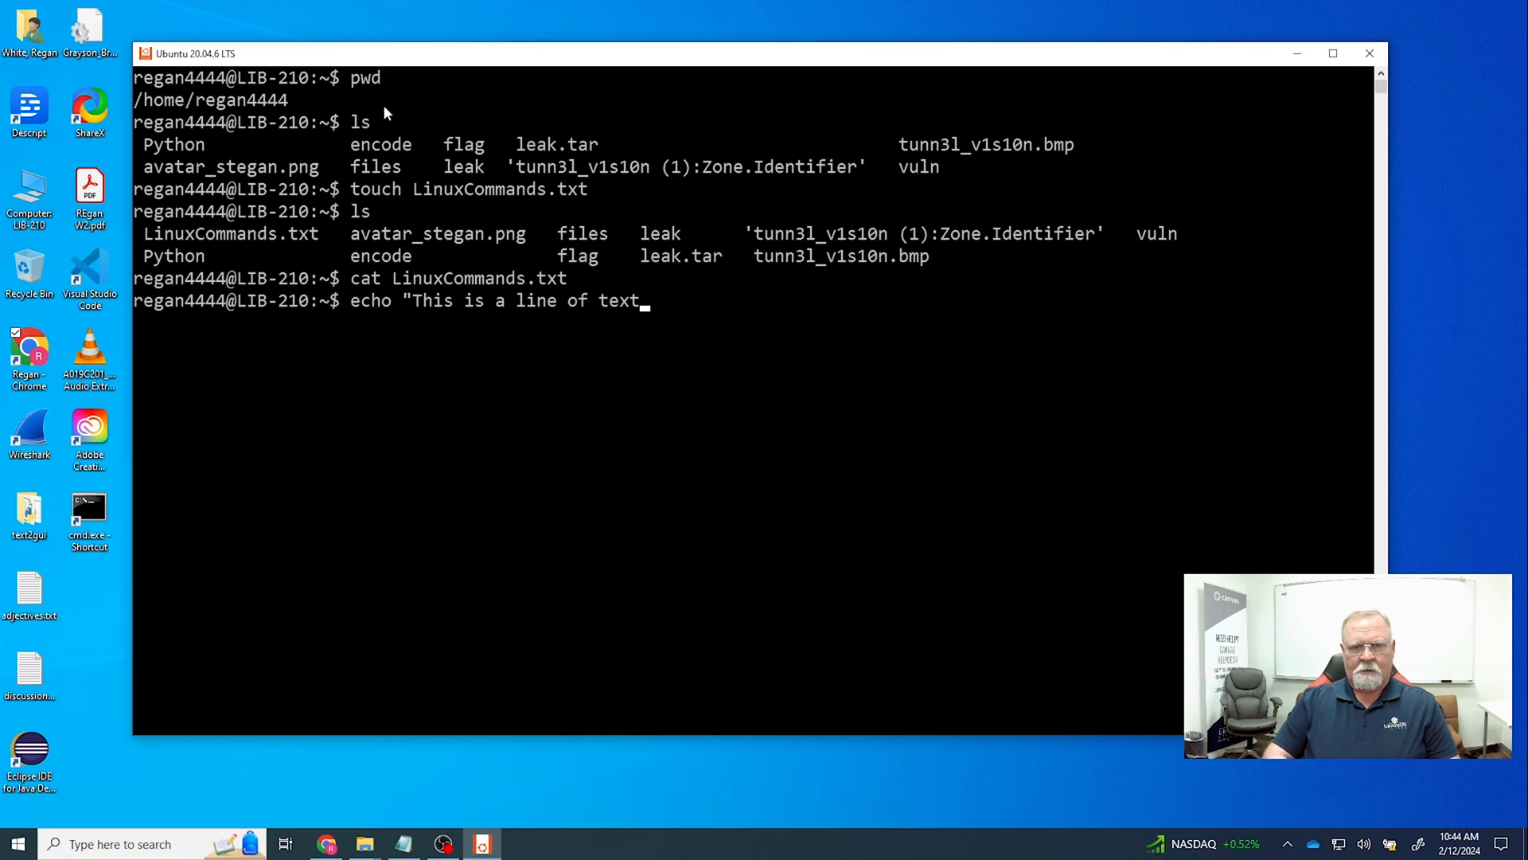
pyautogui.write('." ??')
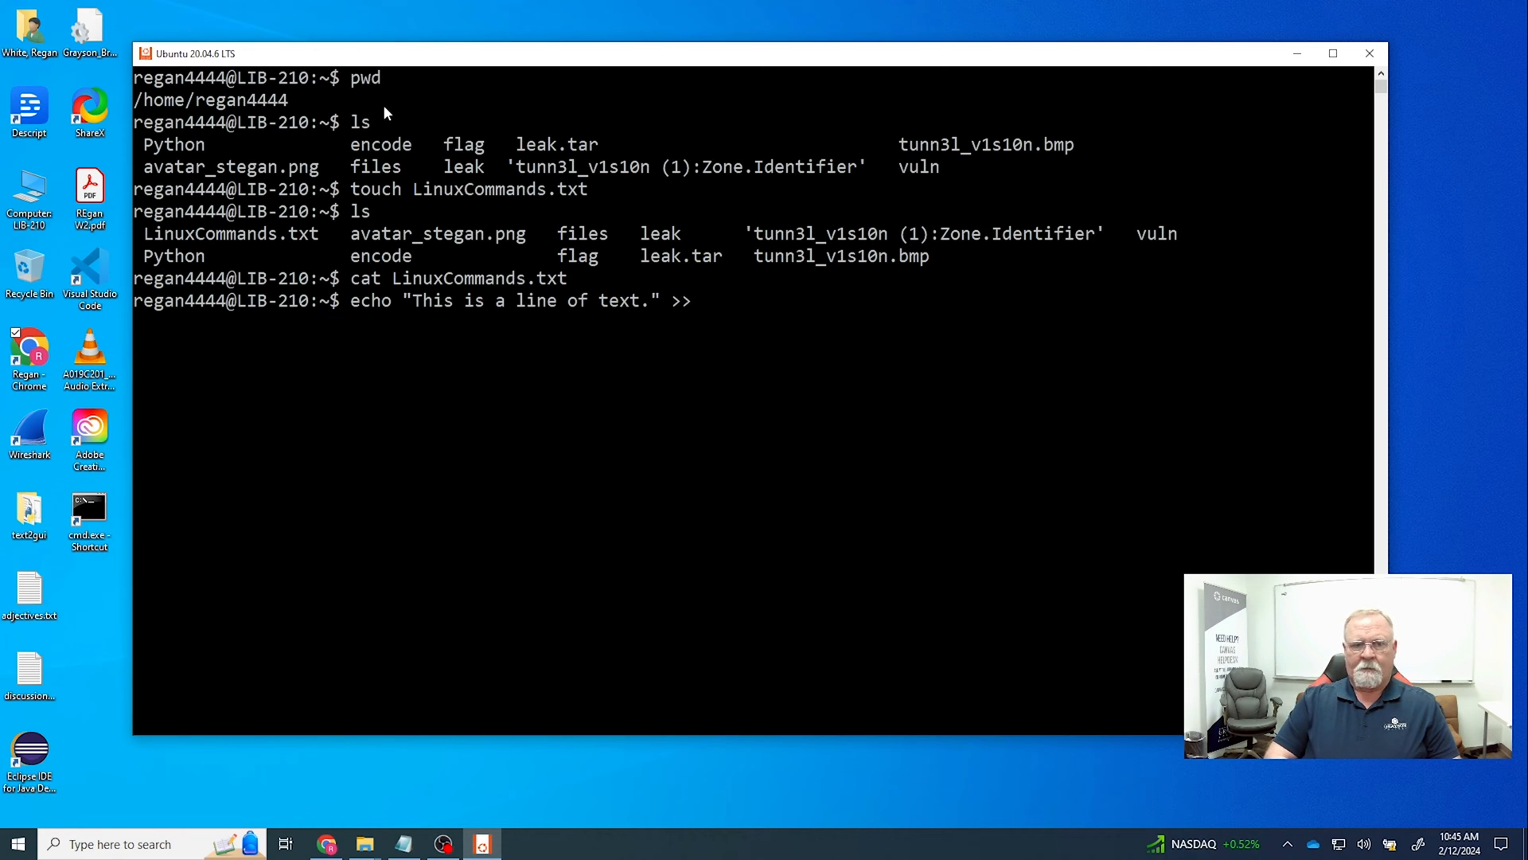
pyautogui.write('LinuxCommands.')
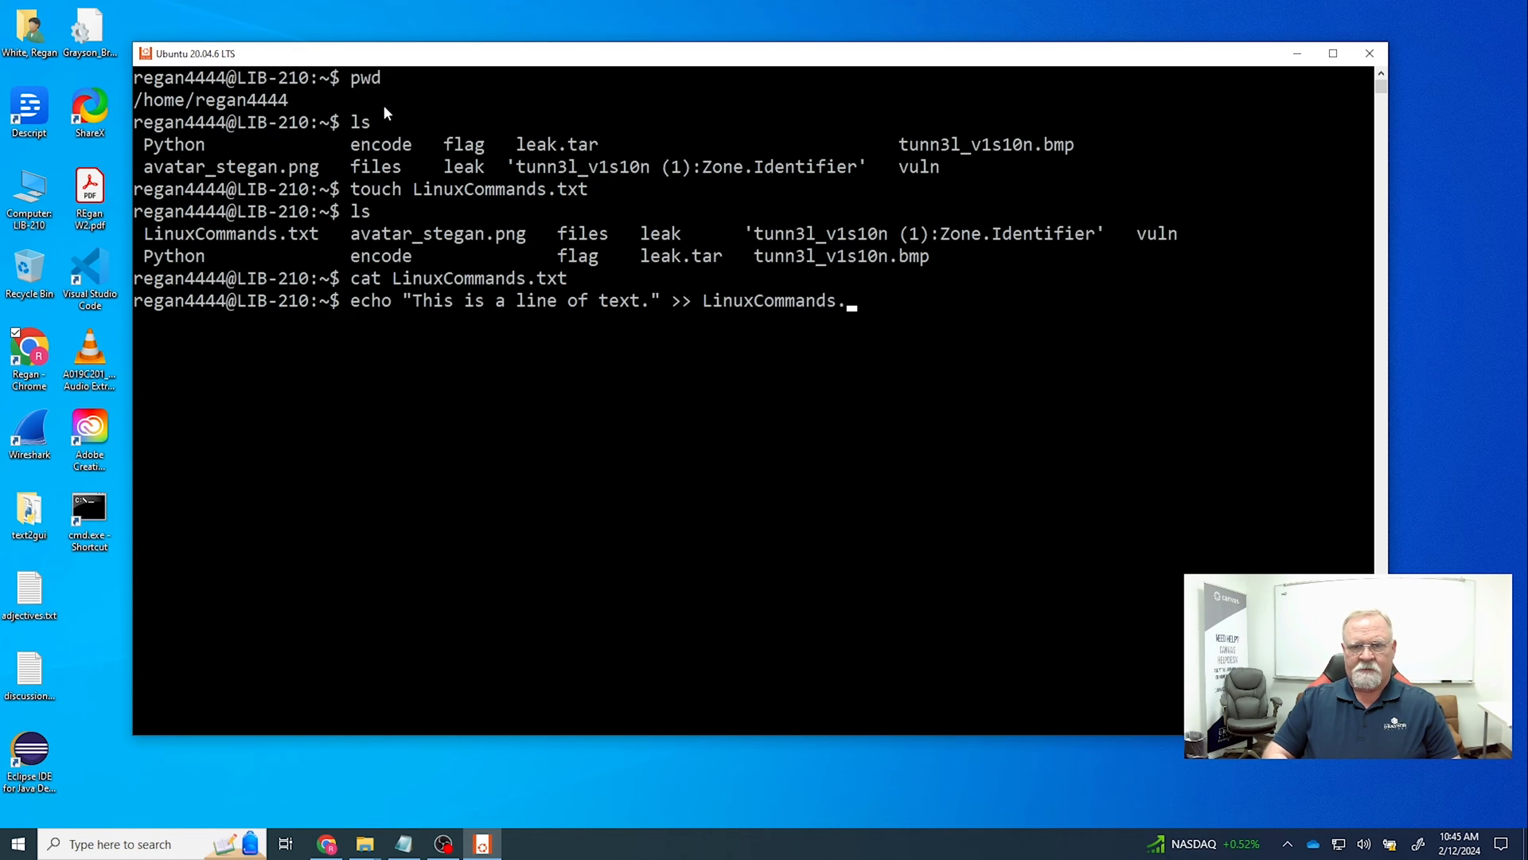
# - Display LinuxCommands.txt with cat and begin the next echo command
pyautogui.write('cat')
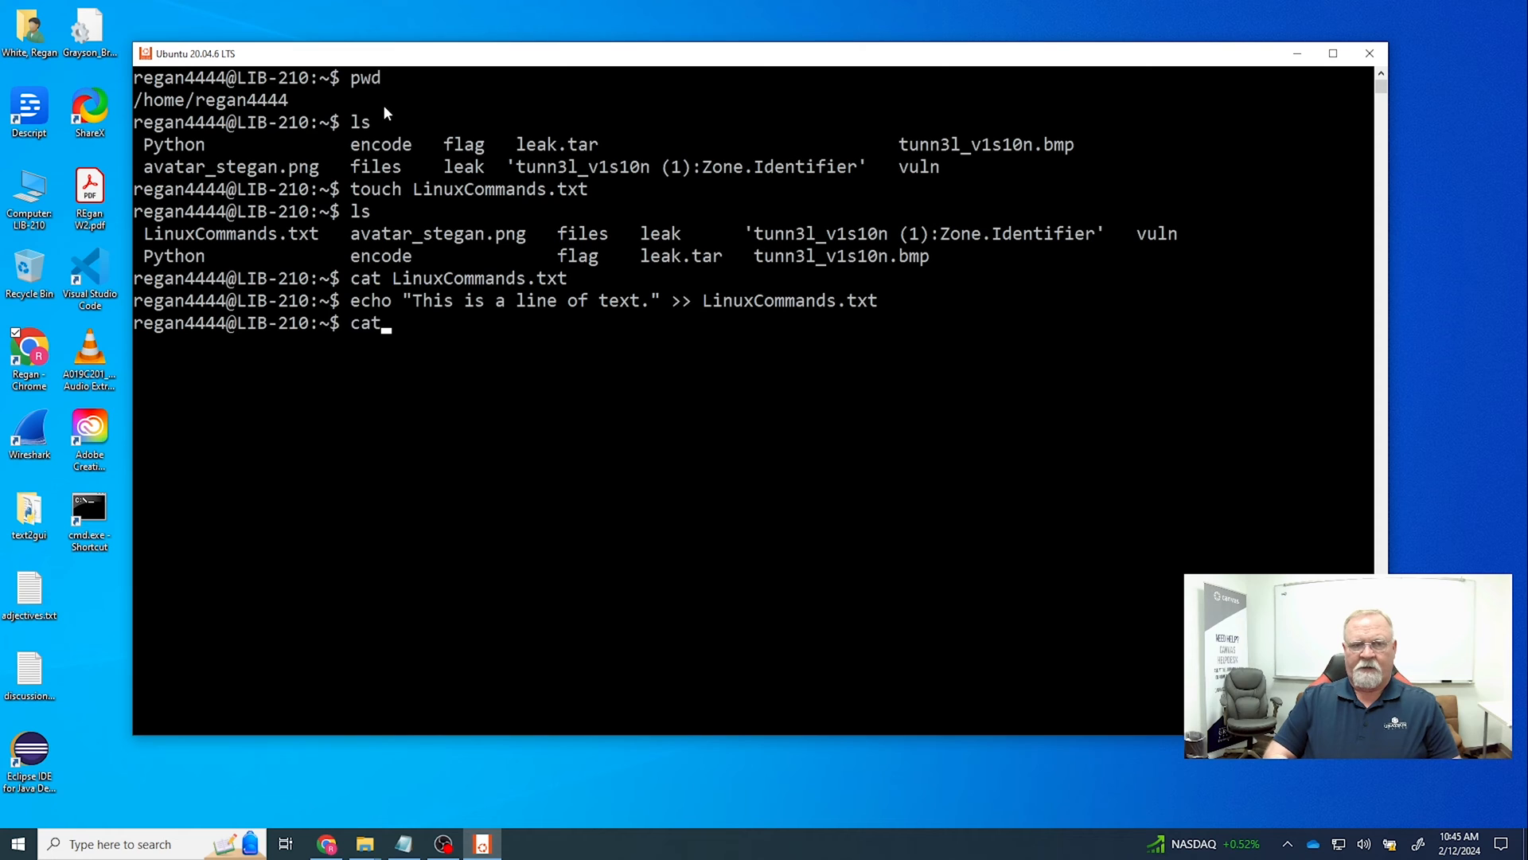
pyautogui.write('LinuxCommands.txt')
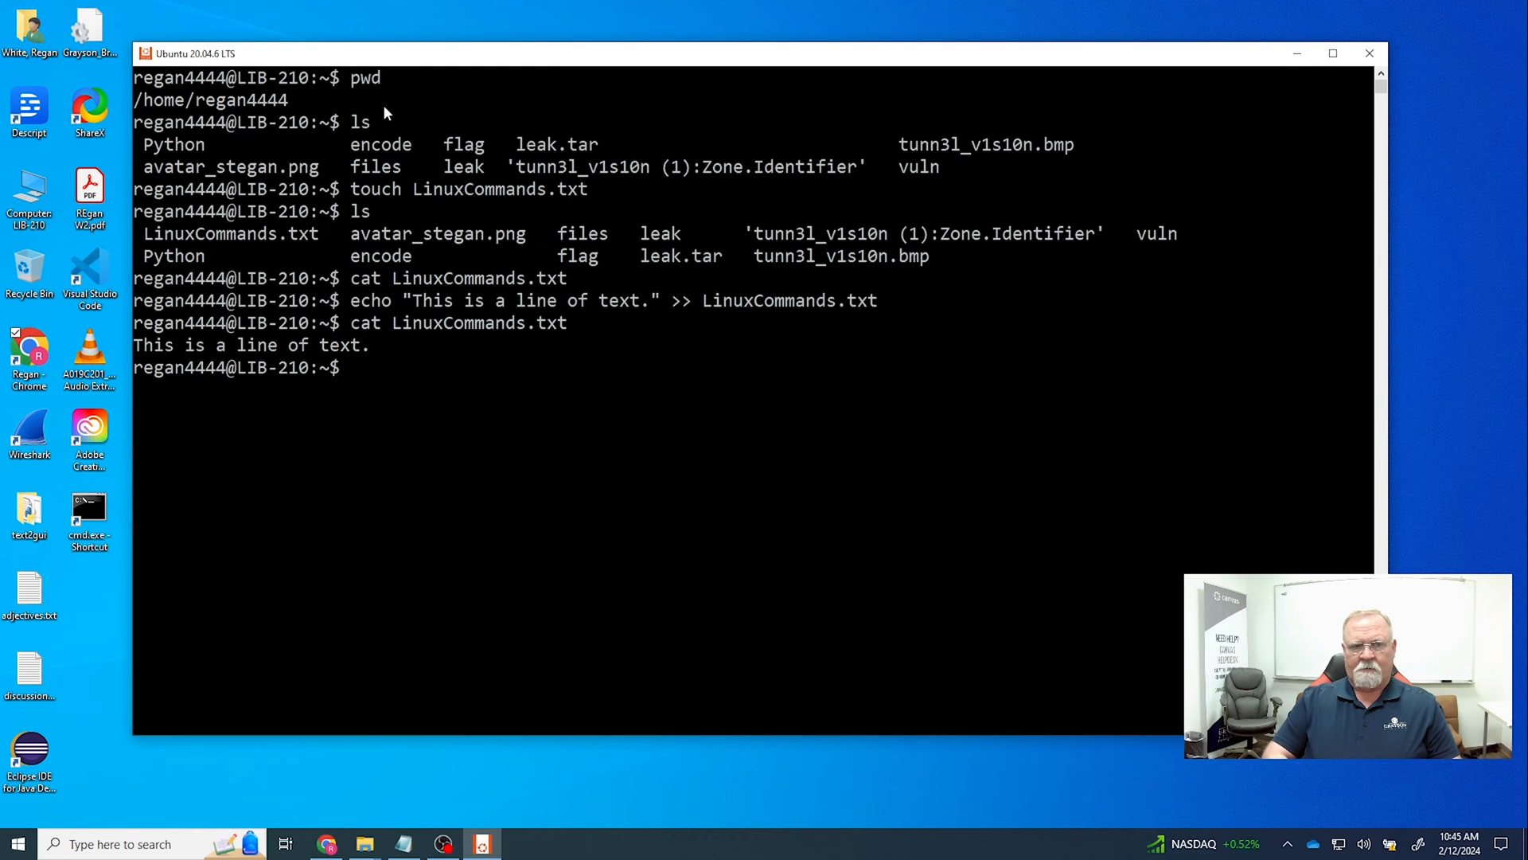
pyautogui.write('echo "This is a second')
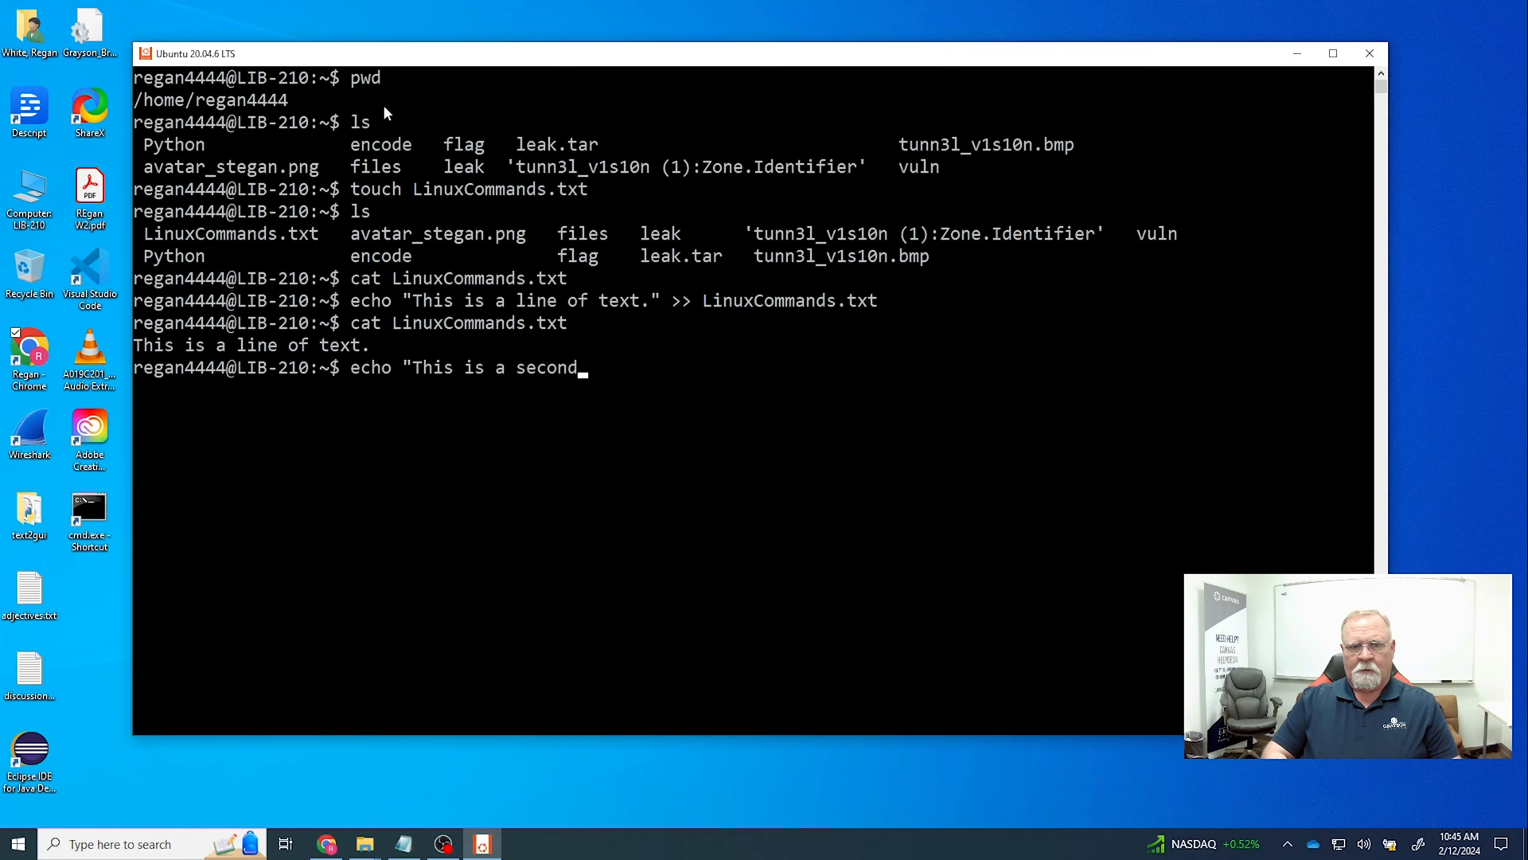
# - Append "This is a second line of text." to LinuxCommands.txt with echo >>
pyautogui.write('line of tex')
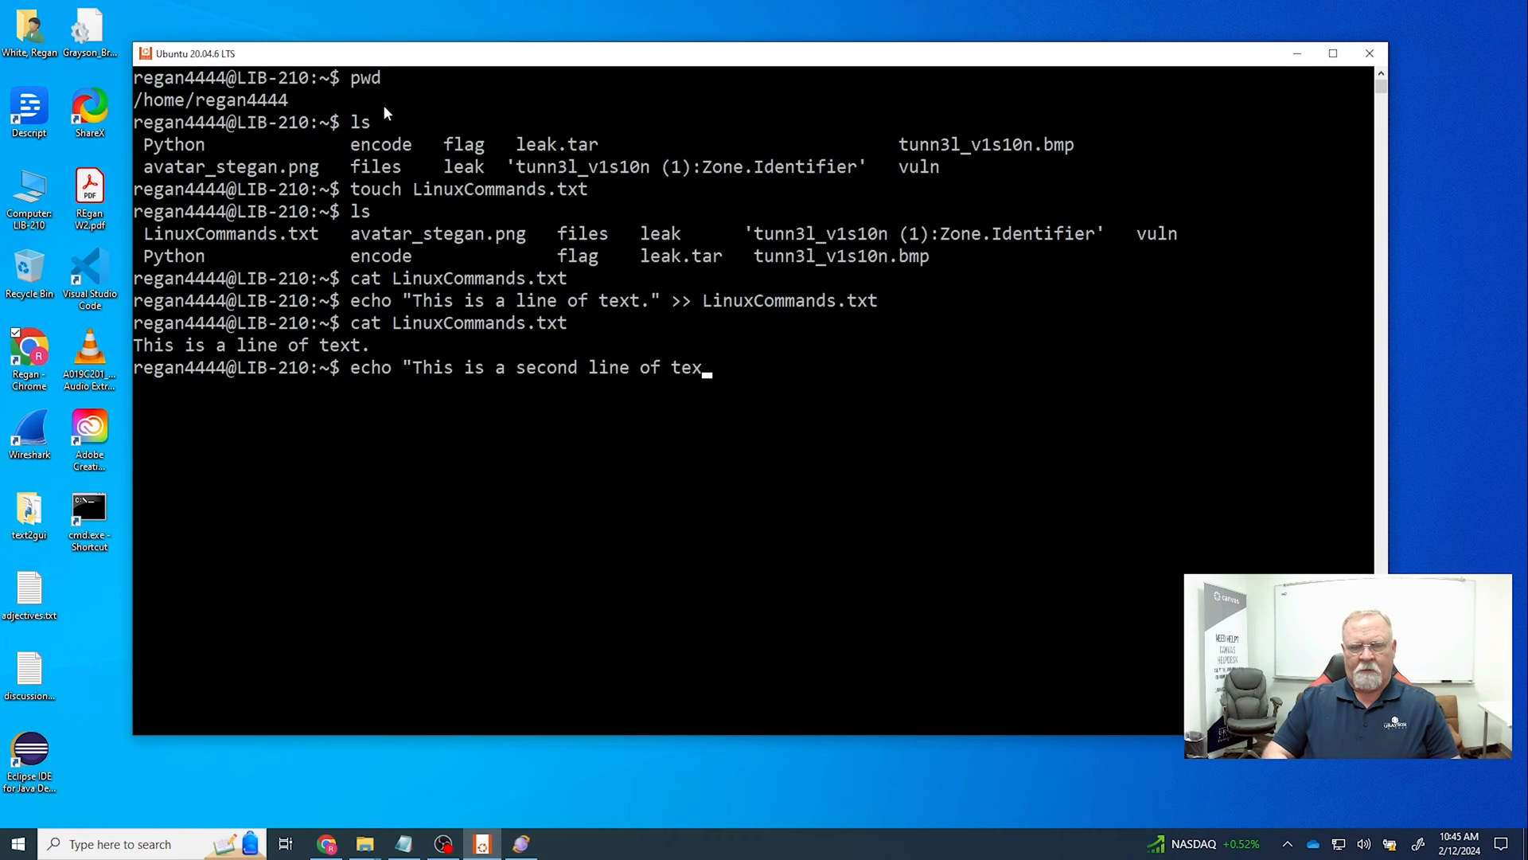
pyautogui.write('t."')
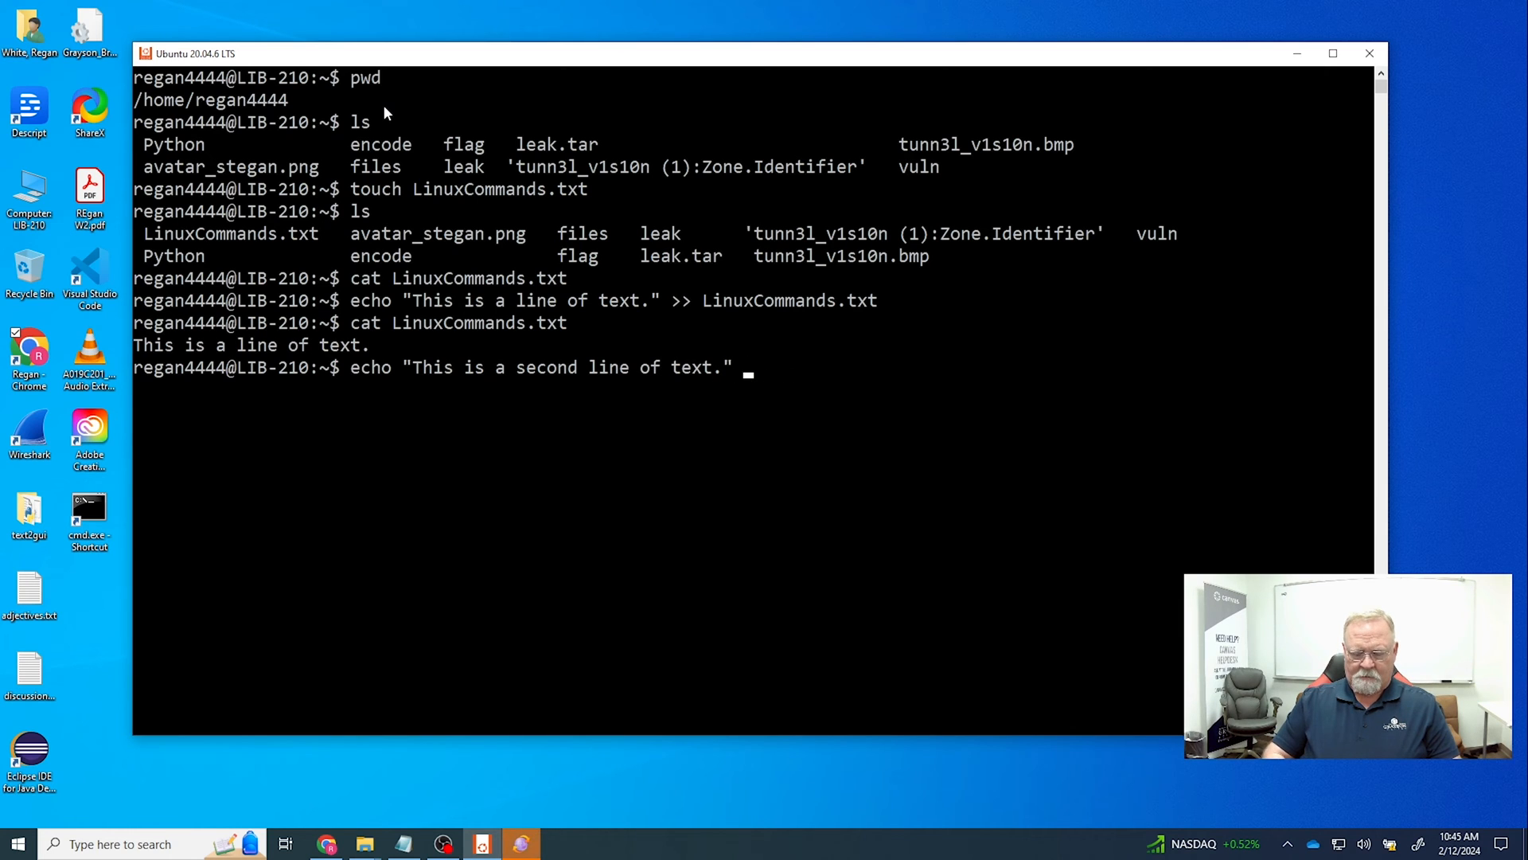
pyautogui.write('>> Linu')
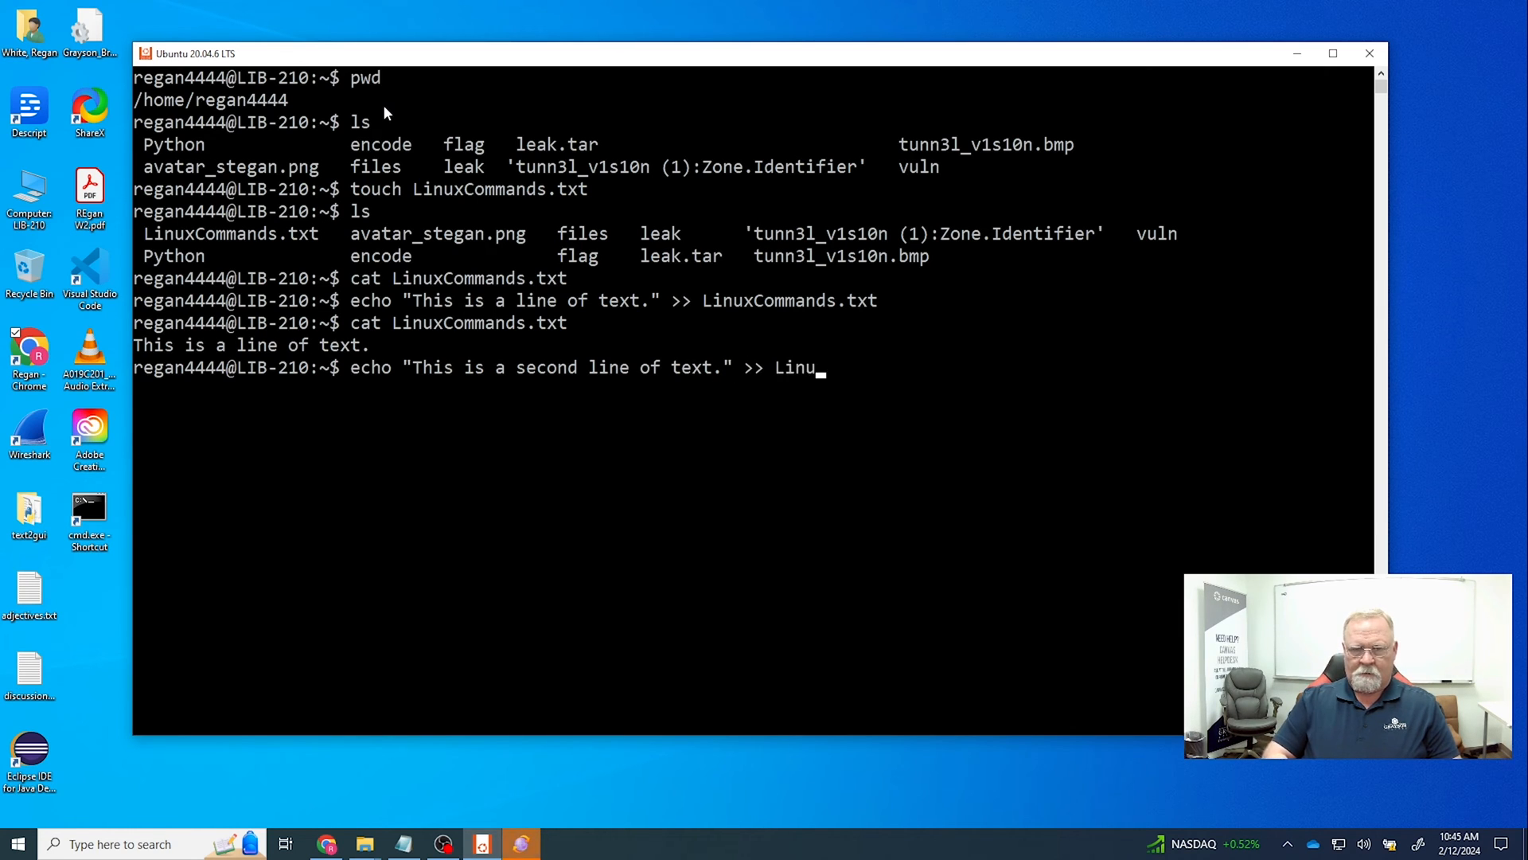
pyautogui.write('xCommands.txt')
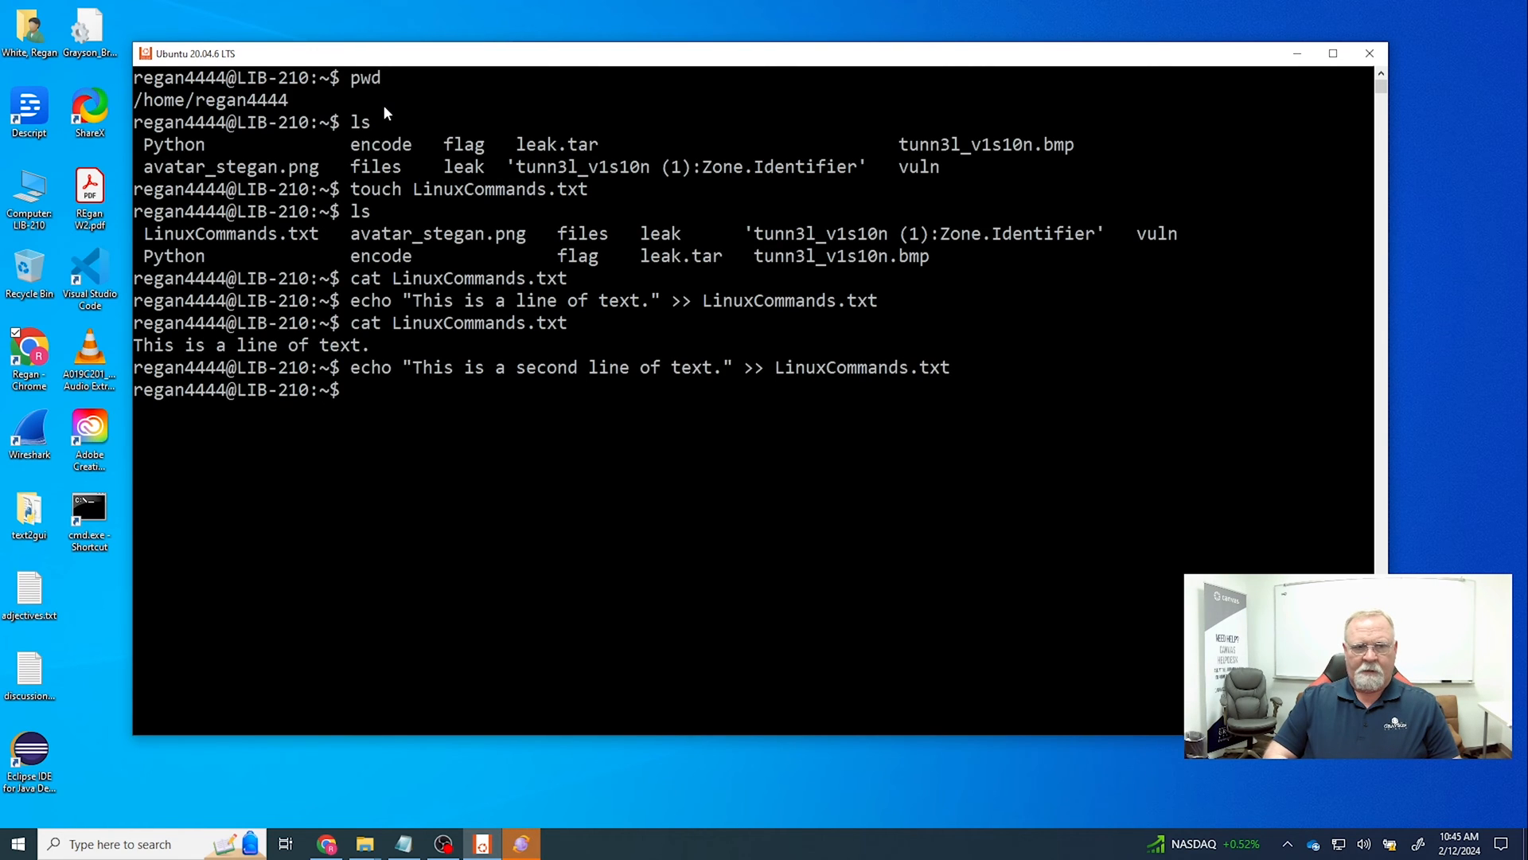
# - Display LinuxCommands.txt with cat to show both lines, then start another echo
pyautogui.write('cat')
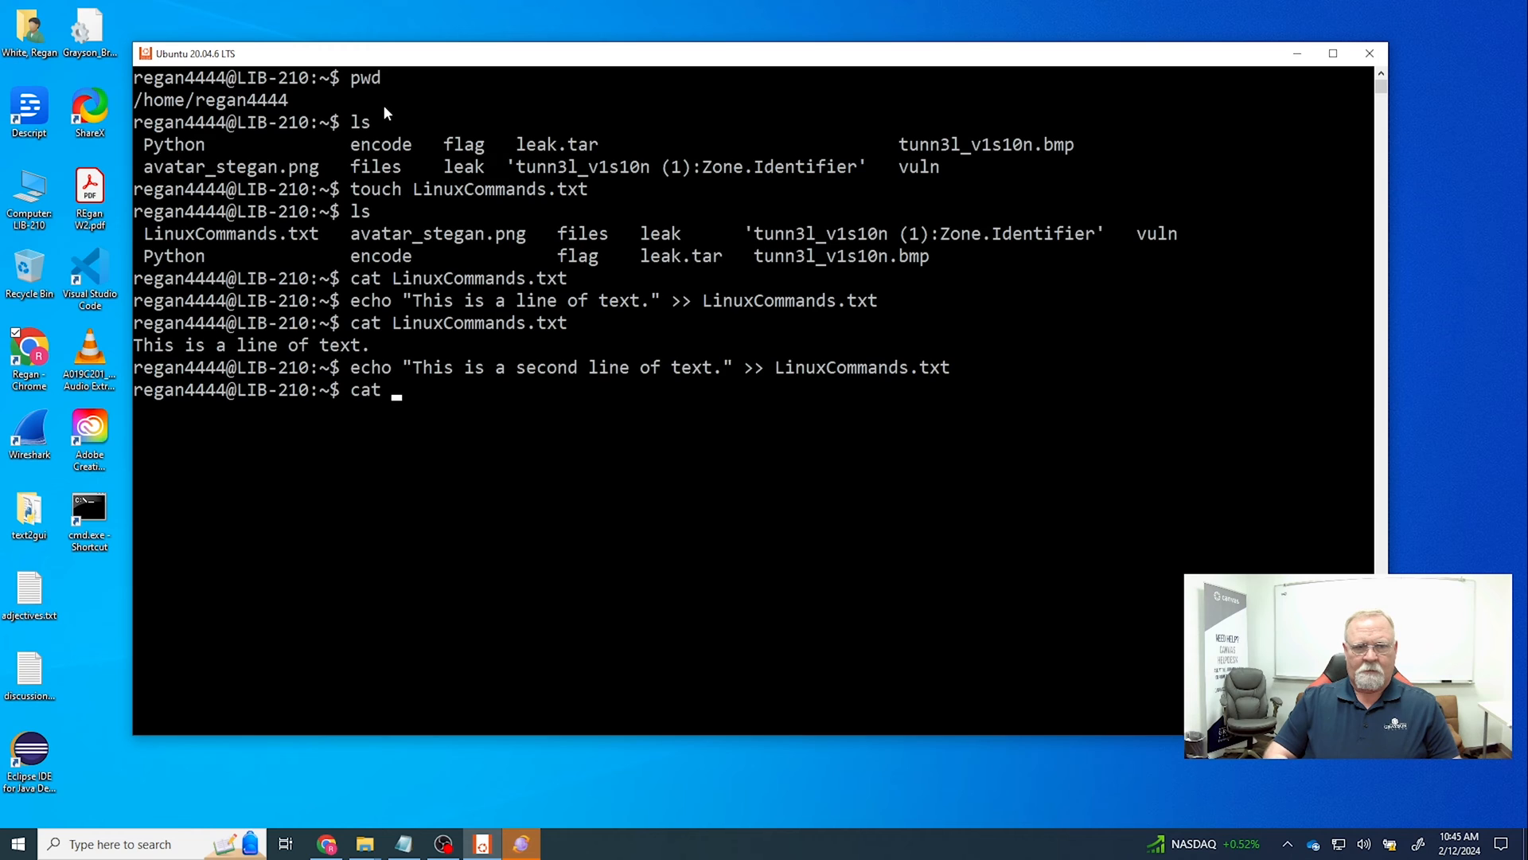
pyautogui.write('LinuxC')
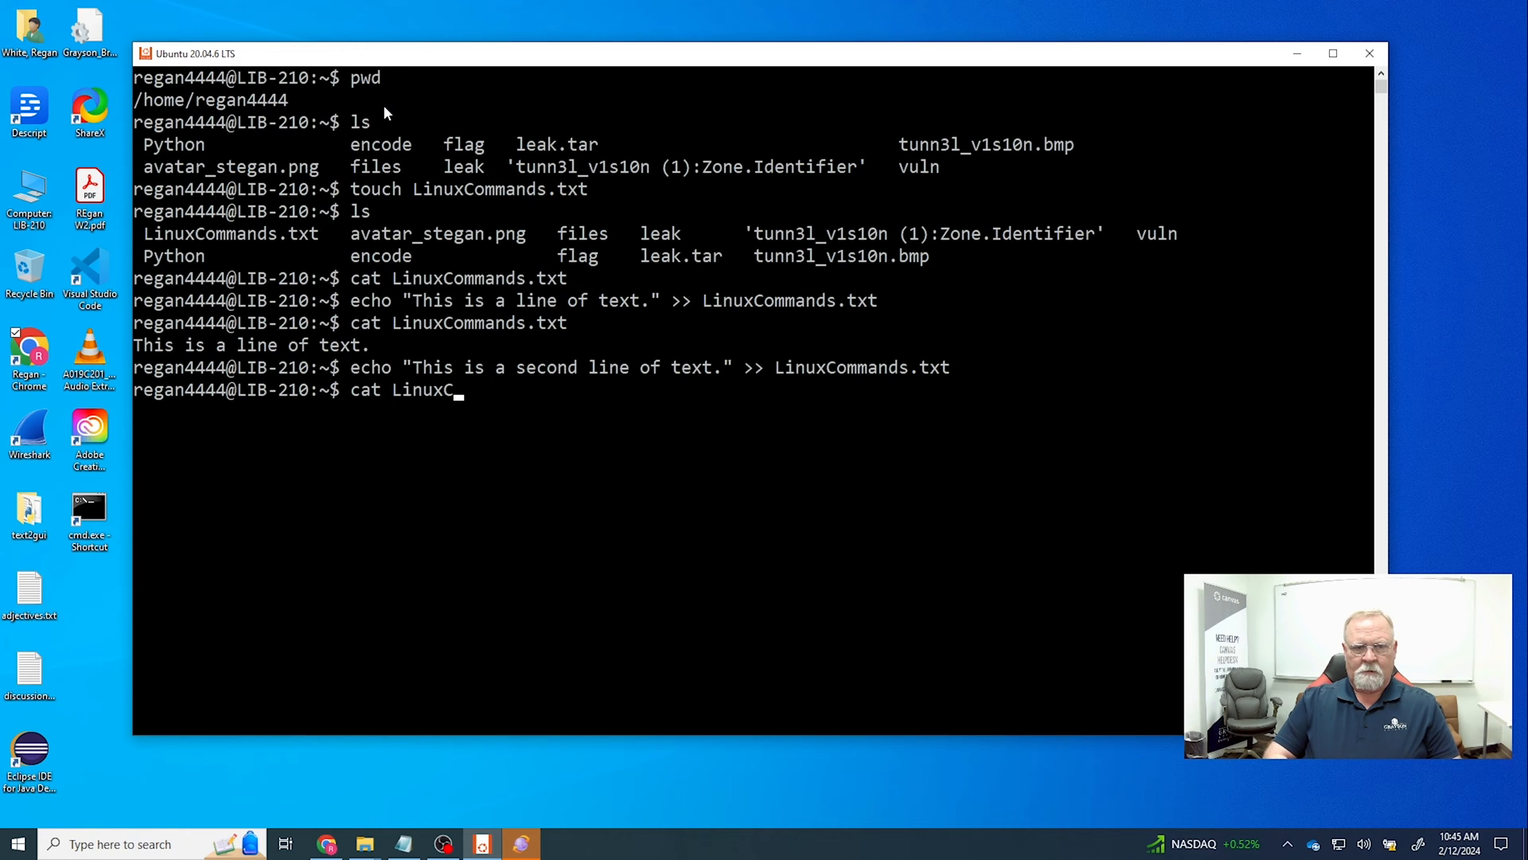
pyautogui.write('ommands.txt')
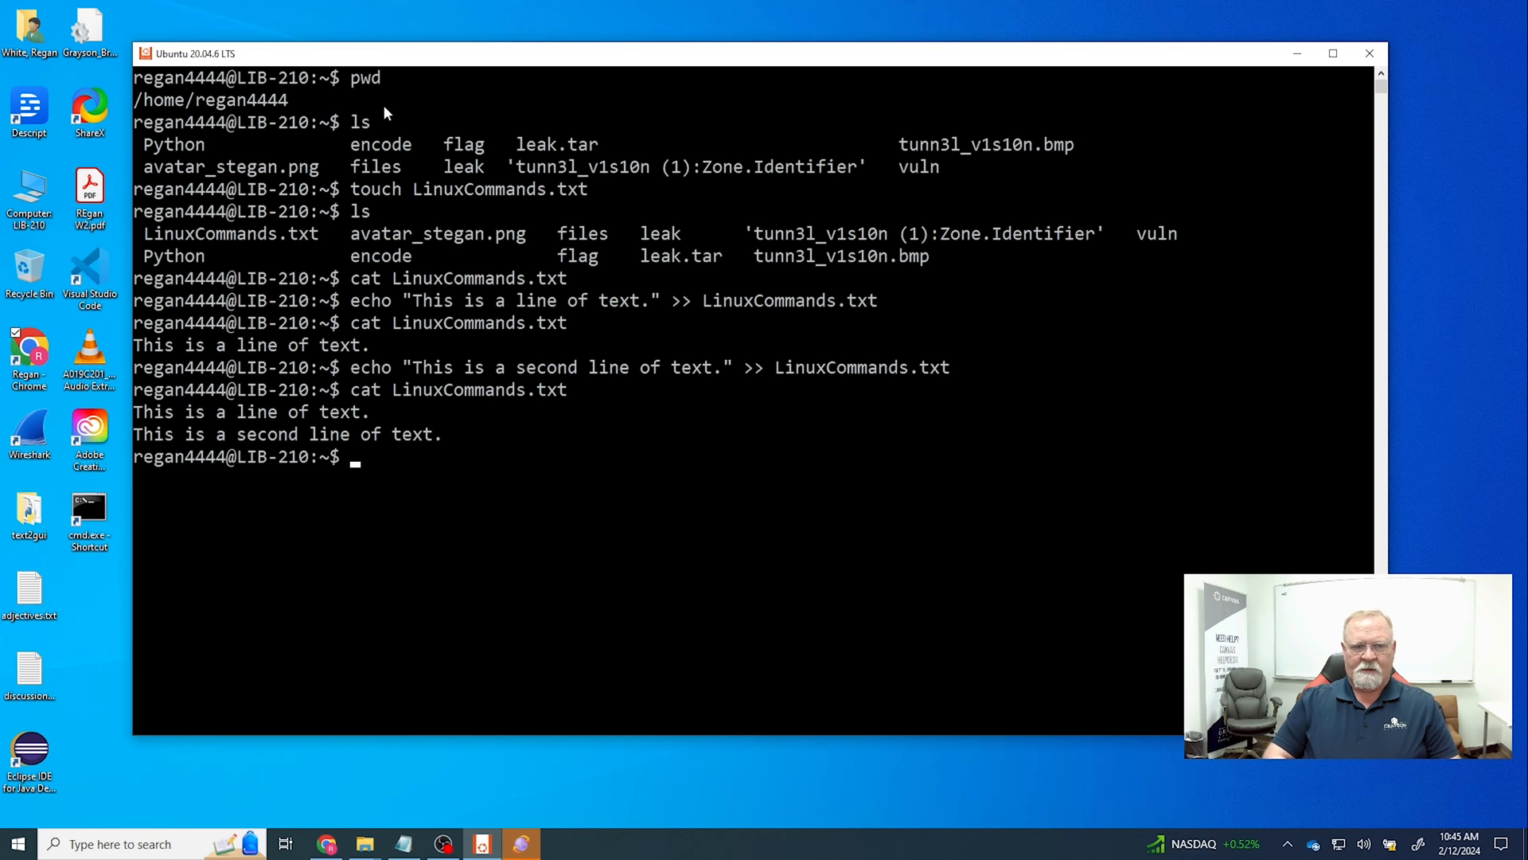
pyautogui.write('echo "This is a second li')
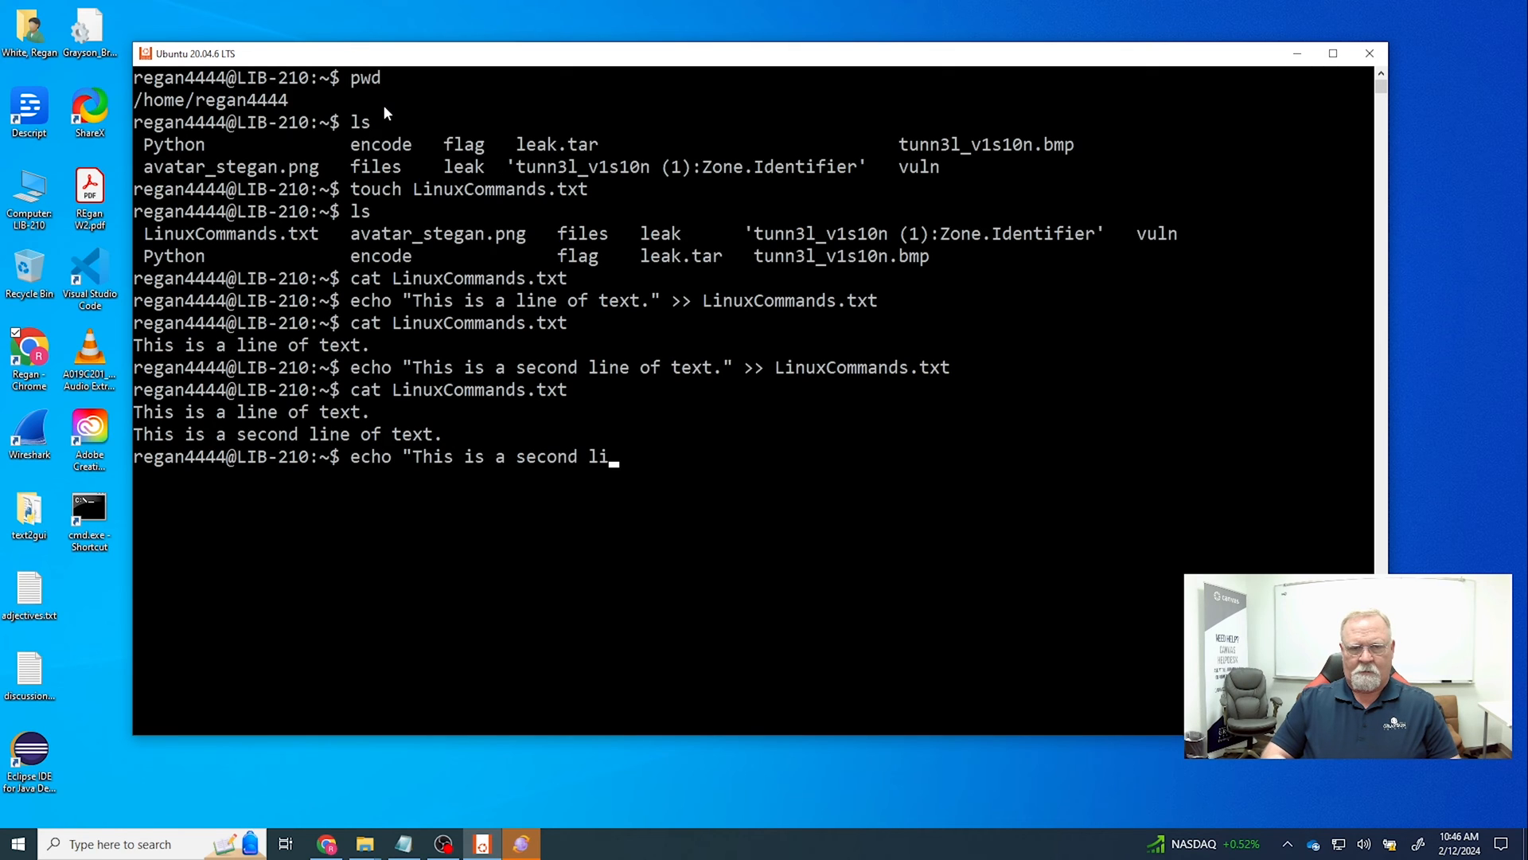
# - Overwrite LinuxCommands.txt with "This is more text." using a single > redirect
pyautogui.press('BackSpace')
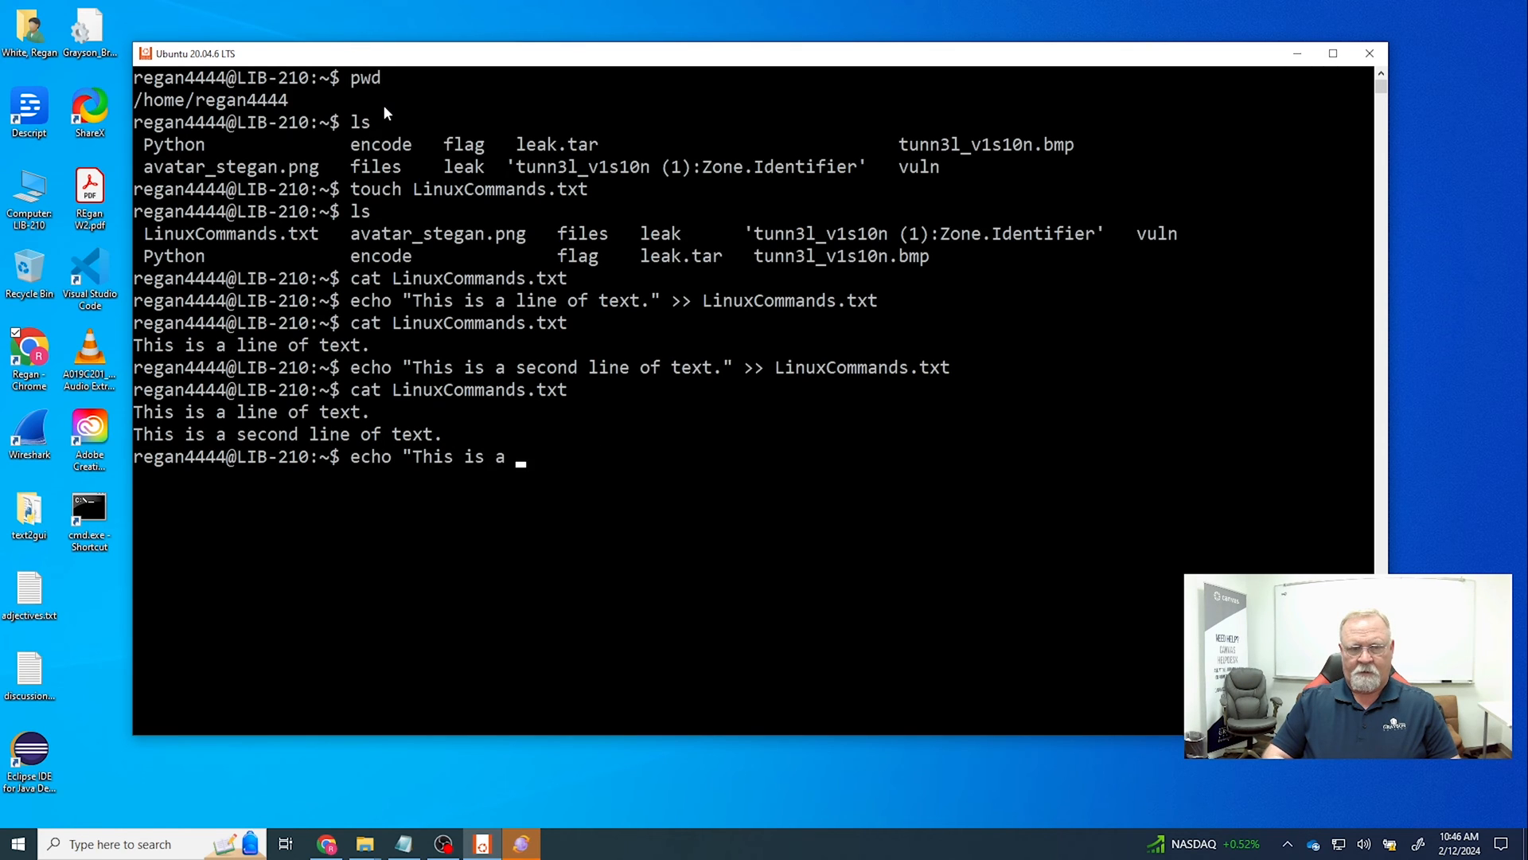
pyautogui.write('more t')
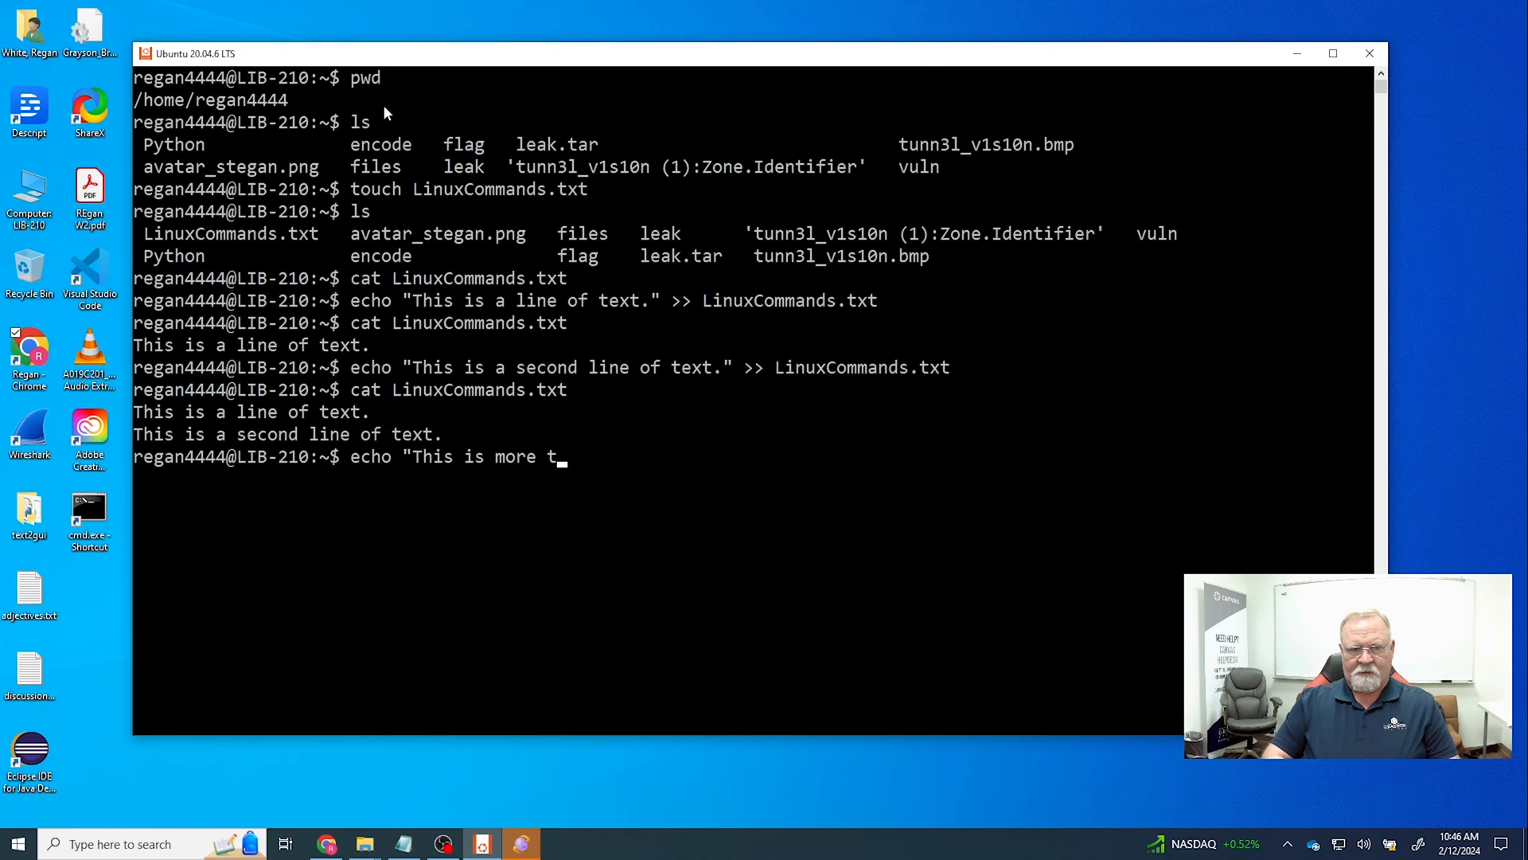
pyautogui.write('ext.')
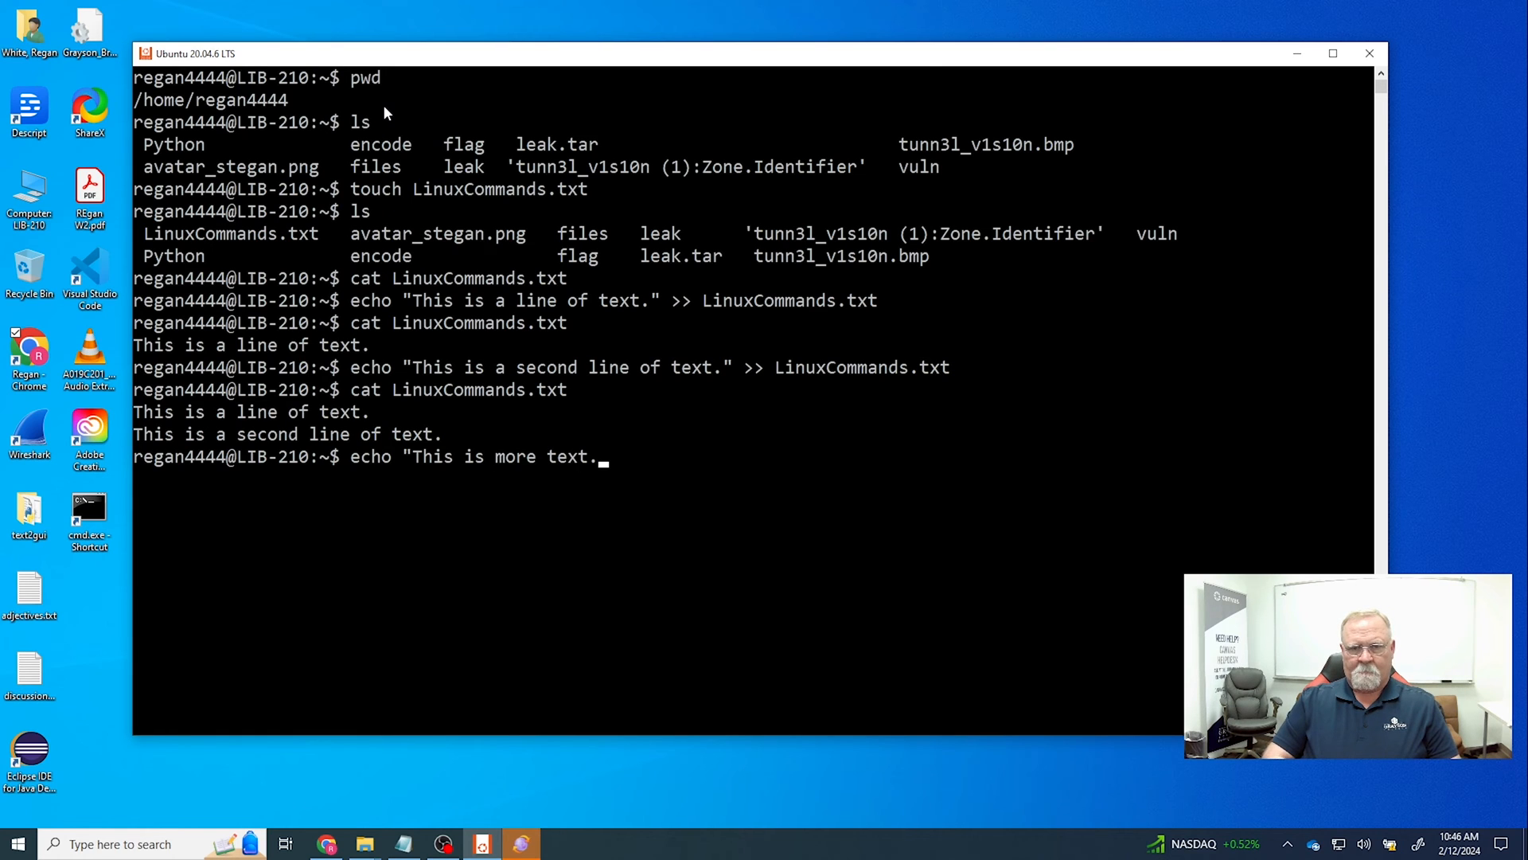
pyautogui.write('"')
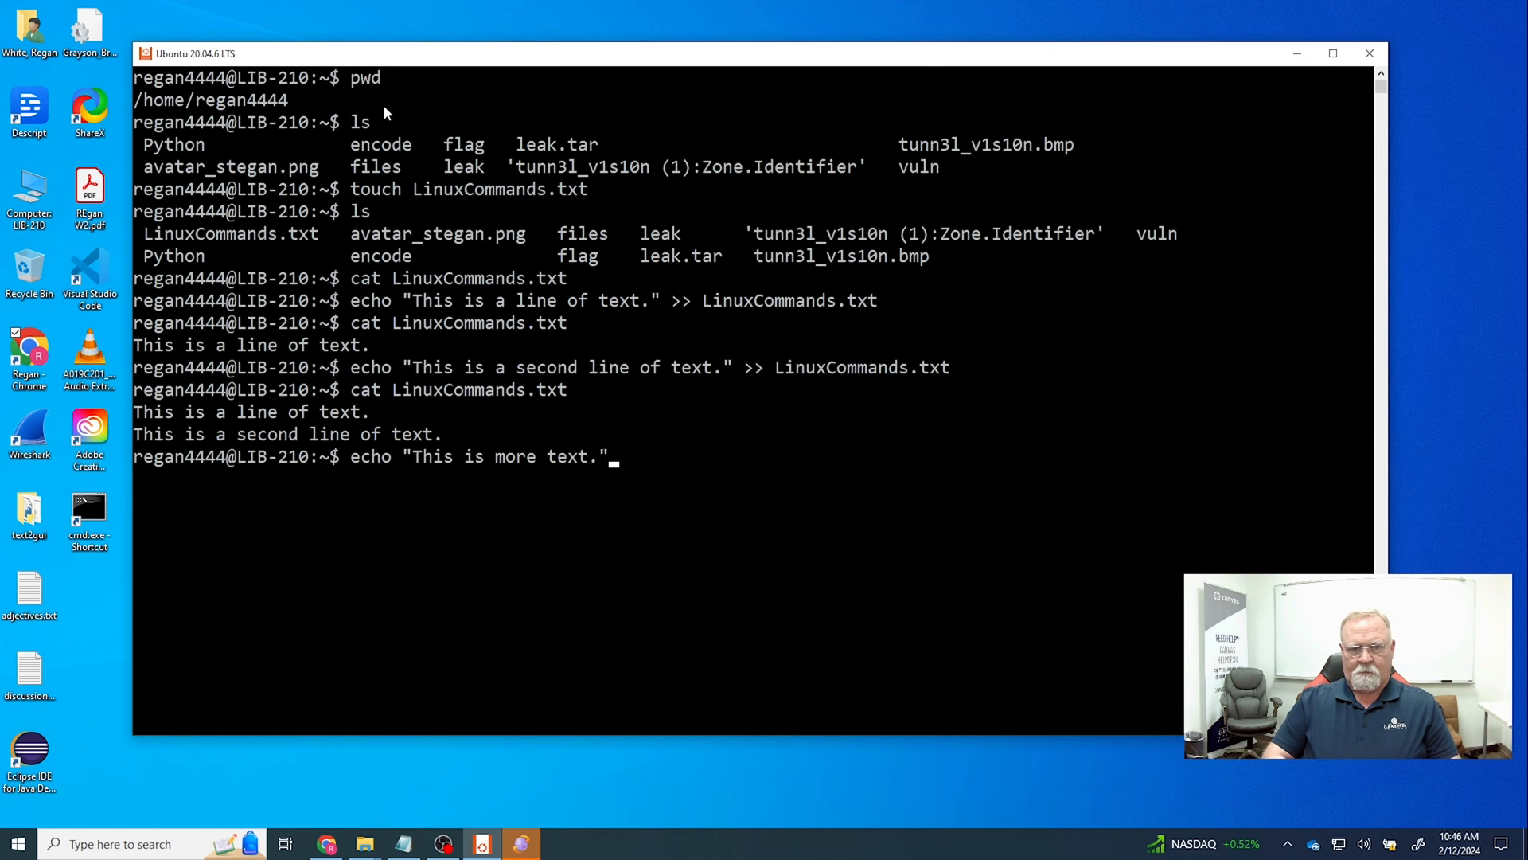
pyautogui.write('>')
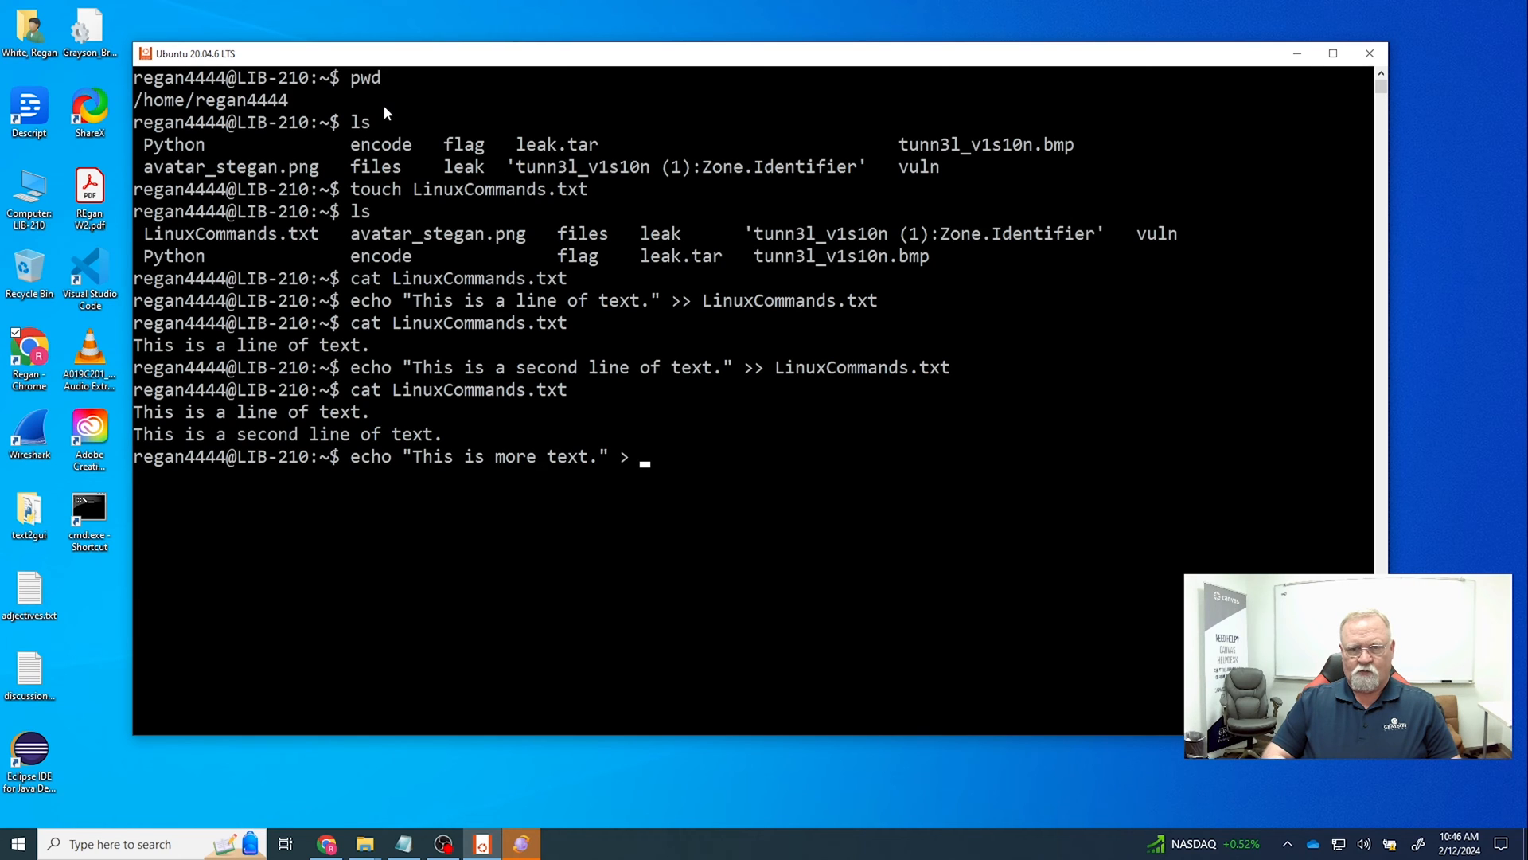
pyautogui.write('LinuxCommands.txt')
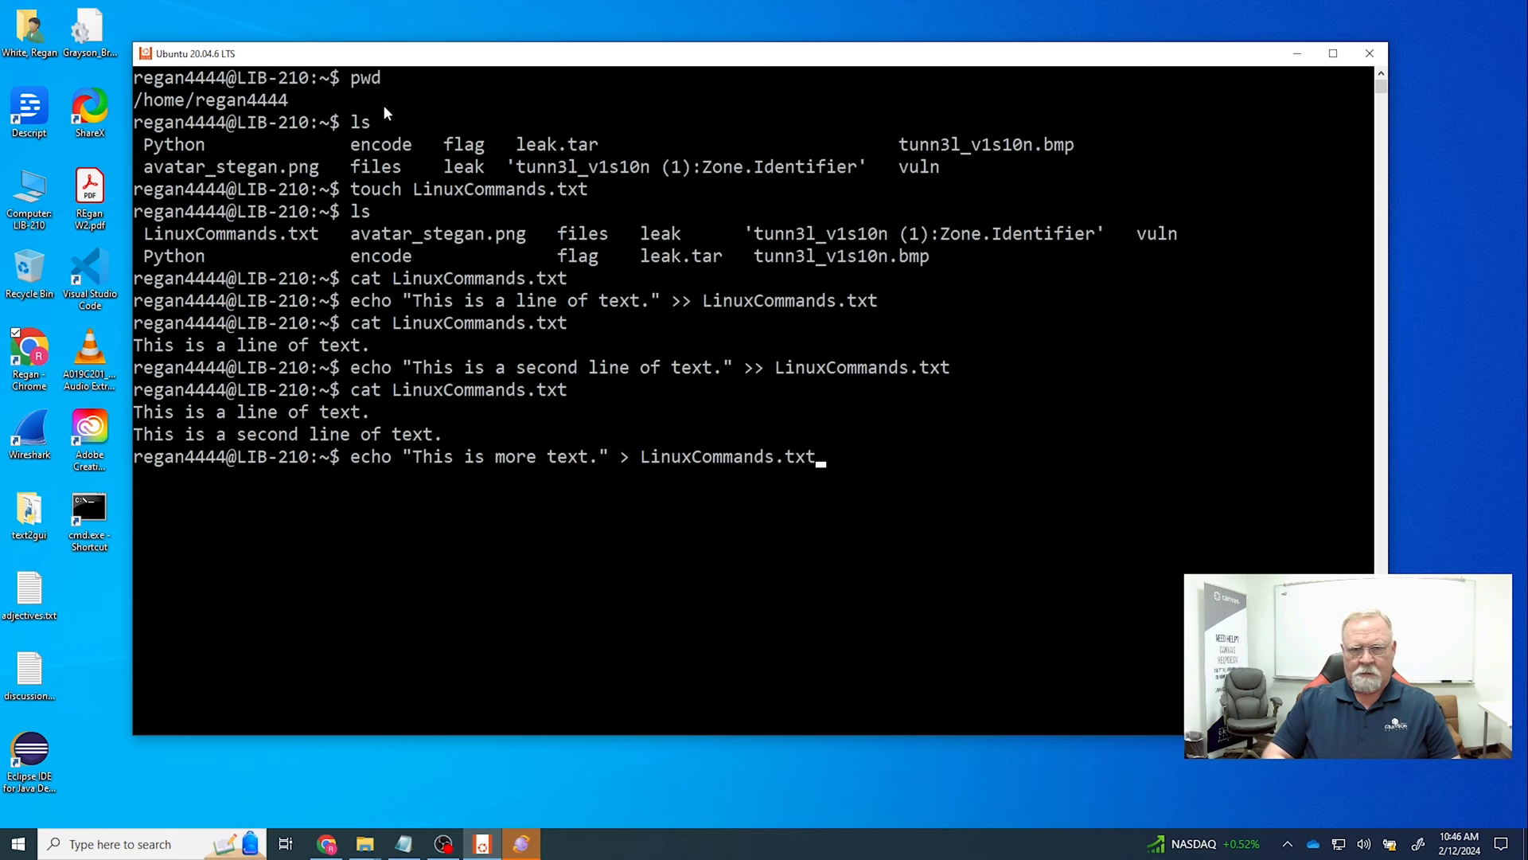
# - Display LinuxCommands.txt with cat to show only the new line remains
pyautogui.write('cat')
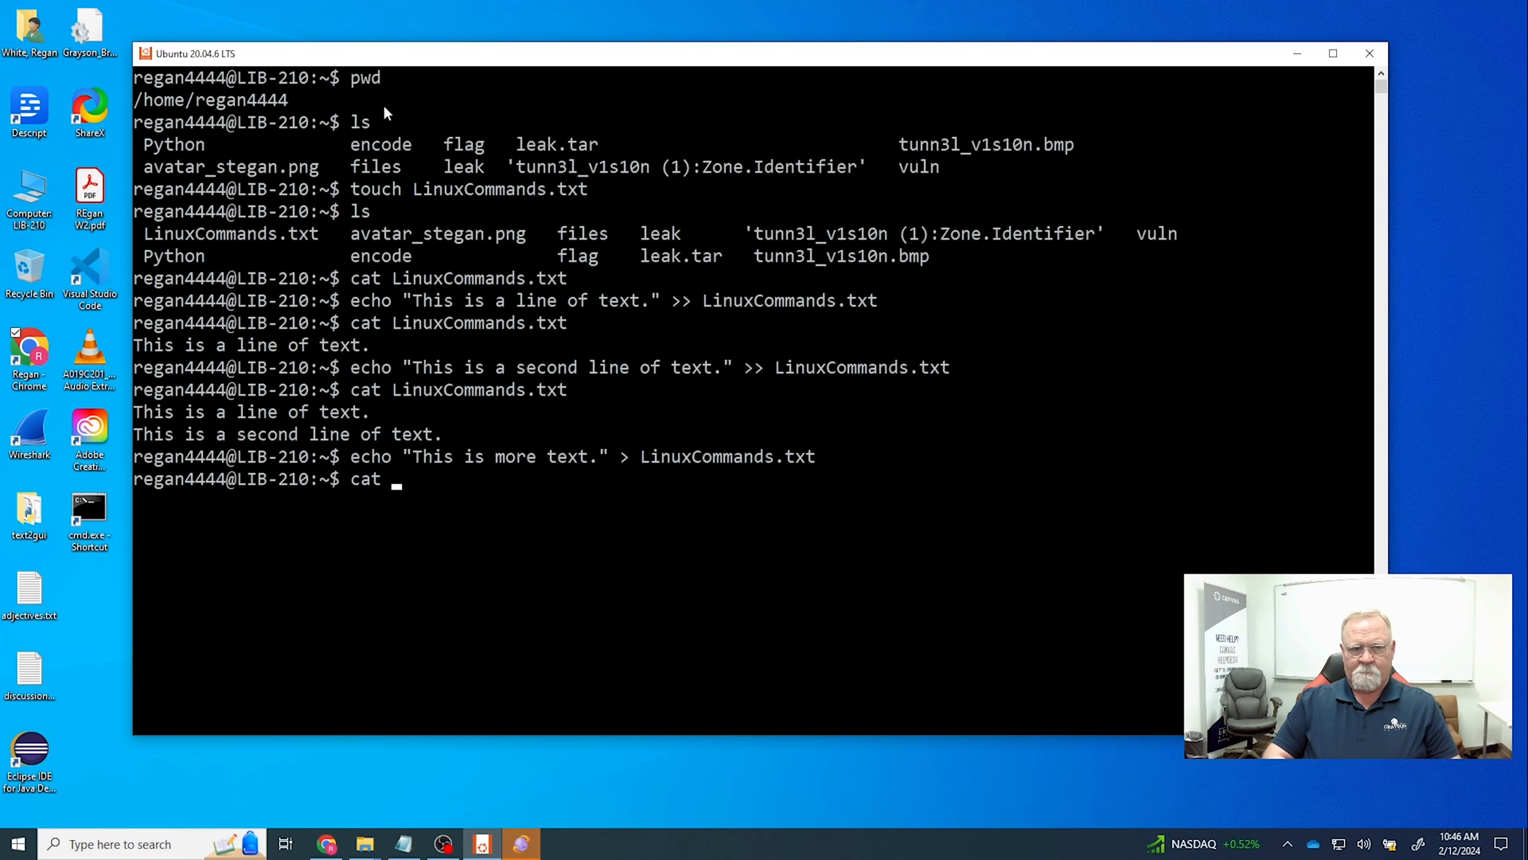
pyautogui.write('LinuxCommands.txt')
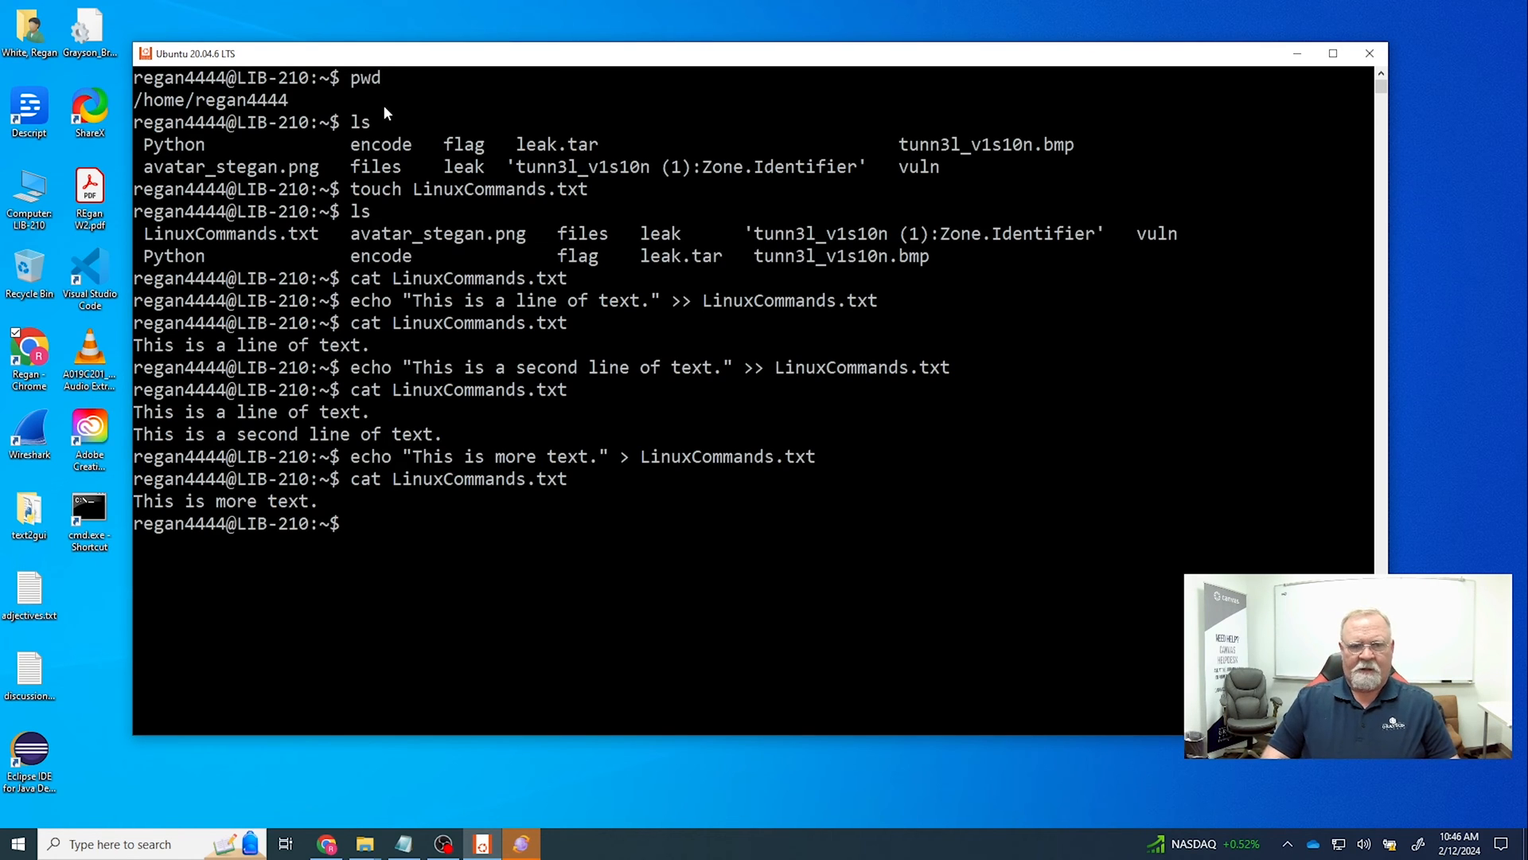
# - Append "This is a second line of text." with echo >> and cat the file to show both lines
pyautogui.write('echo')
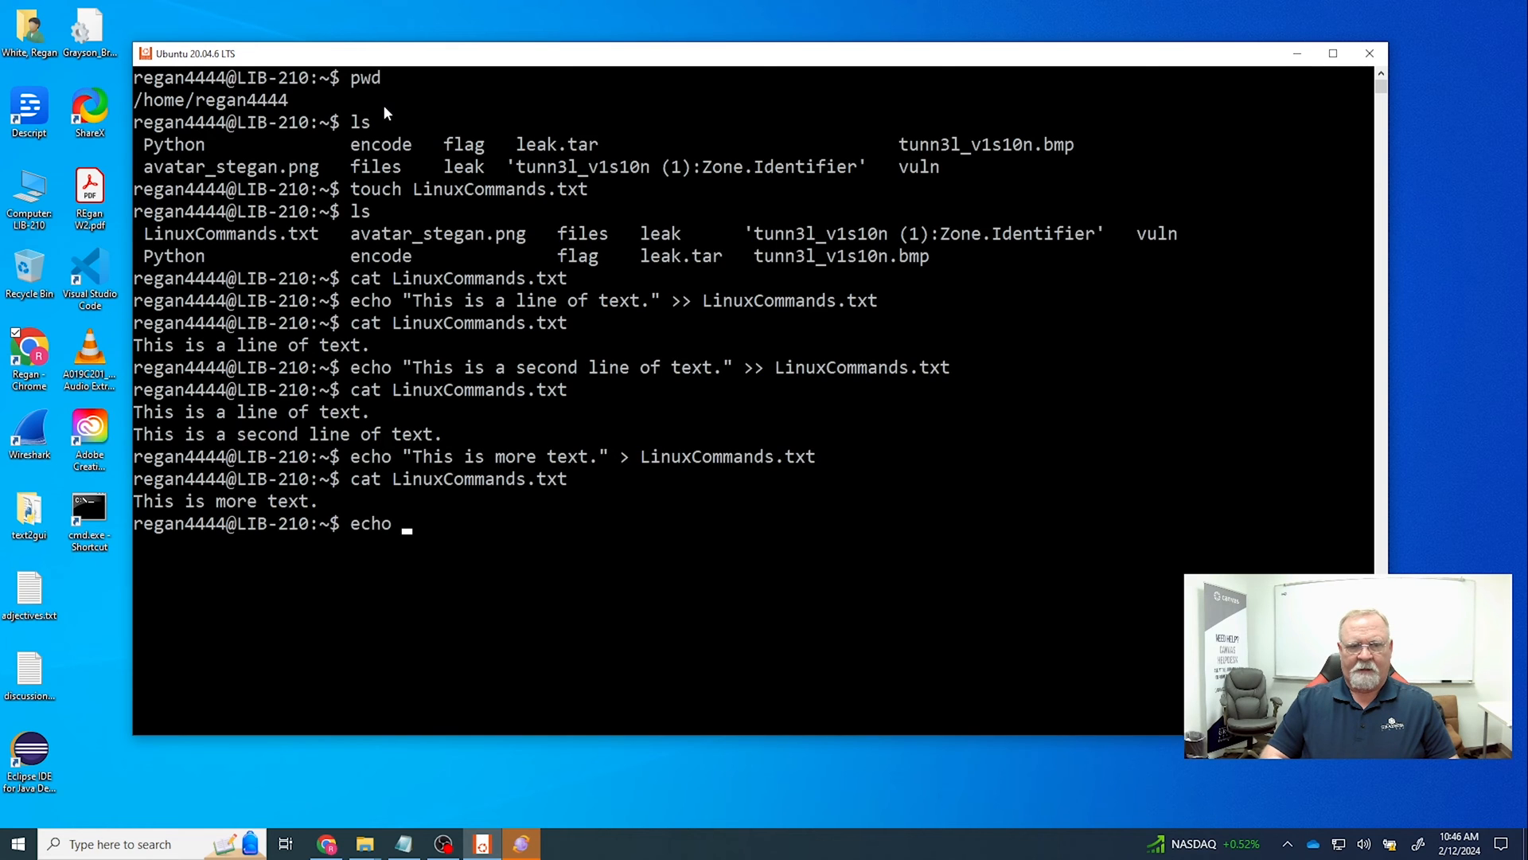
pyautogui.write('"This is a second line of')
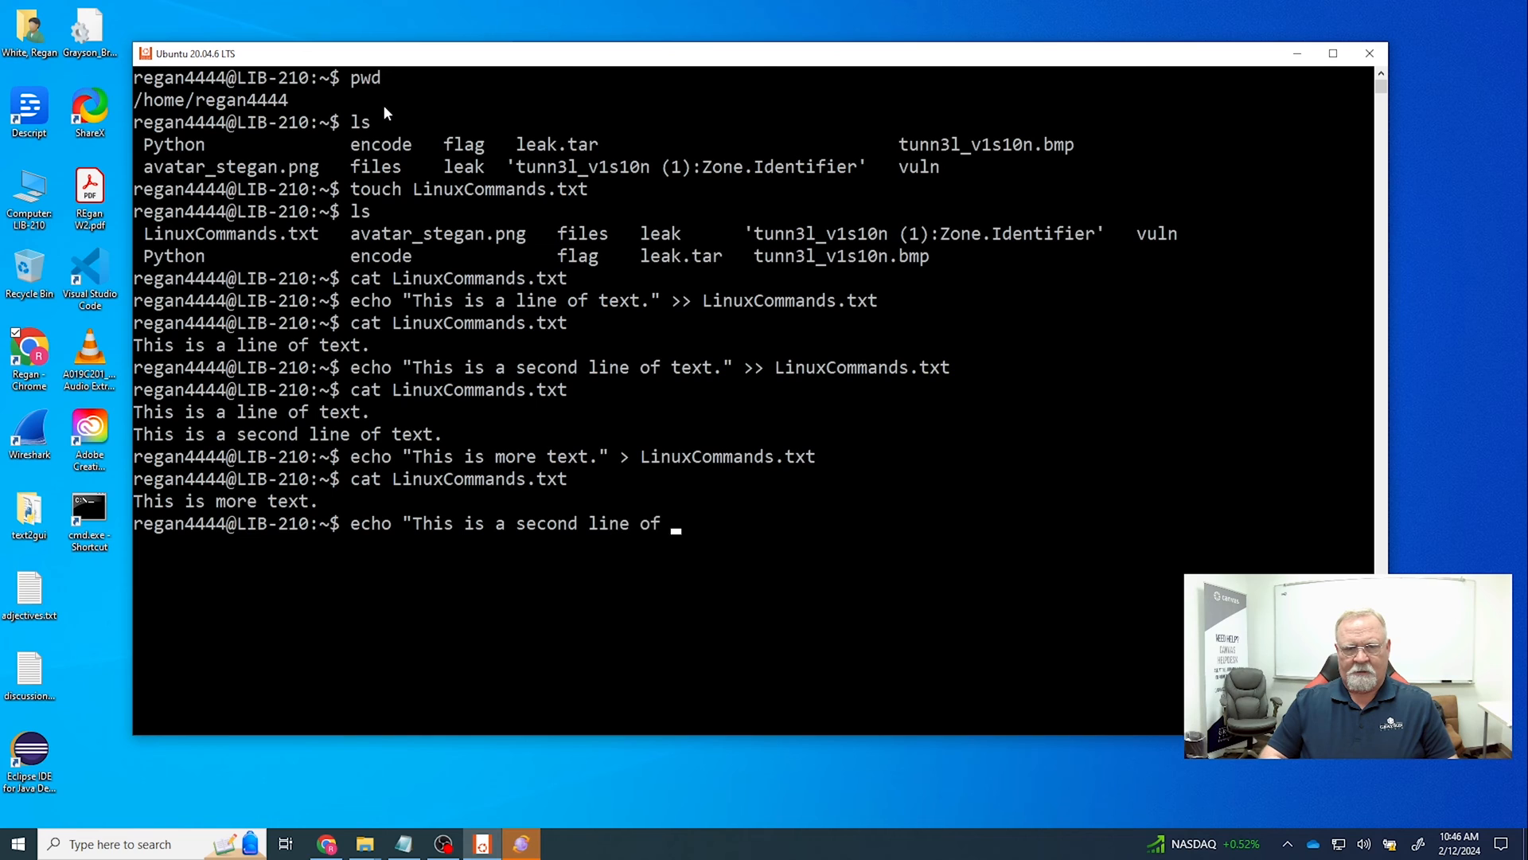
pyautogui.write('text." >>')
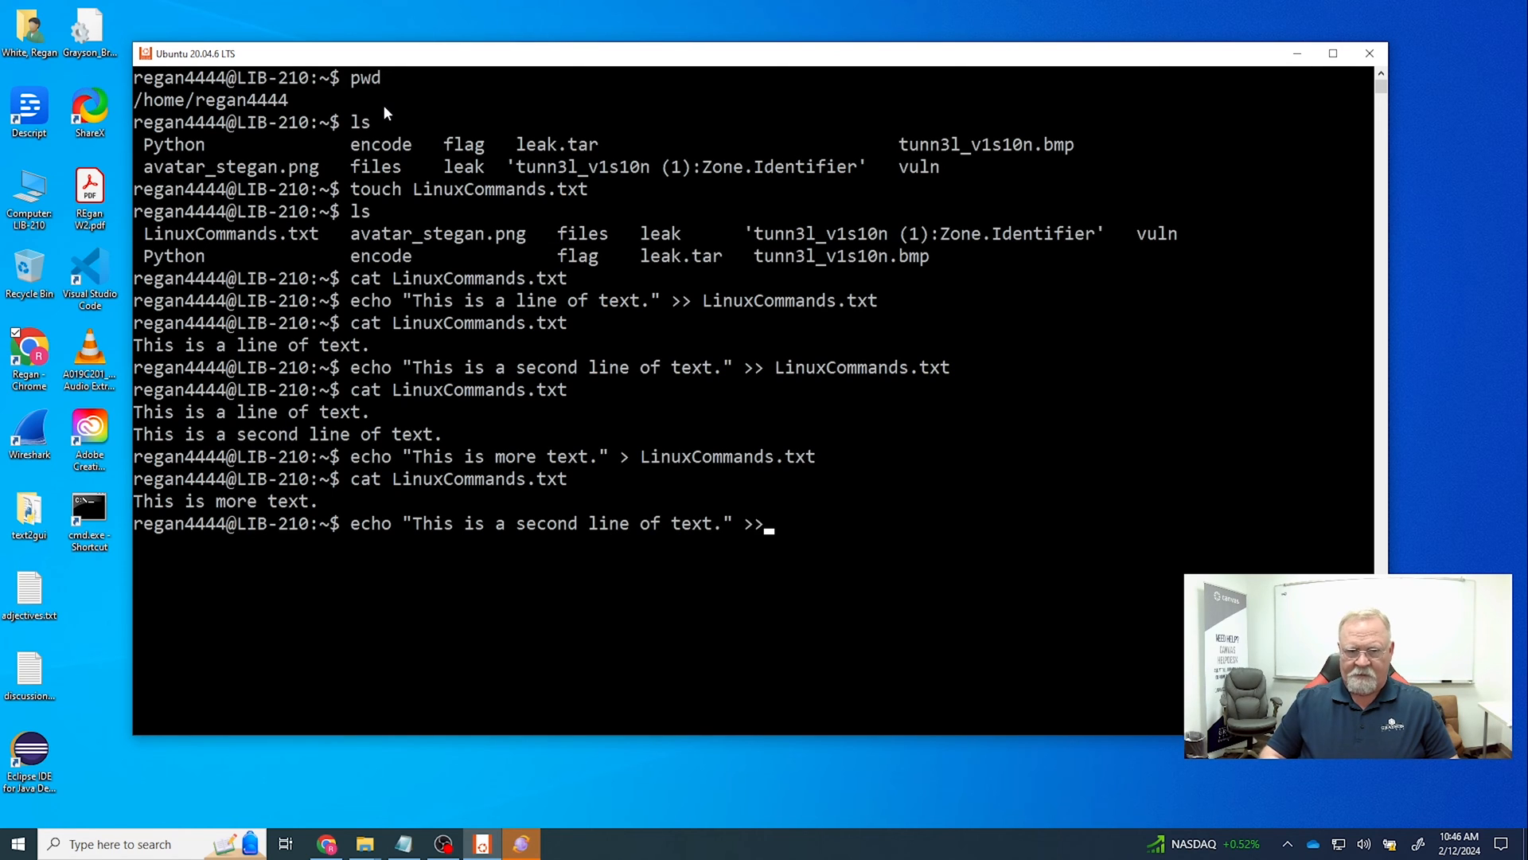
pyautogui.write('Lin')
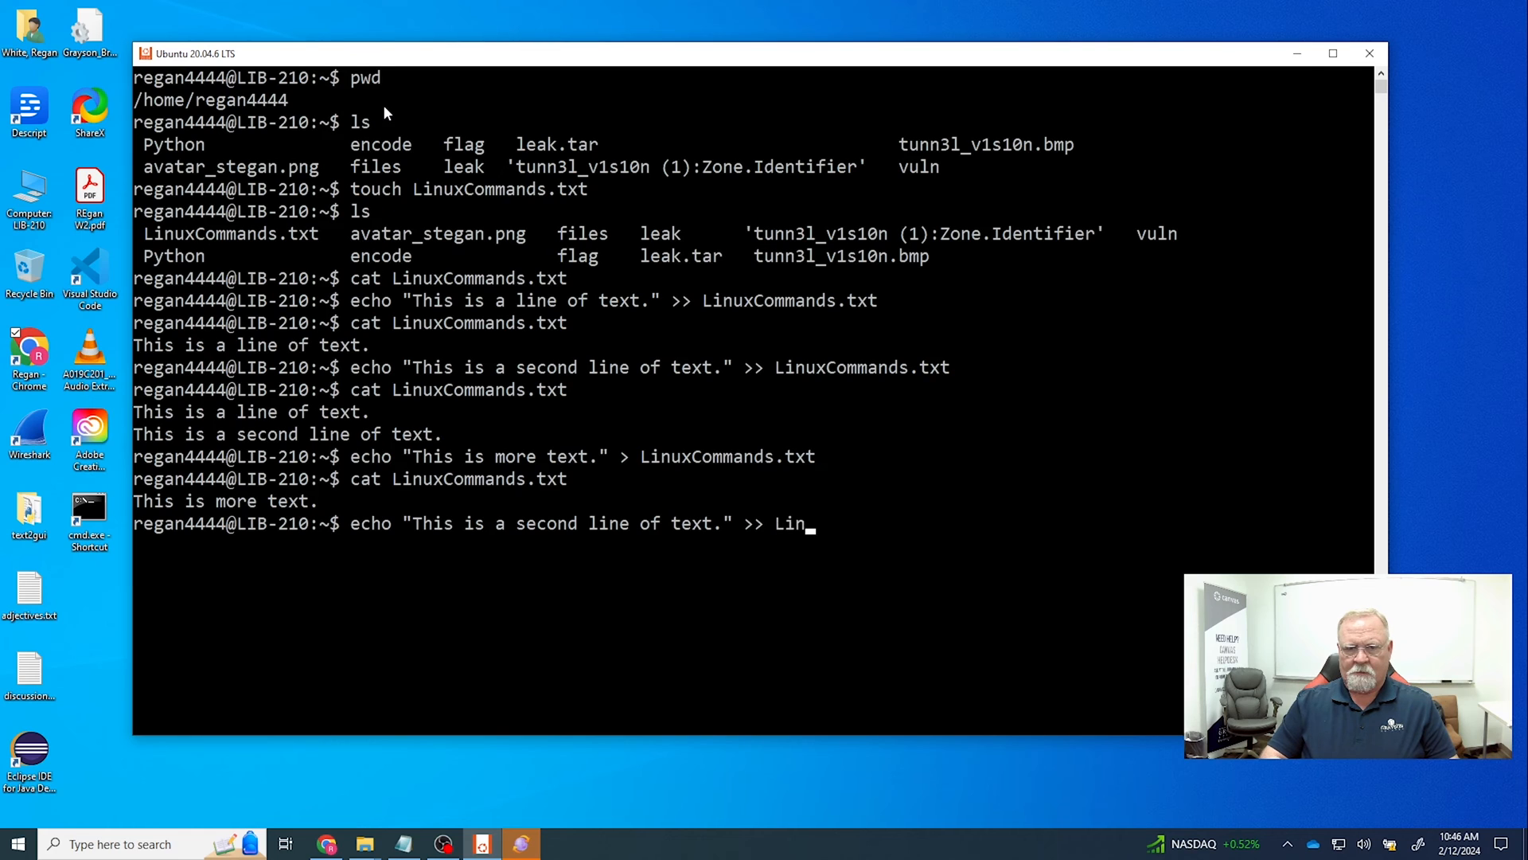
pyautogui.write('uxCommands.txt')
pyautogui.write('cat')
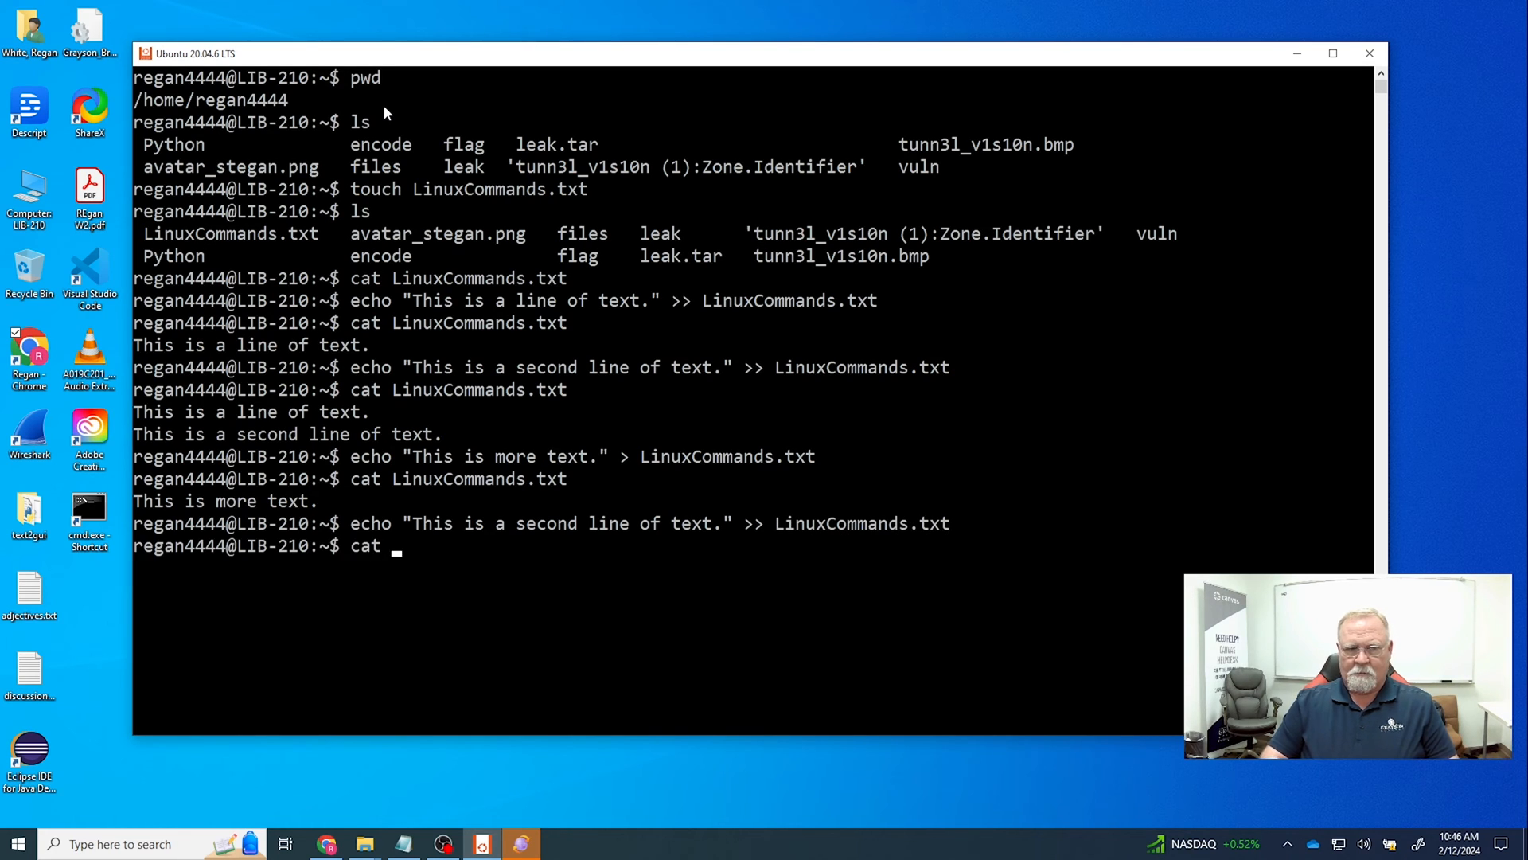
pyautogui.write('LinuxCommands.txt')
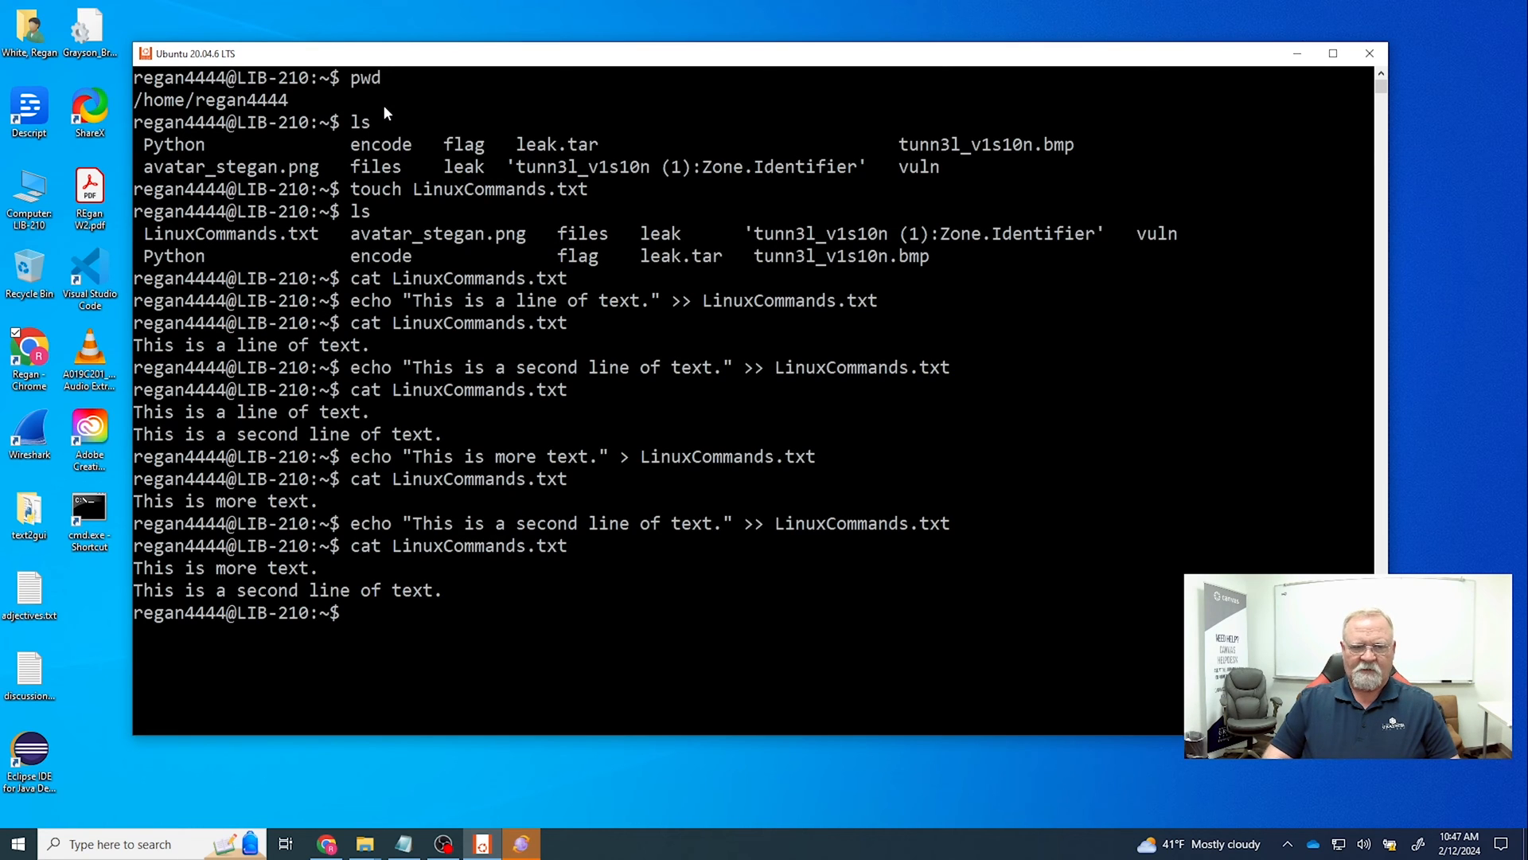
# - Append "This is a third line of text." with printf >> and cat the file, which lacks a final newline
pyautogui.write('print')
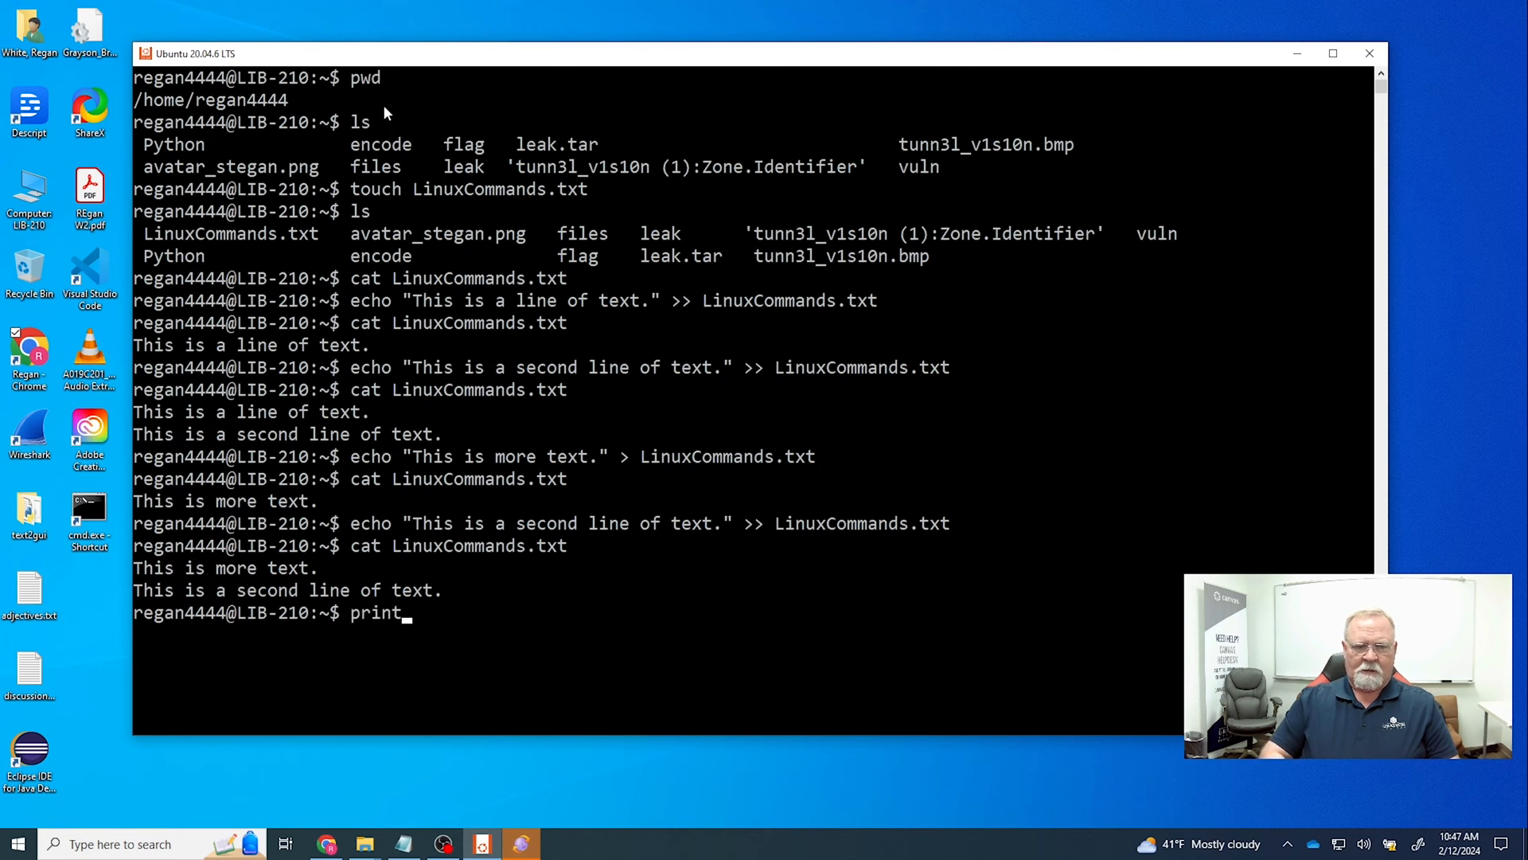
pyautogui.write('f')
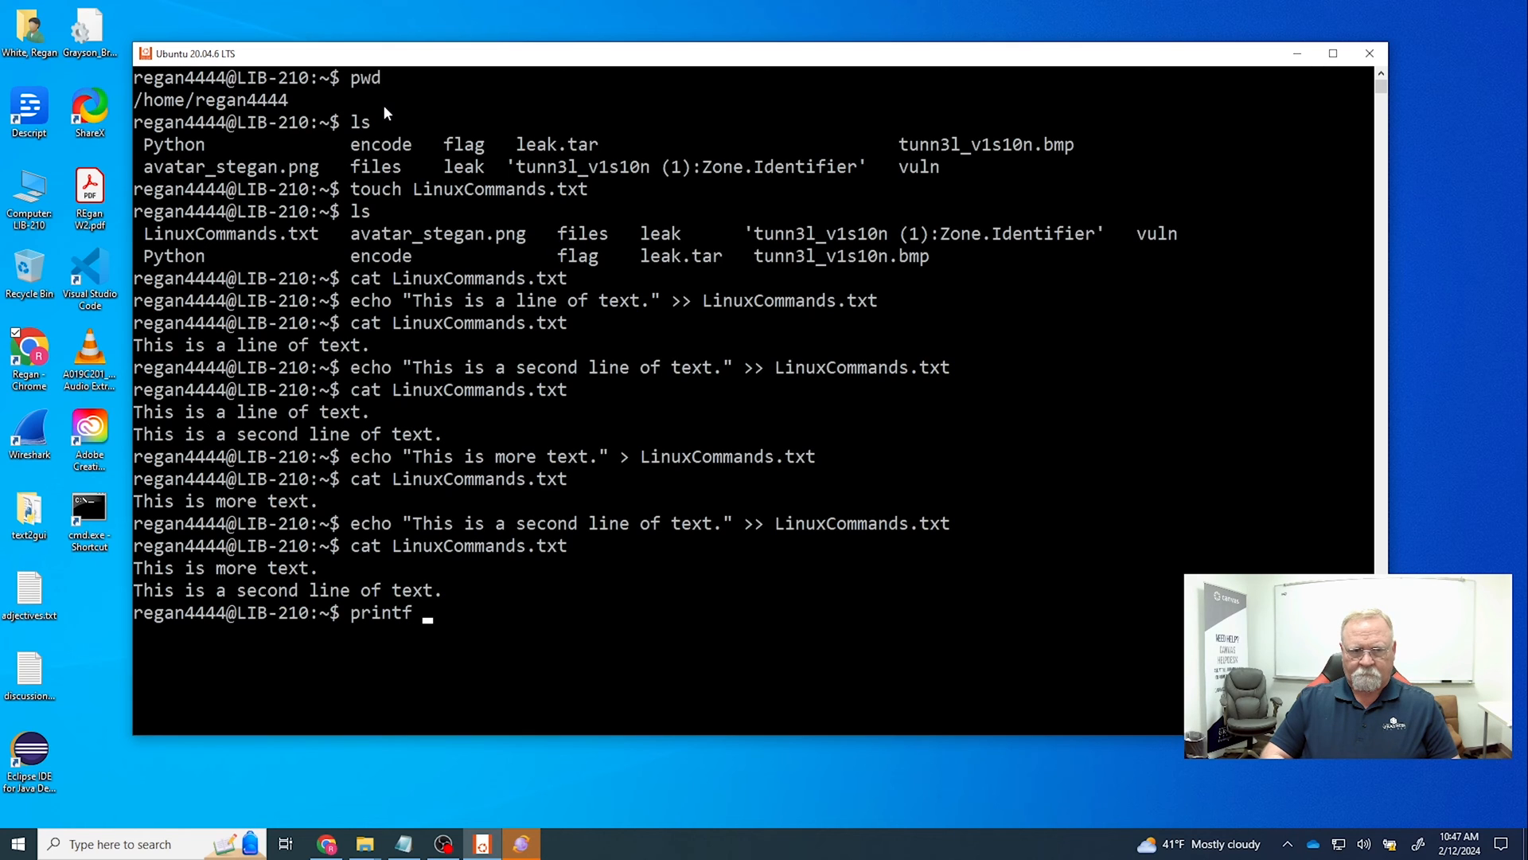
pyautogui.write('"This is a th')
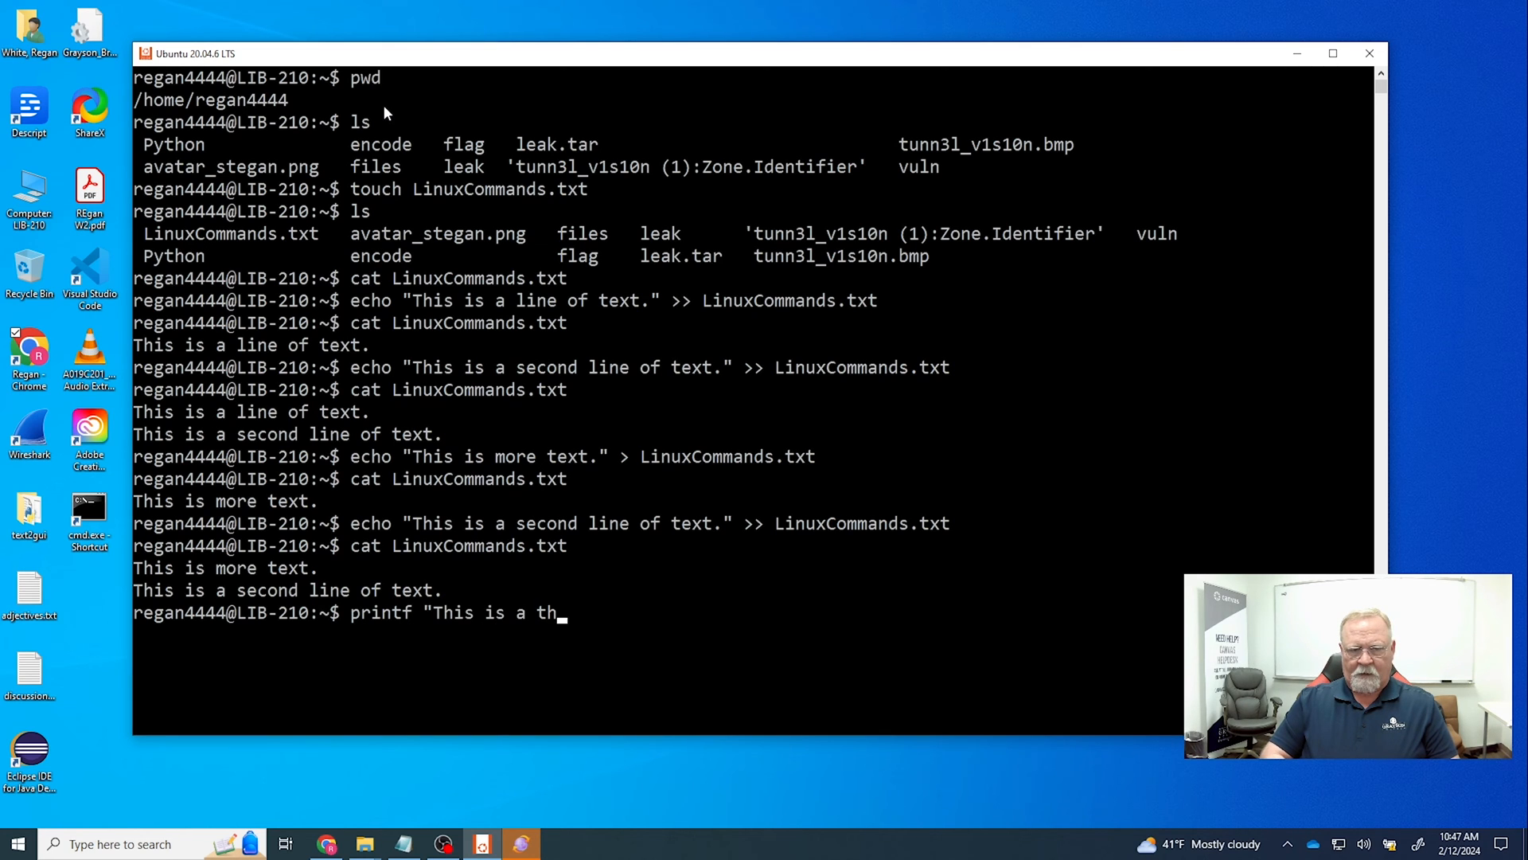
pyautogui.write('ird lin')
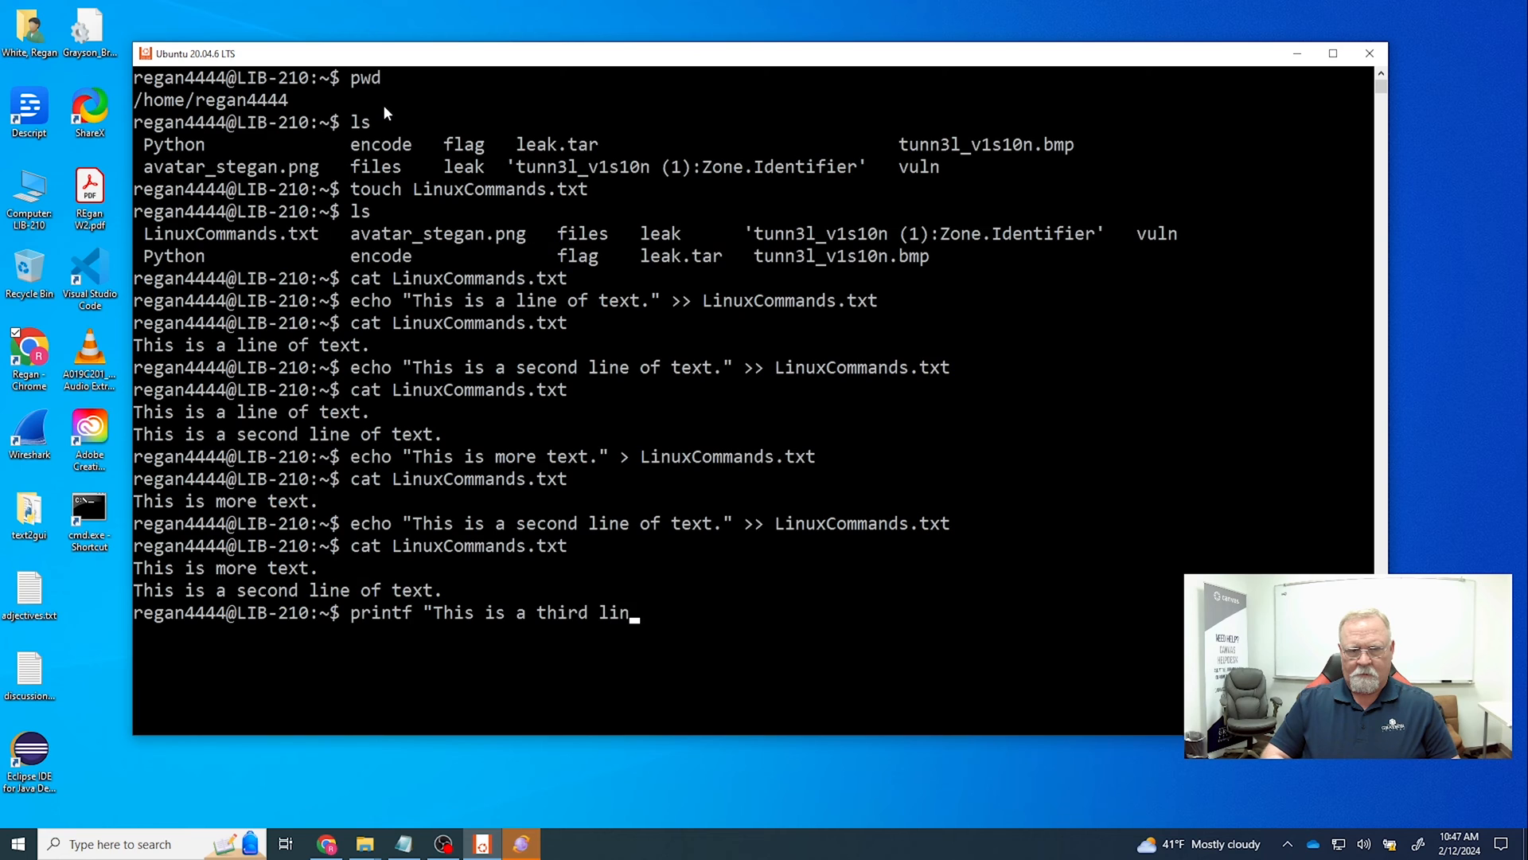
pyautogui.write('e of text." >>')
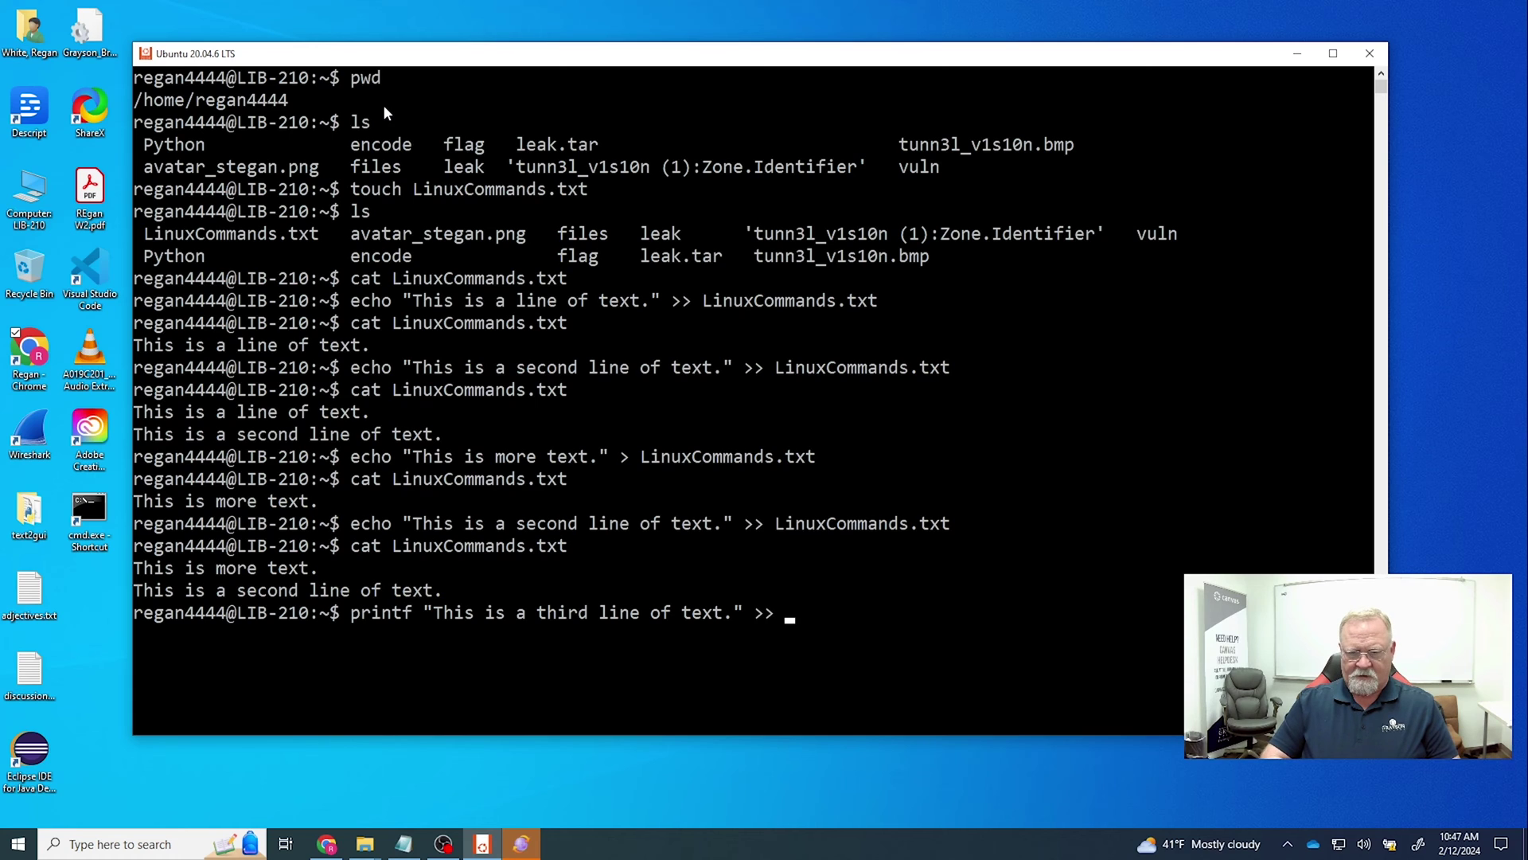
pyautogui.write('LinuxCommands.txt')
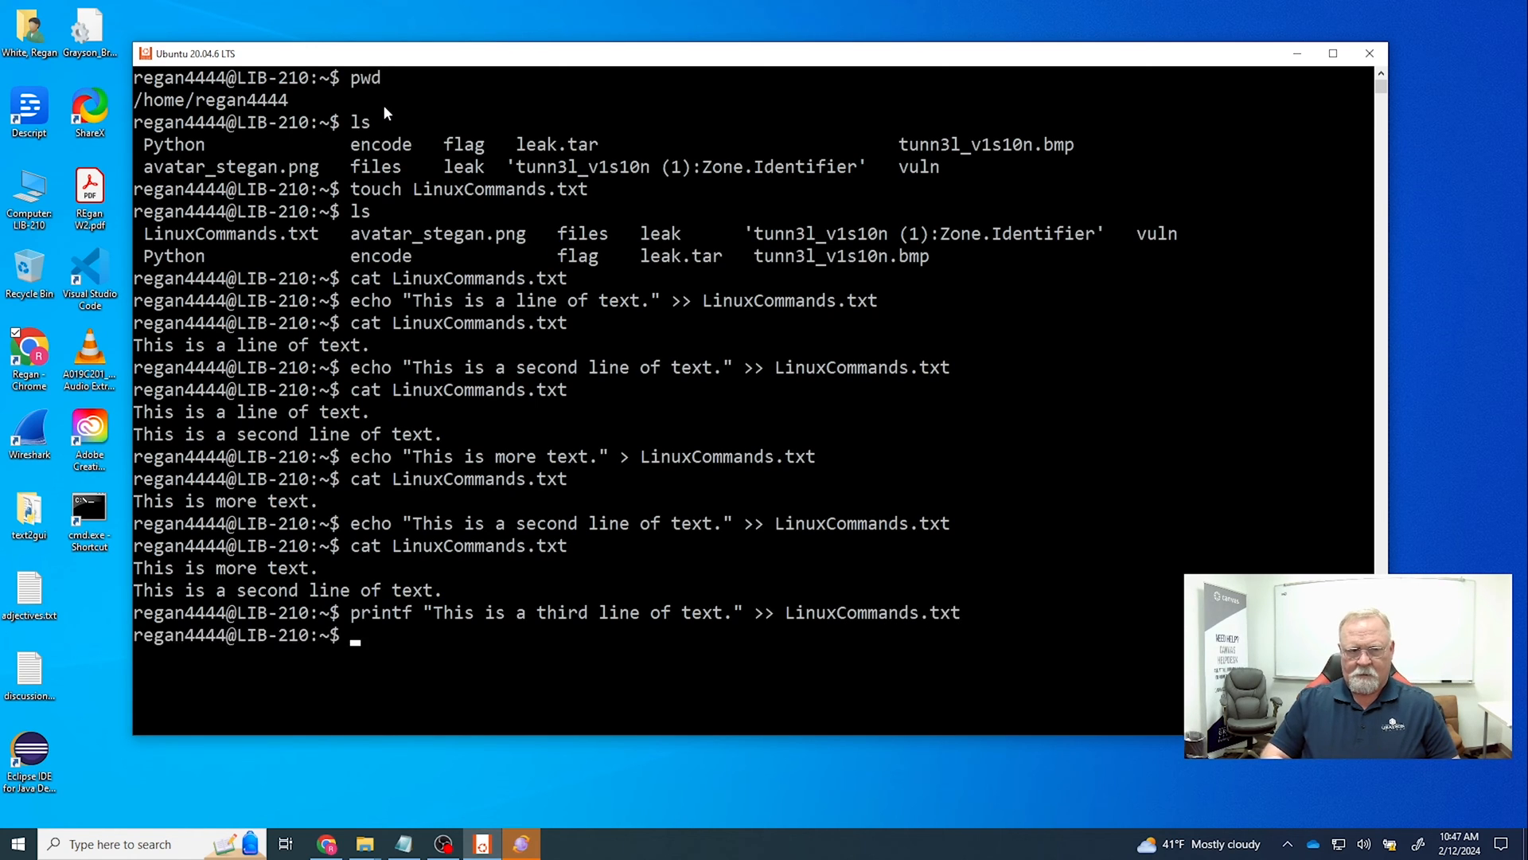
pyautogui.write('cat')
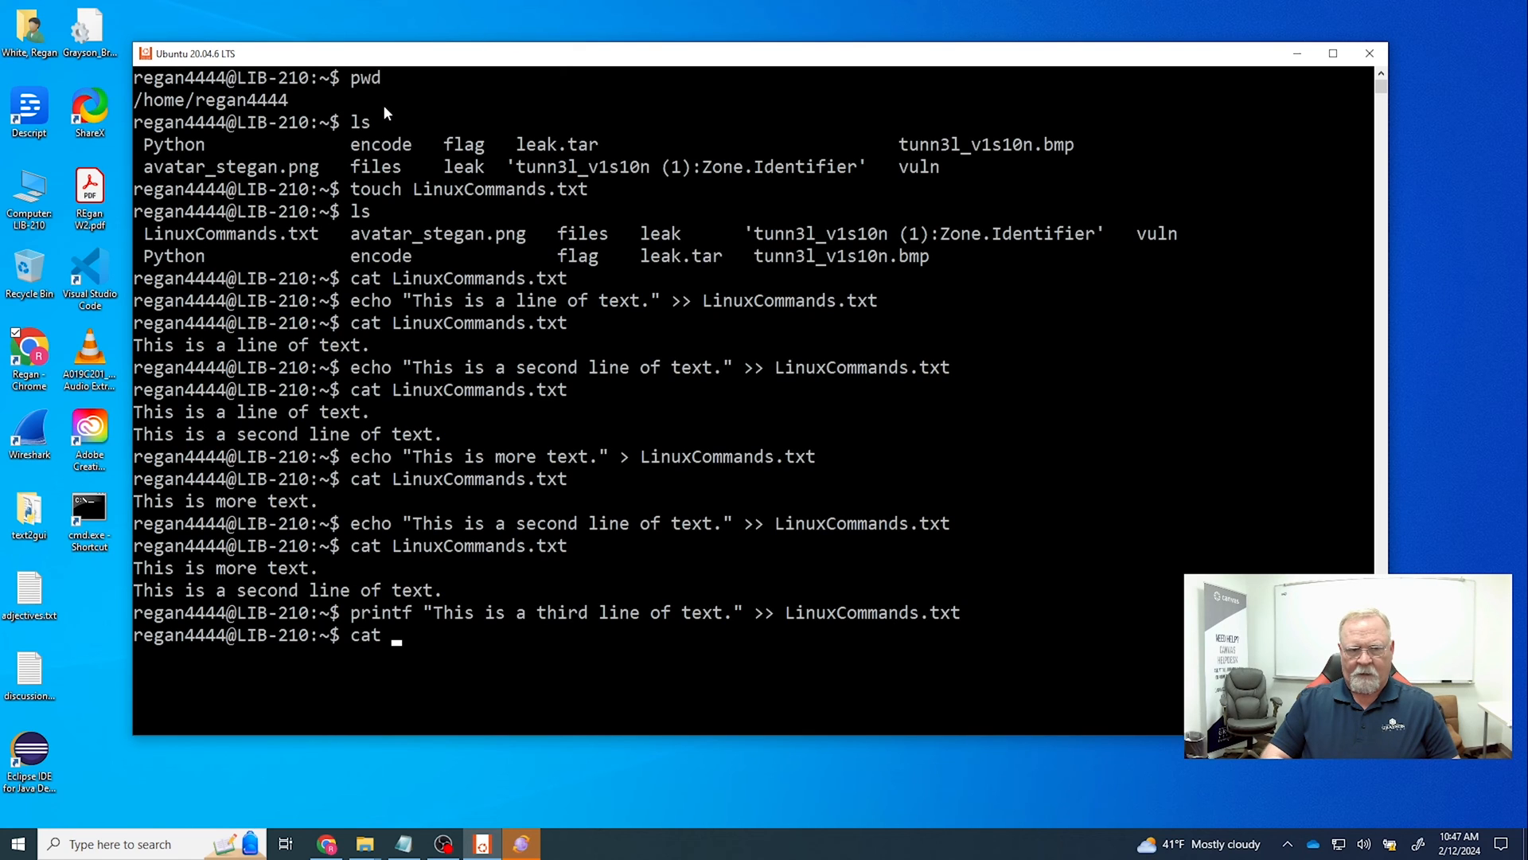
pyautogui.write('LinuxCommands.txt')
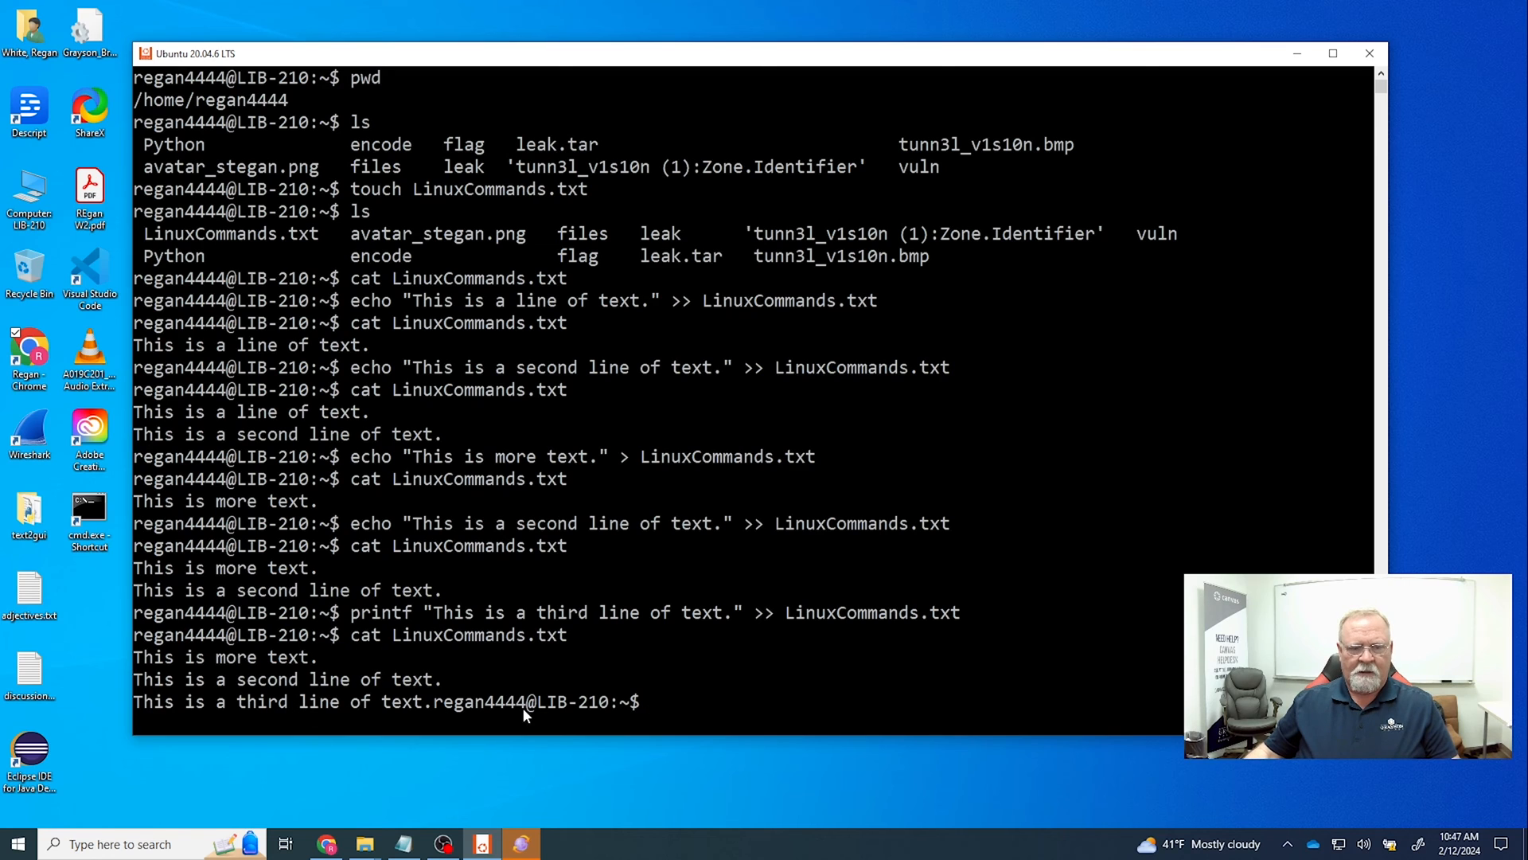
pyautogui.moveTo(439, 707)
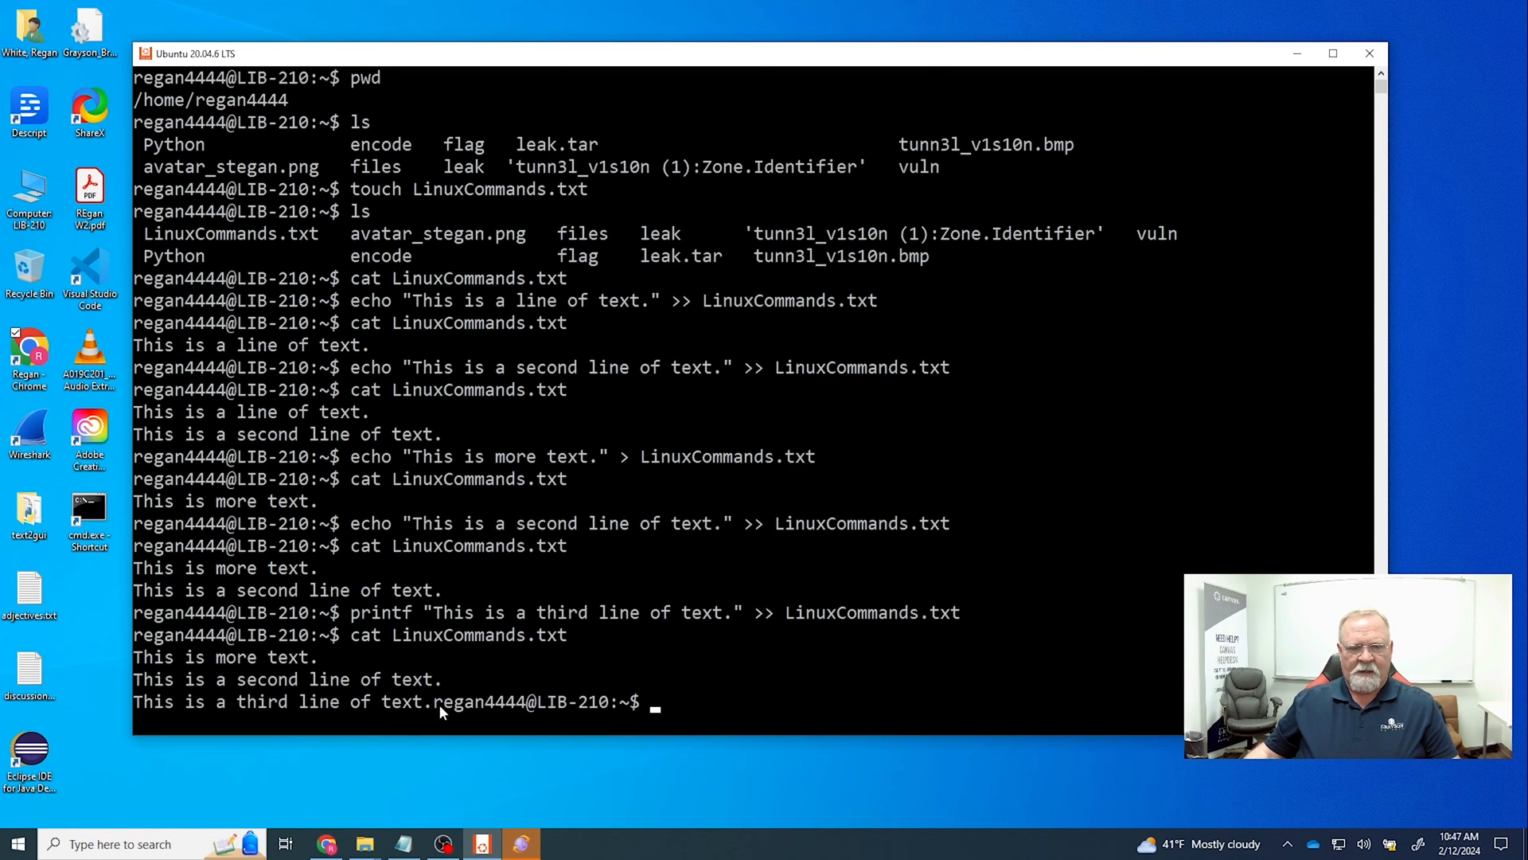
pyautogui.moveTo(437, 626)
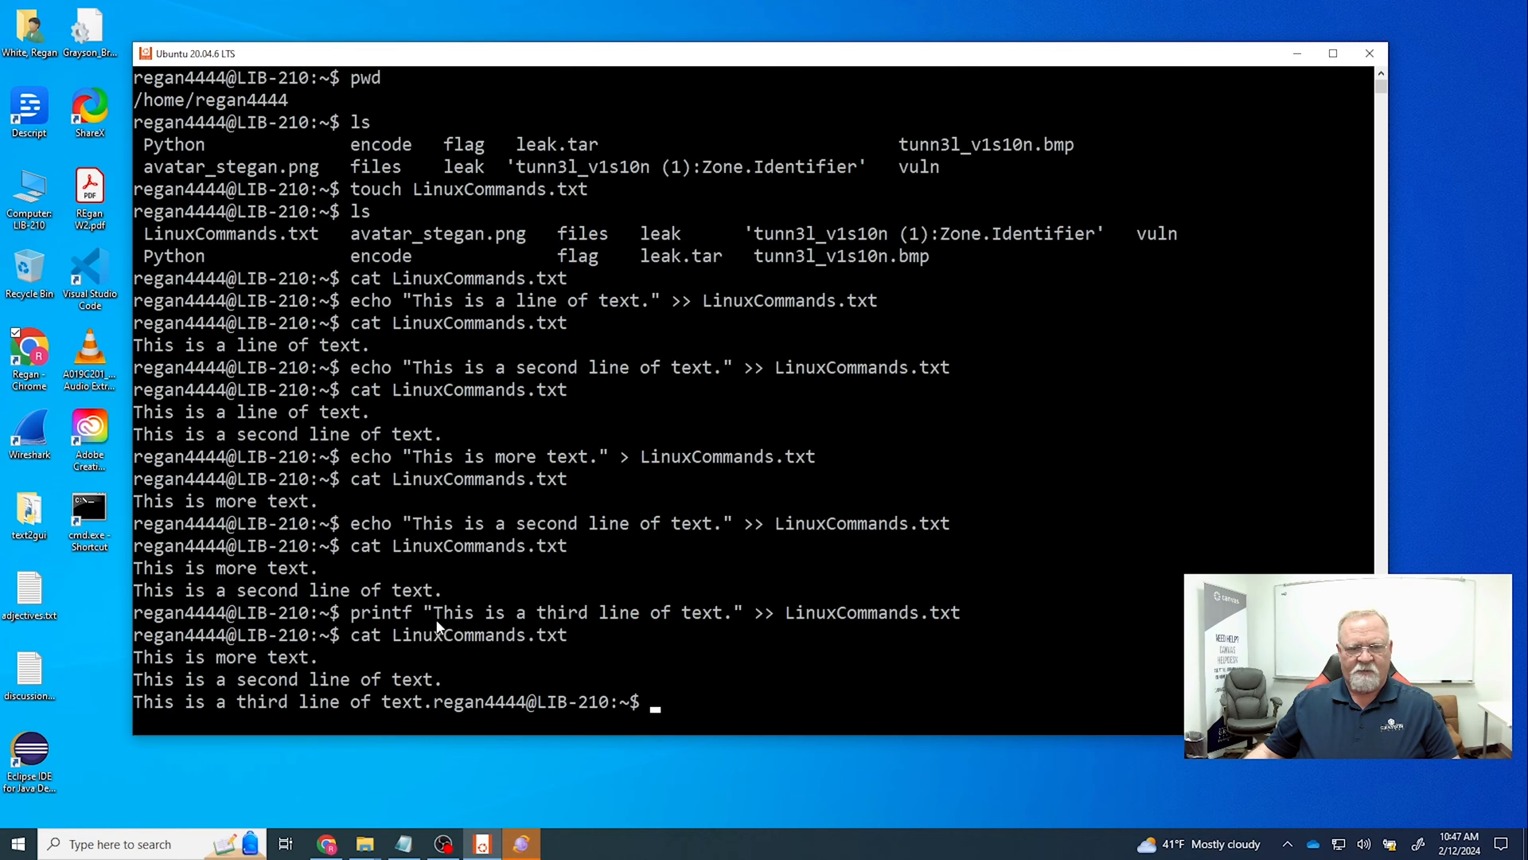
pyautogui.moveTo(502, 638)
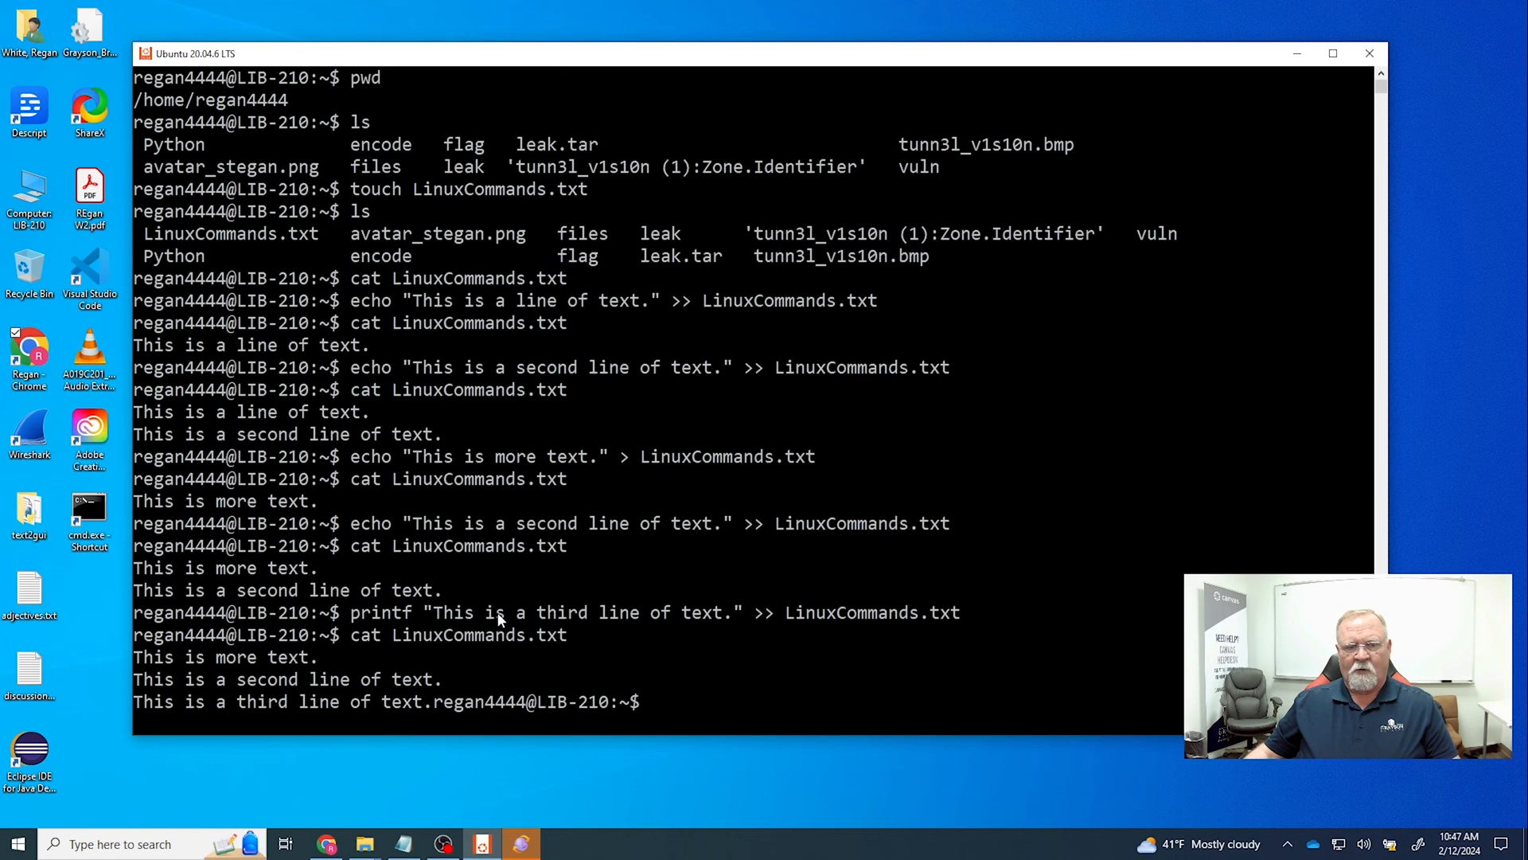
pyautogui.moveTo(431, 714)
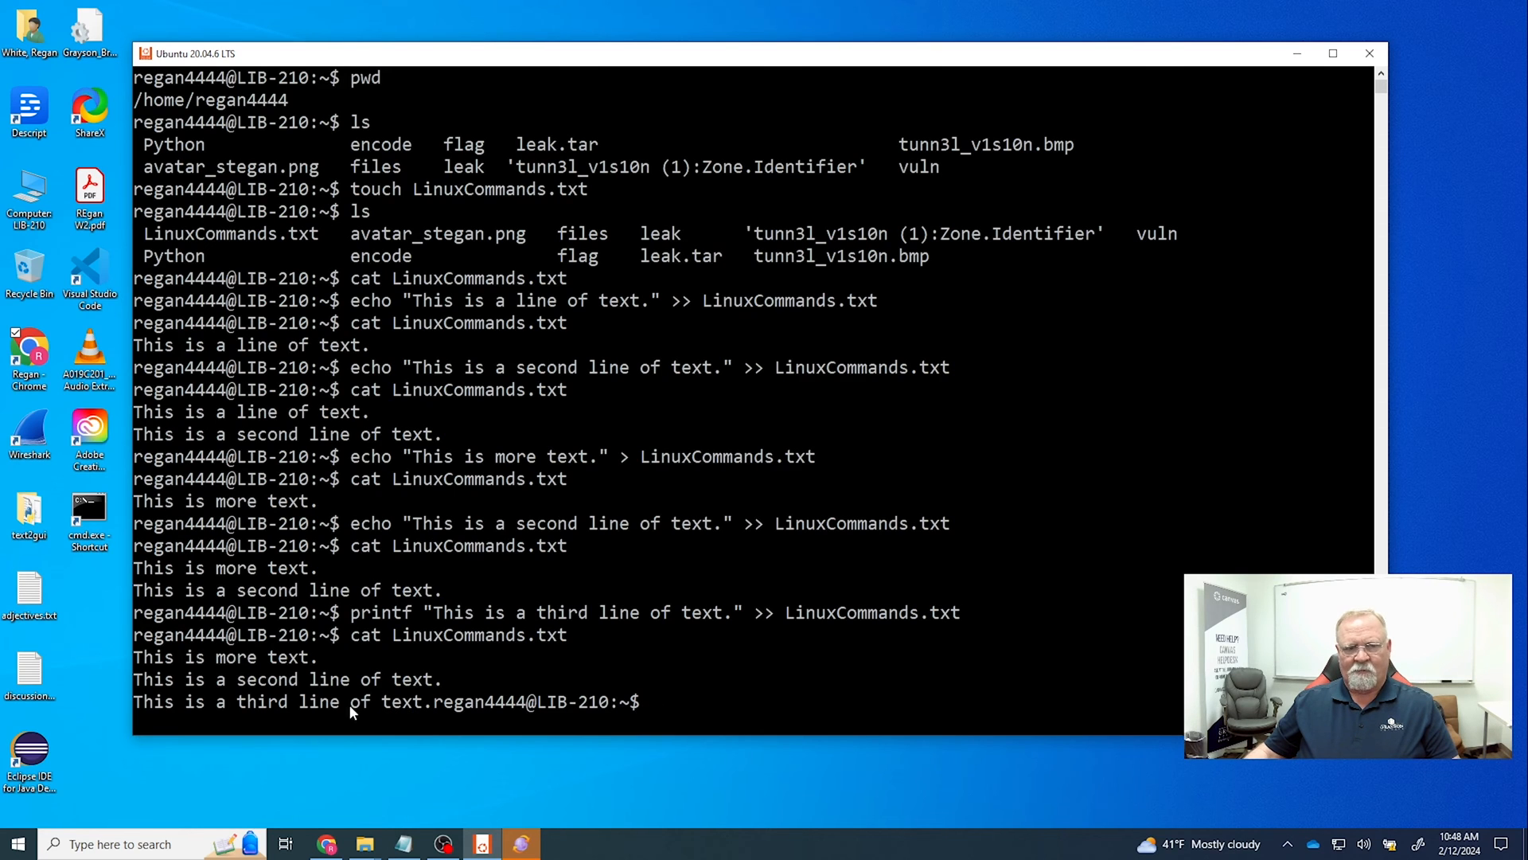
pyautogui.moveTo(458, 710)
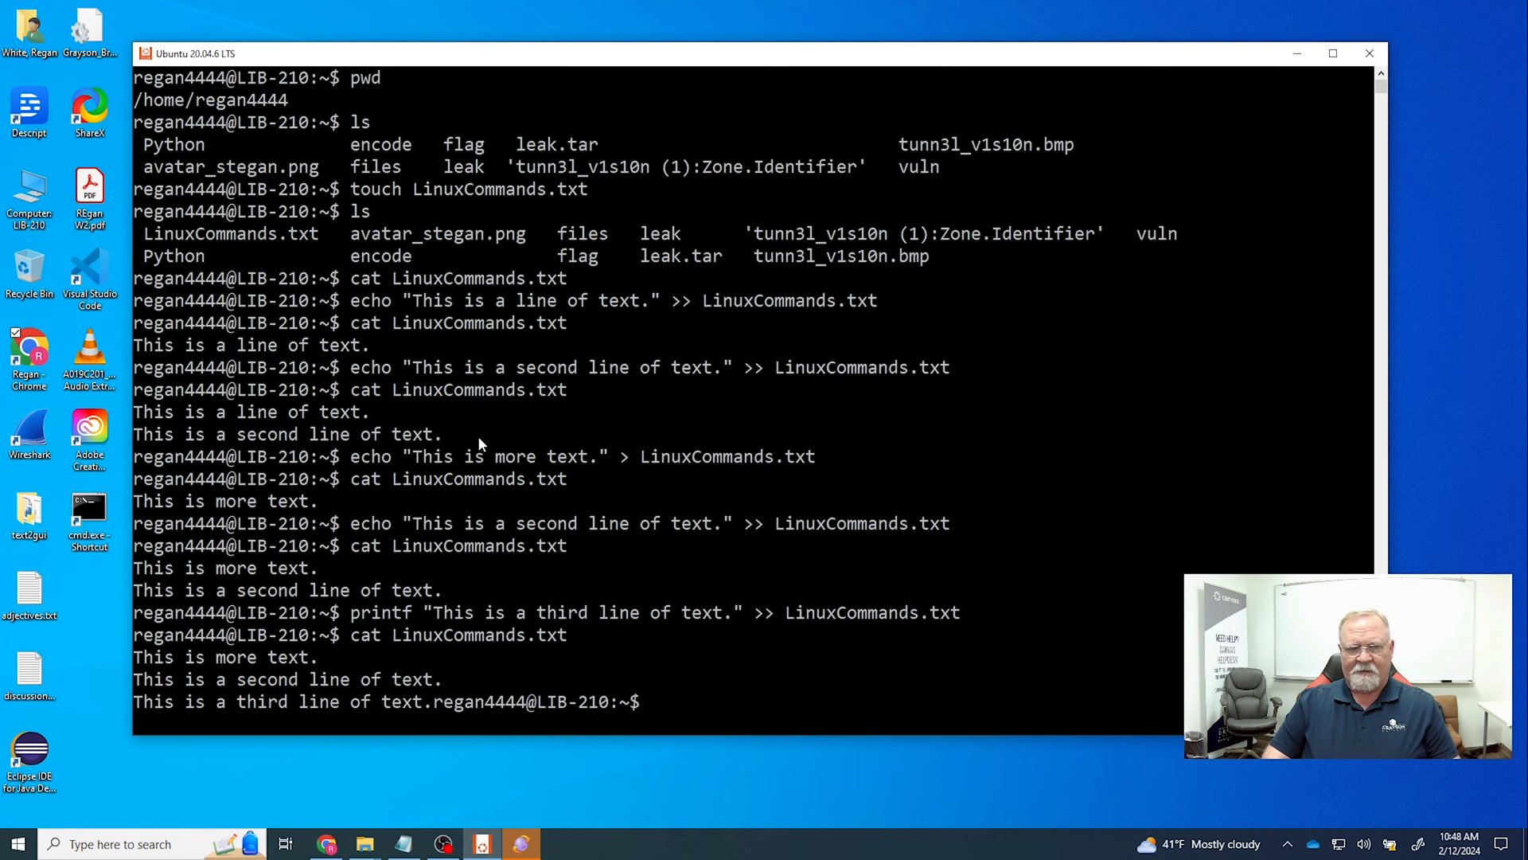
# - Append a "\n" newline to LinuxCommands.txt with printf >>
pyautogui.write('printf')
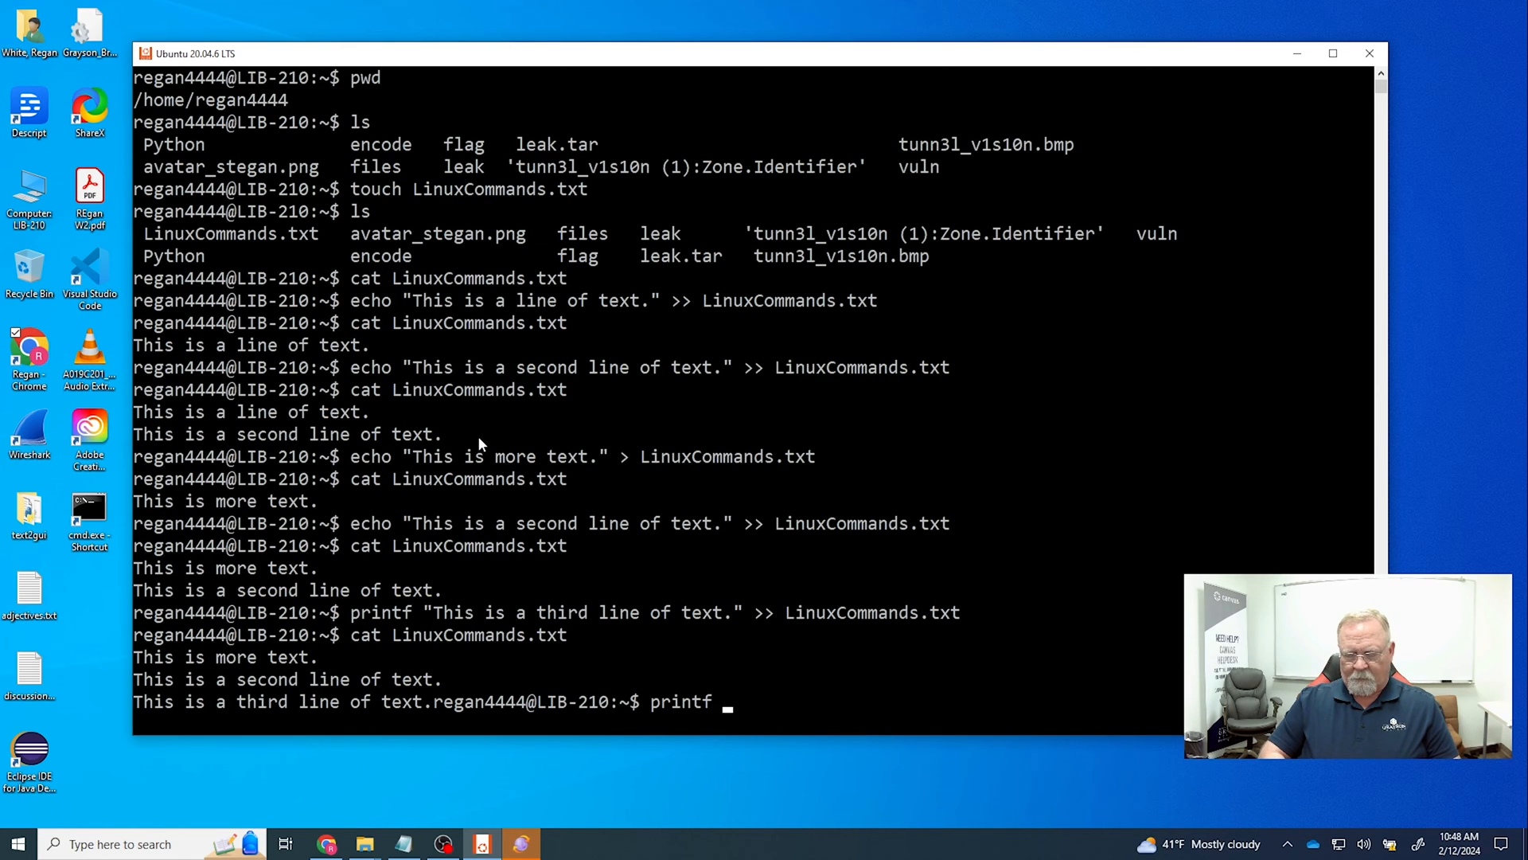
pyautogui.write('"\\n')
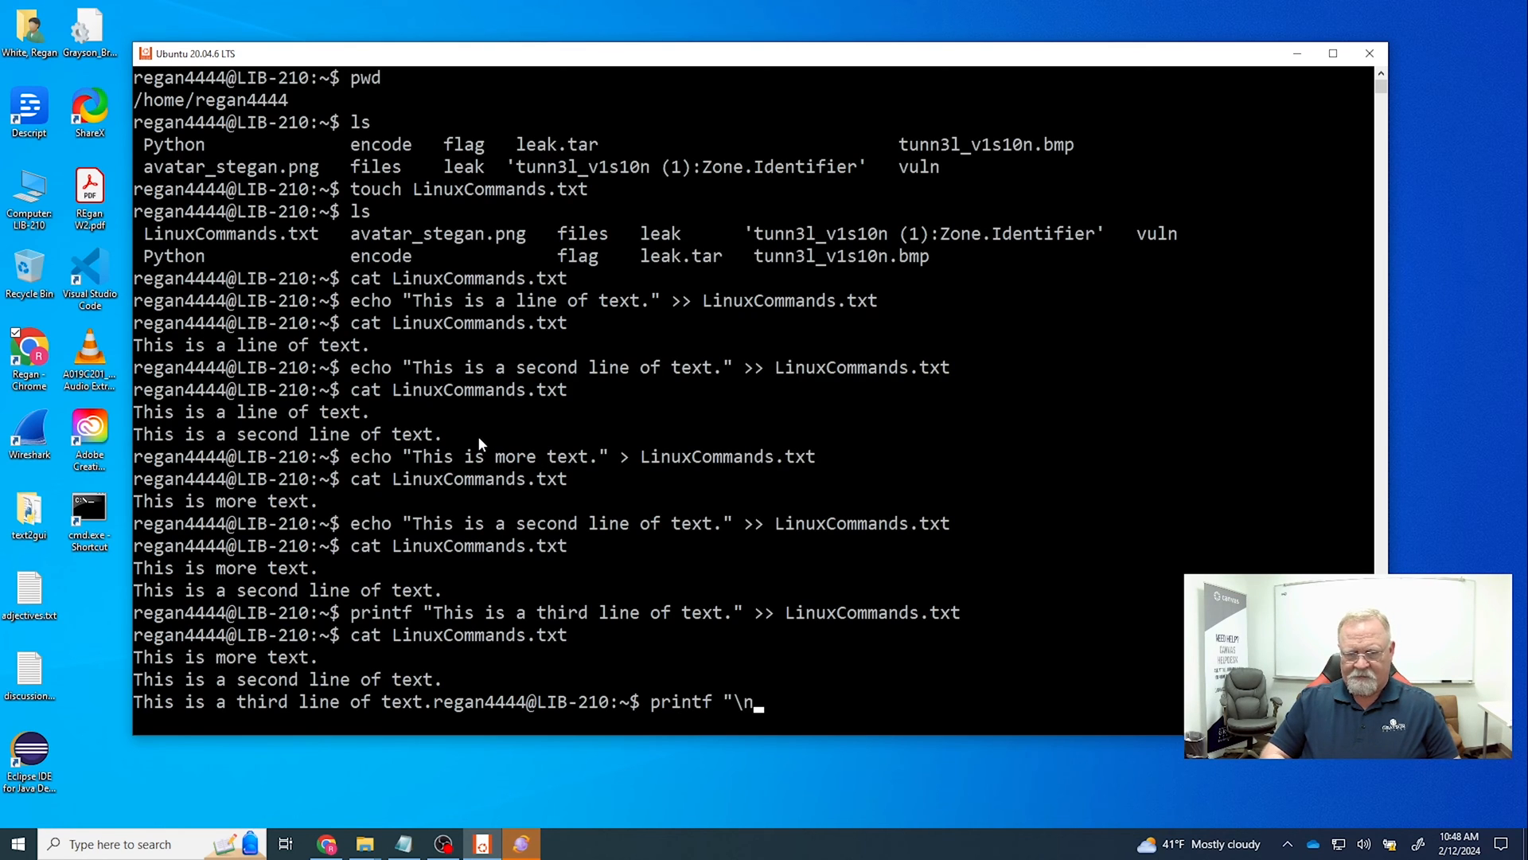
pyautogui.write('"')
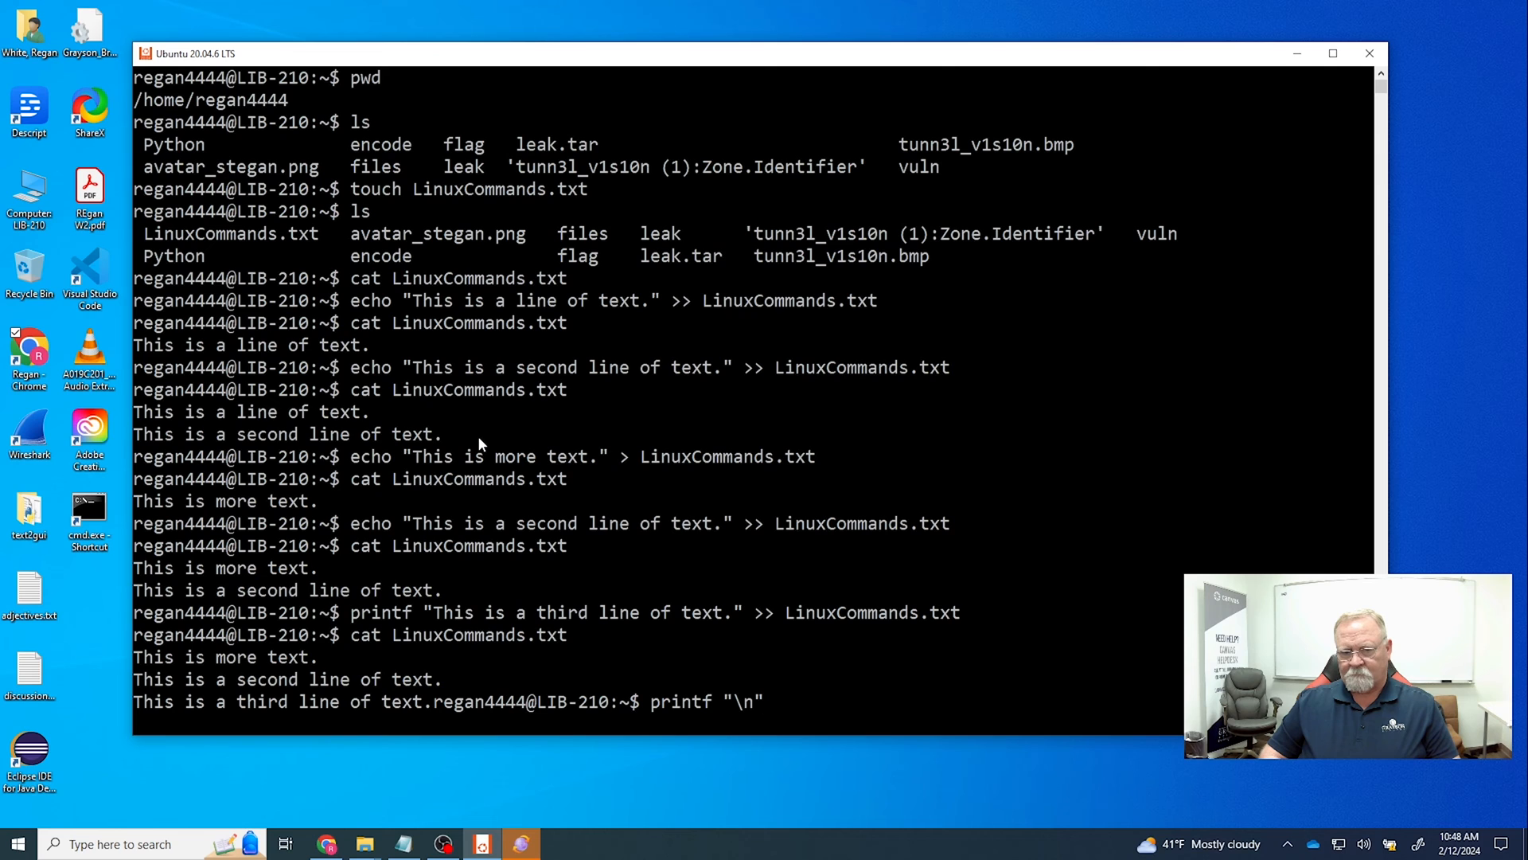
pyautogui.write('>> L')
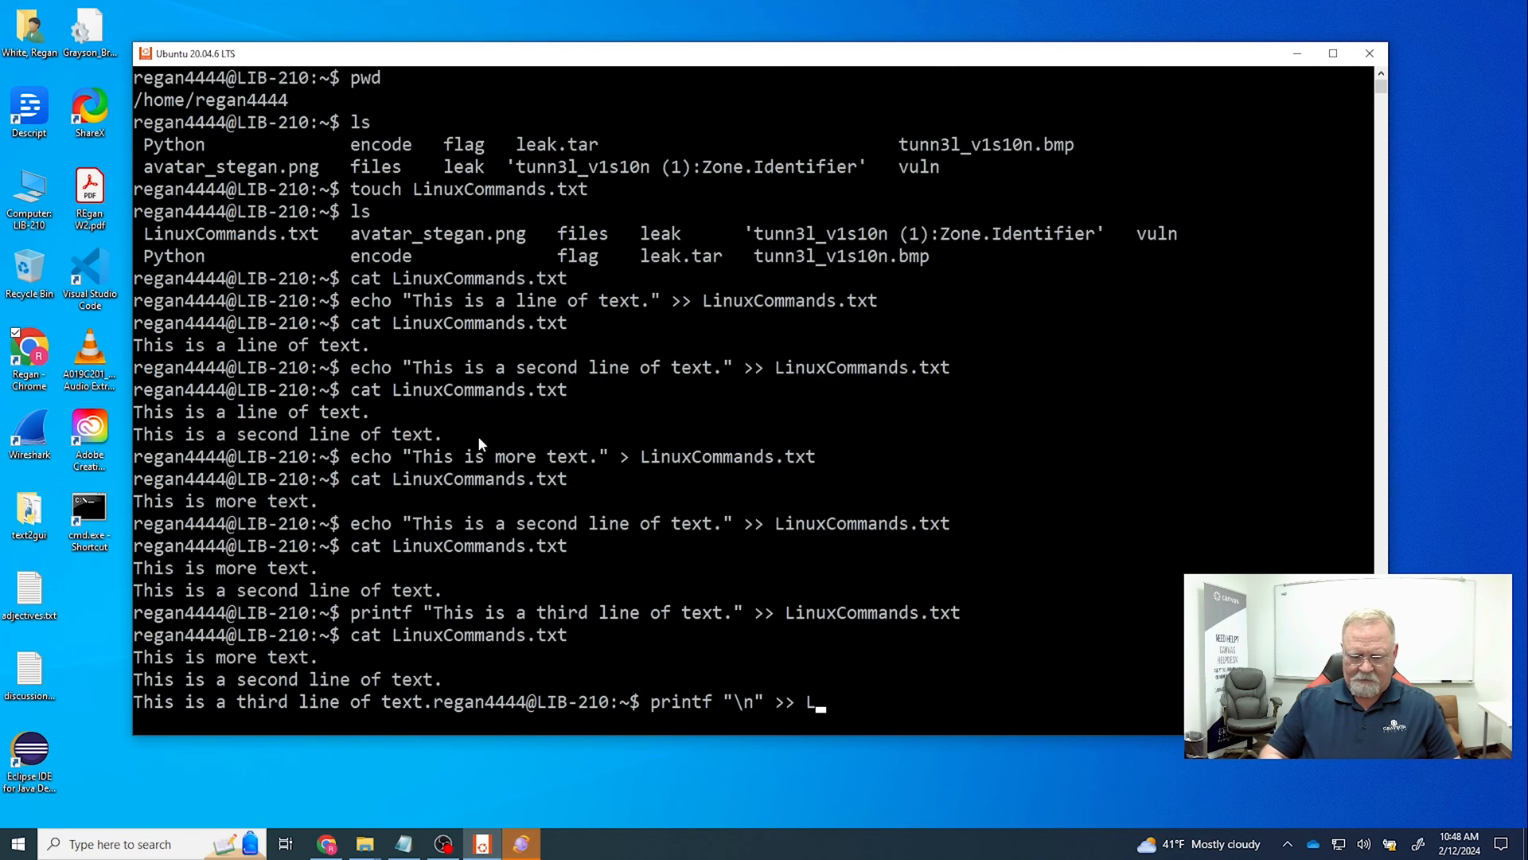
pyautogui.write('inuxCommands.txt')
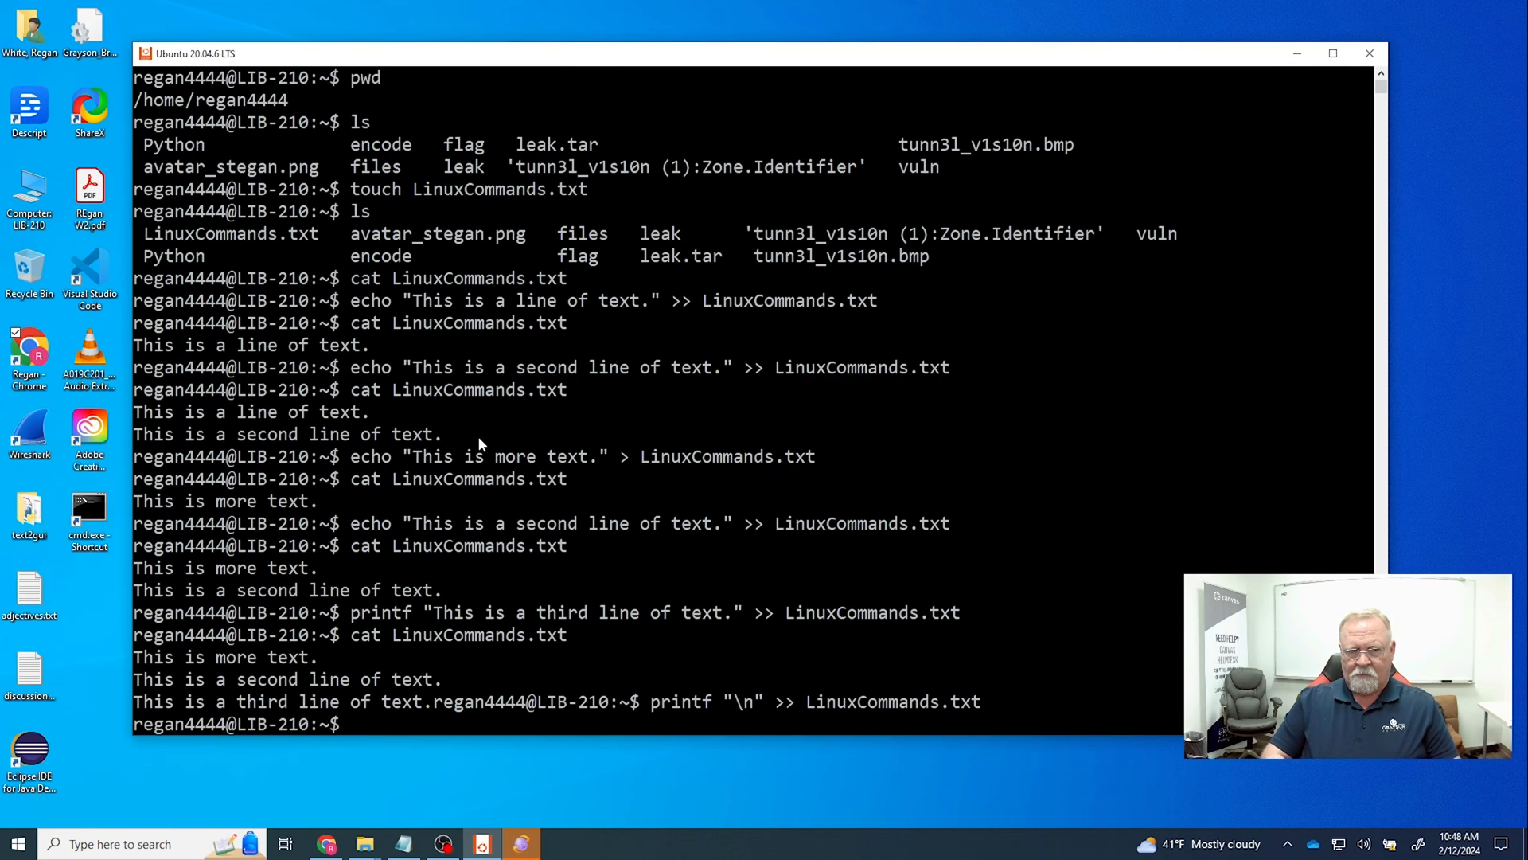
# - Display LinuxCommands.txt with cat so the prompt starts on its own line, then begin another printf
pyautogui.write('cat L')
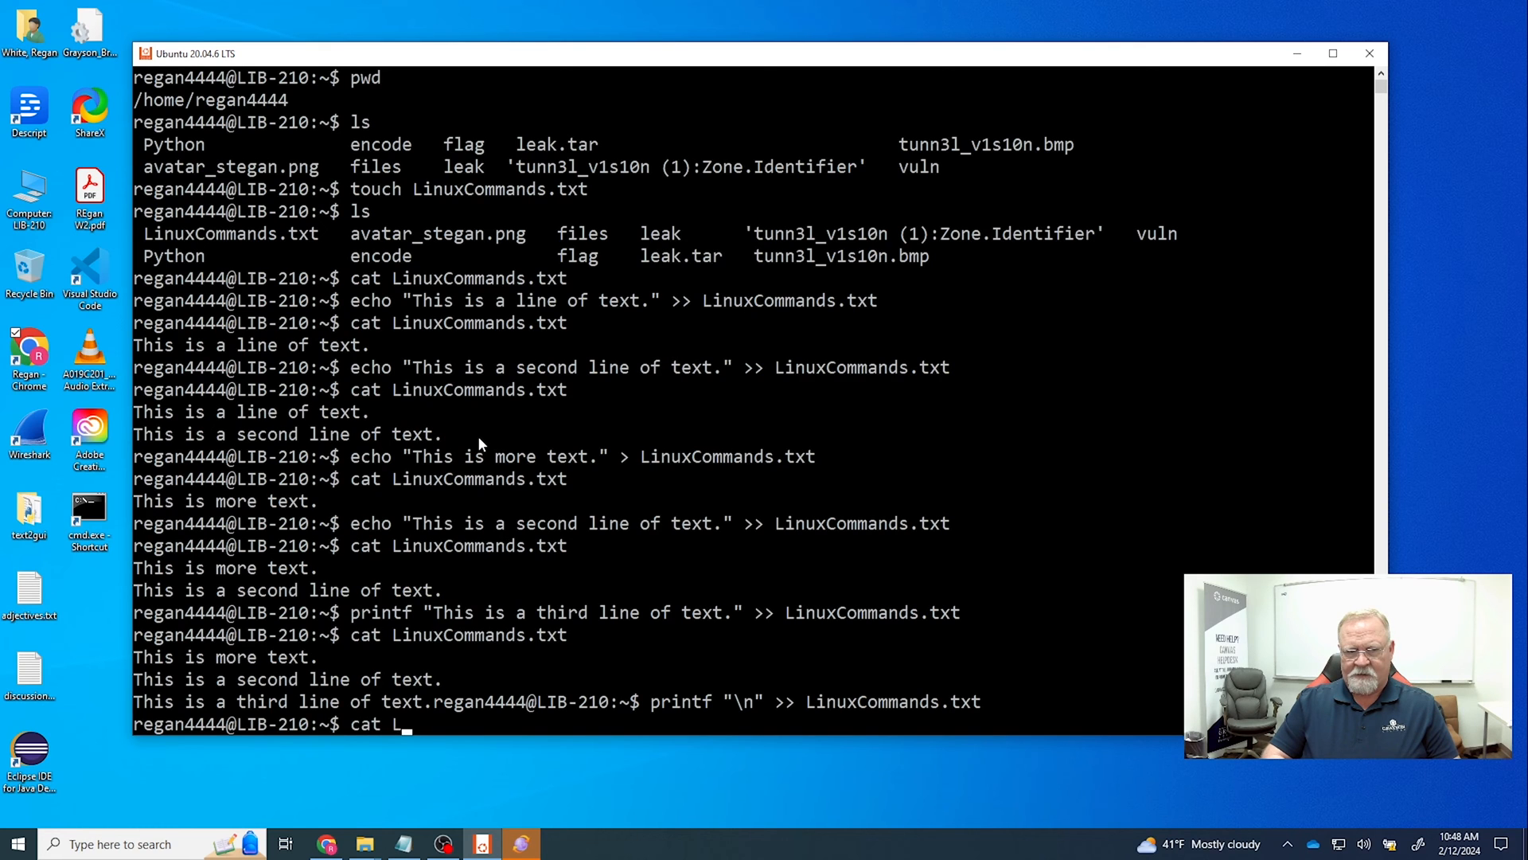
pyautogui.write('inuxCommands.txt')
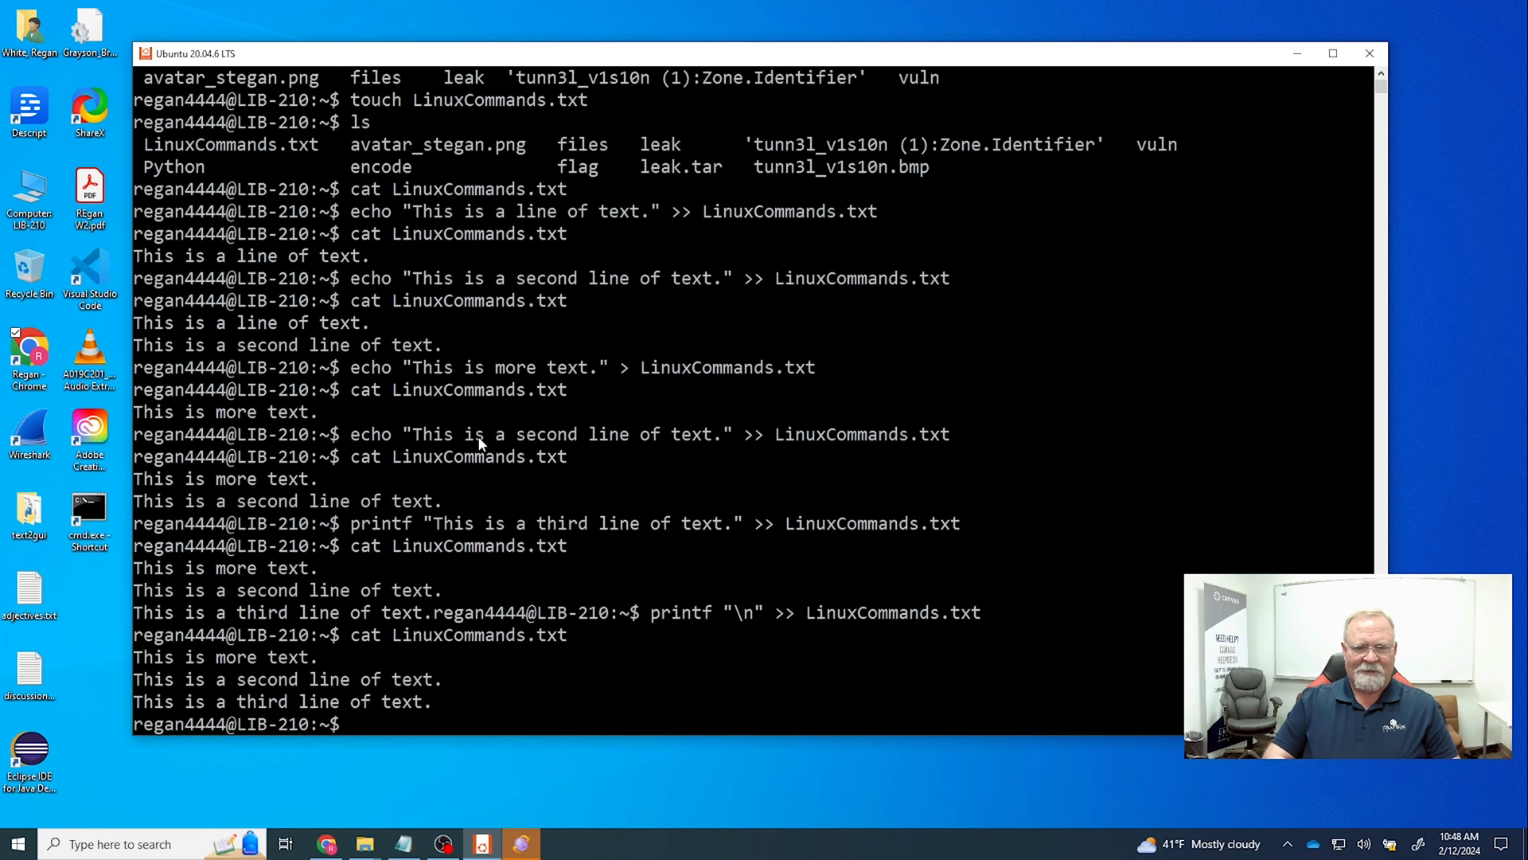
pyautogui.write('printf')
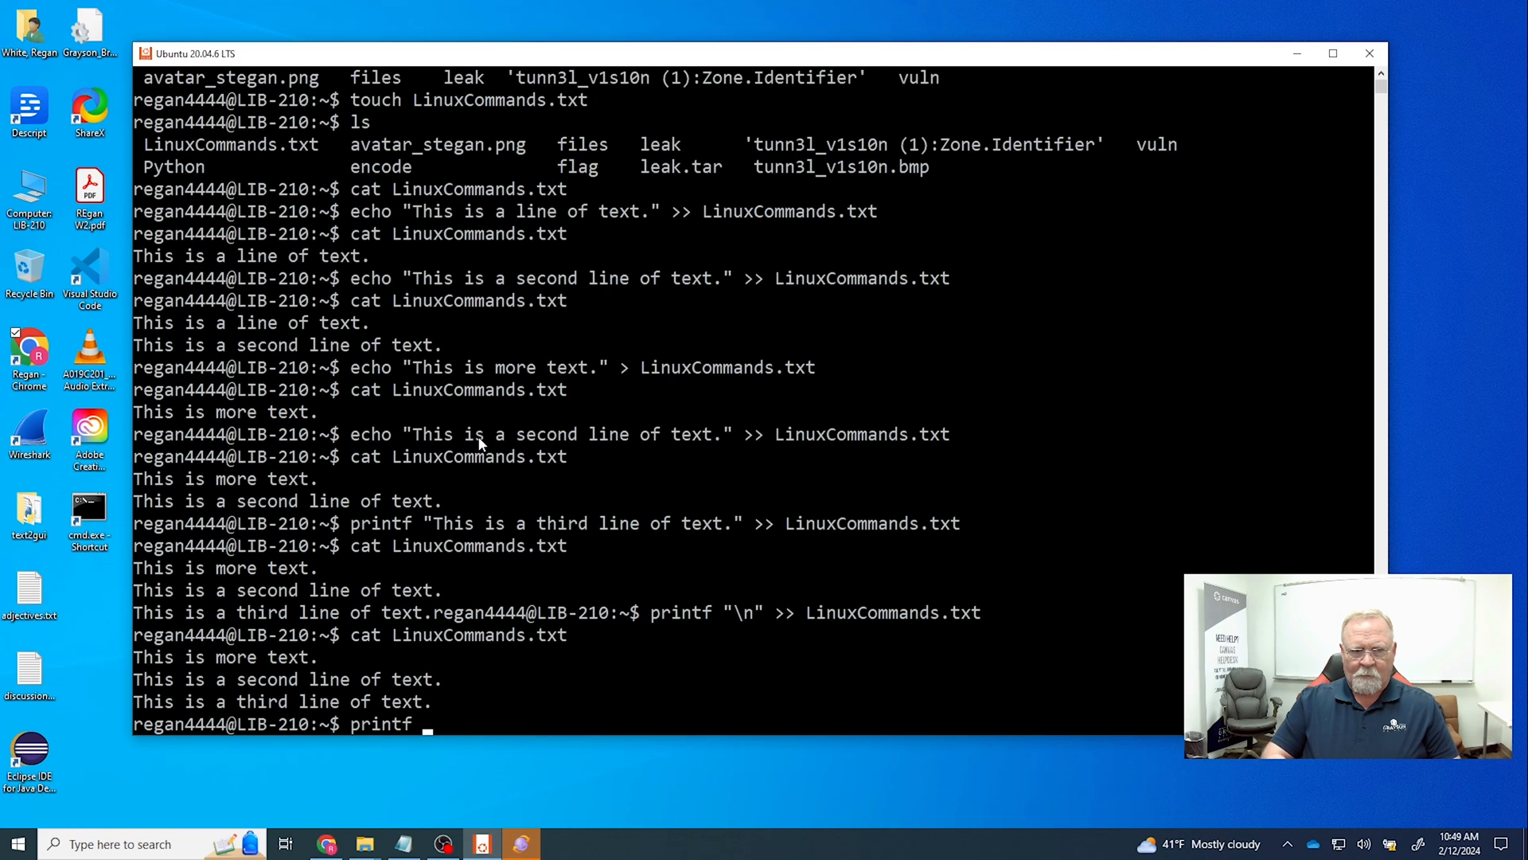
# - Append "this is a fourth line of text. \n" to LinuxCommands.txt with printf >>
pyautogui.write('"this')
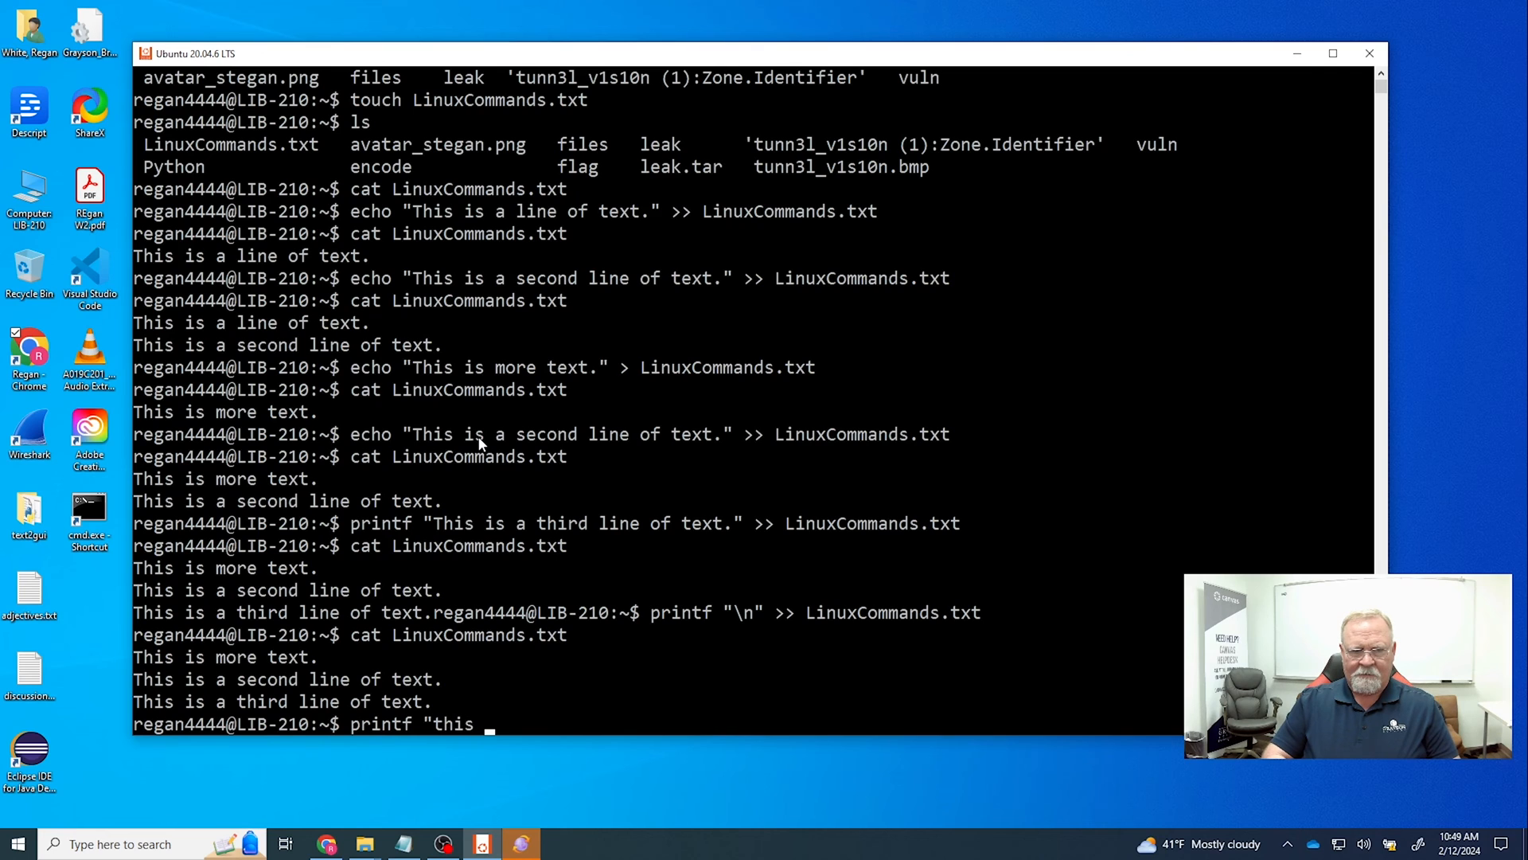
pyautogui.write('is a fourth')
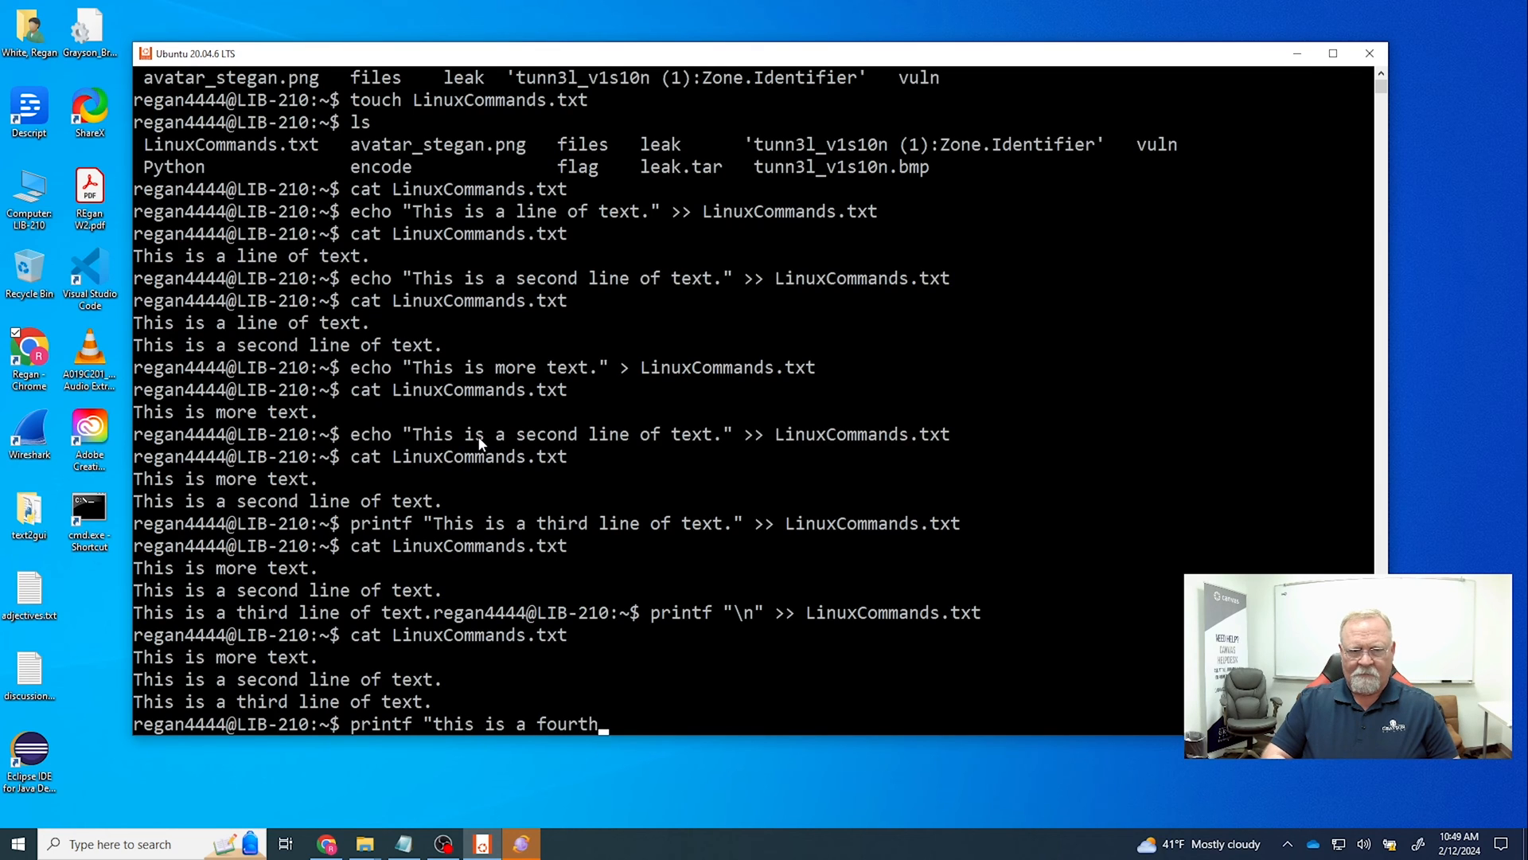
pyautogui.write('line of')
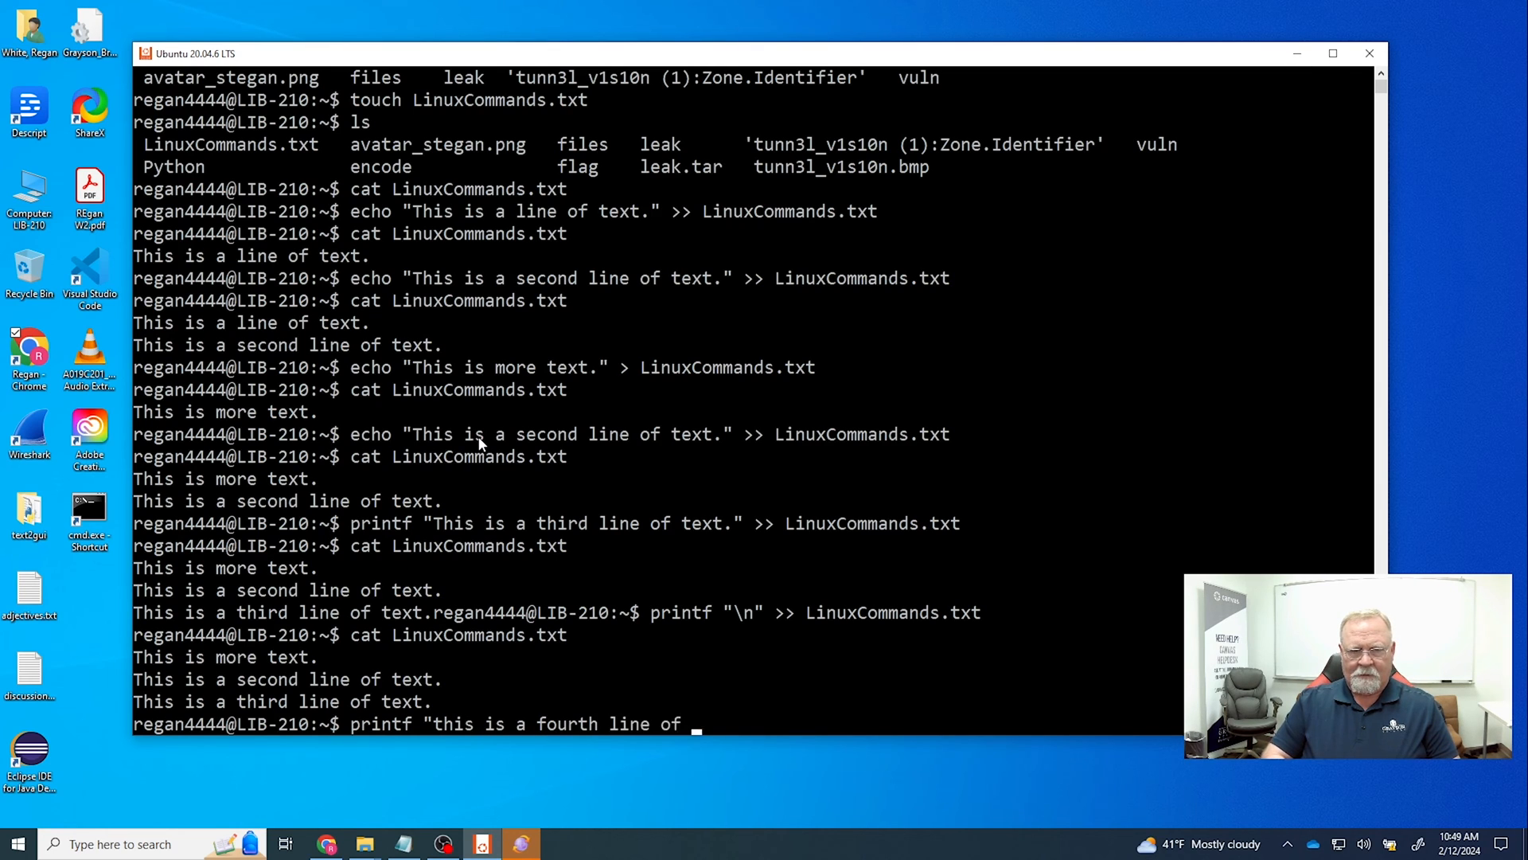
pyautogui.write('text')
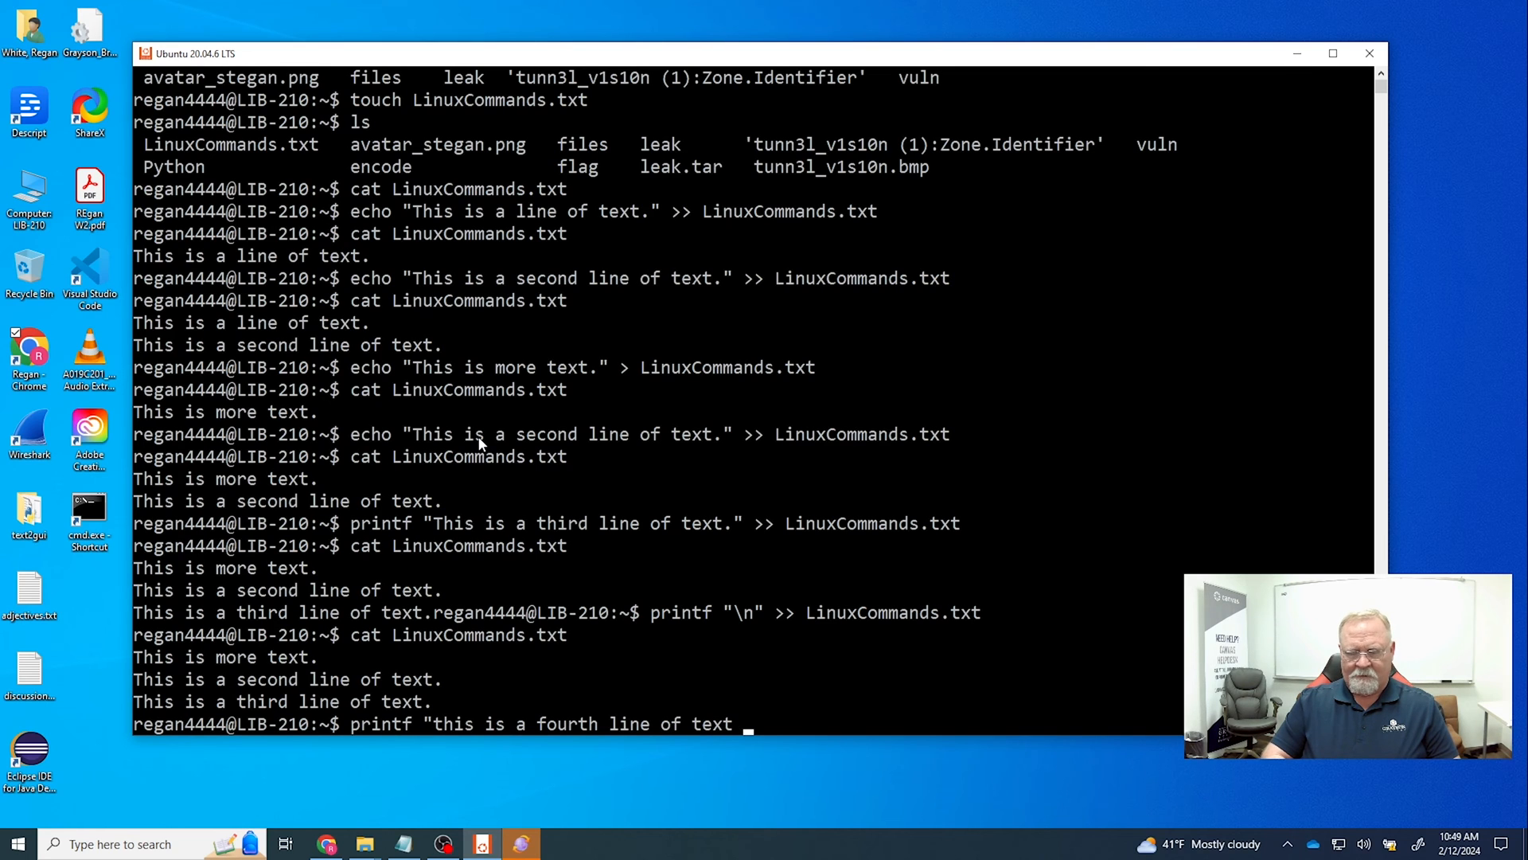
pyautogui.write('\\')
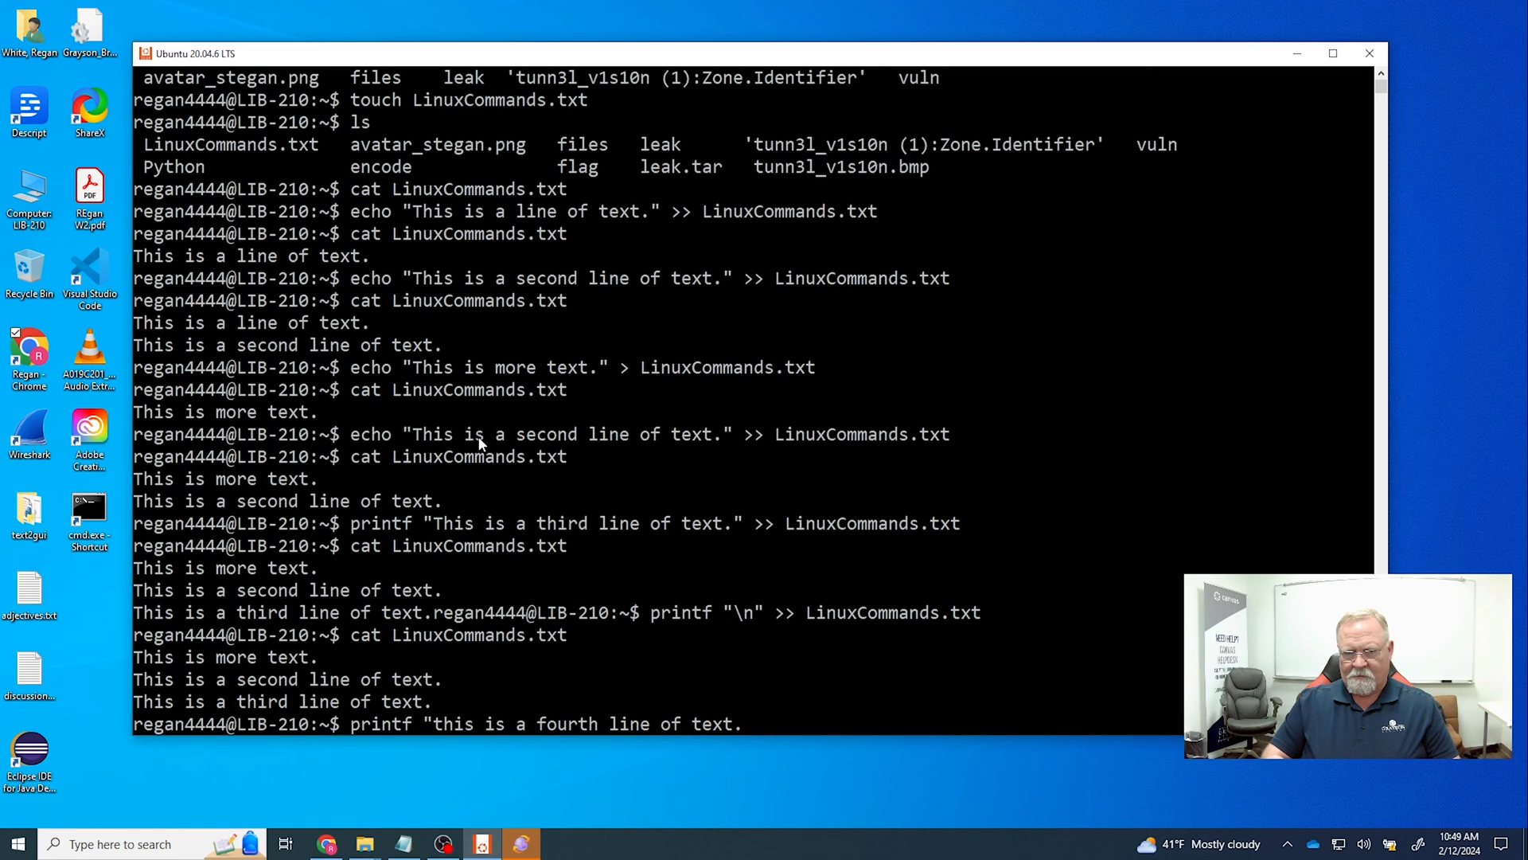
pyautogui.write('\\n?')
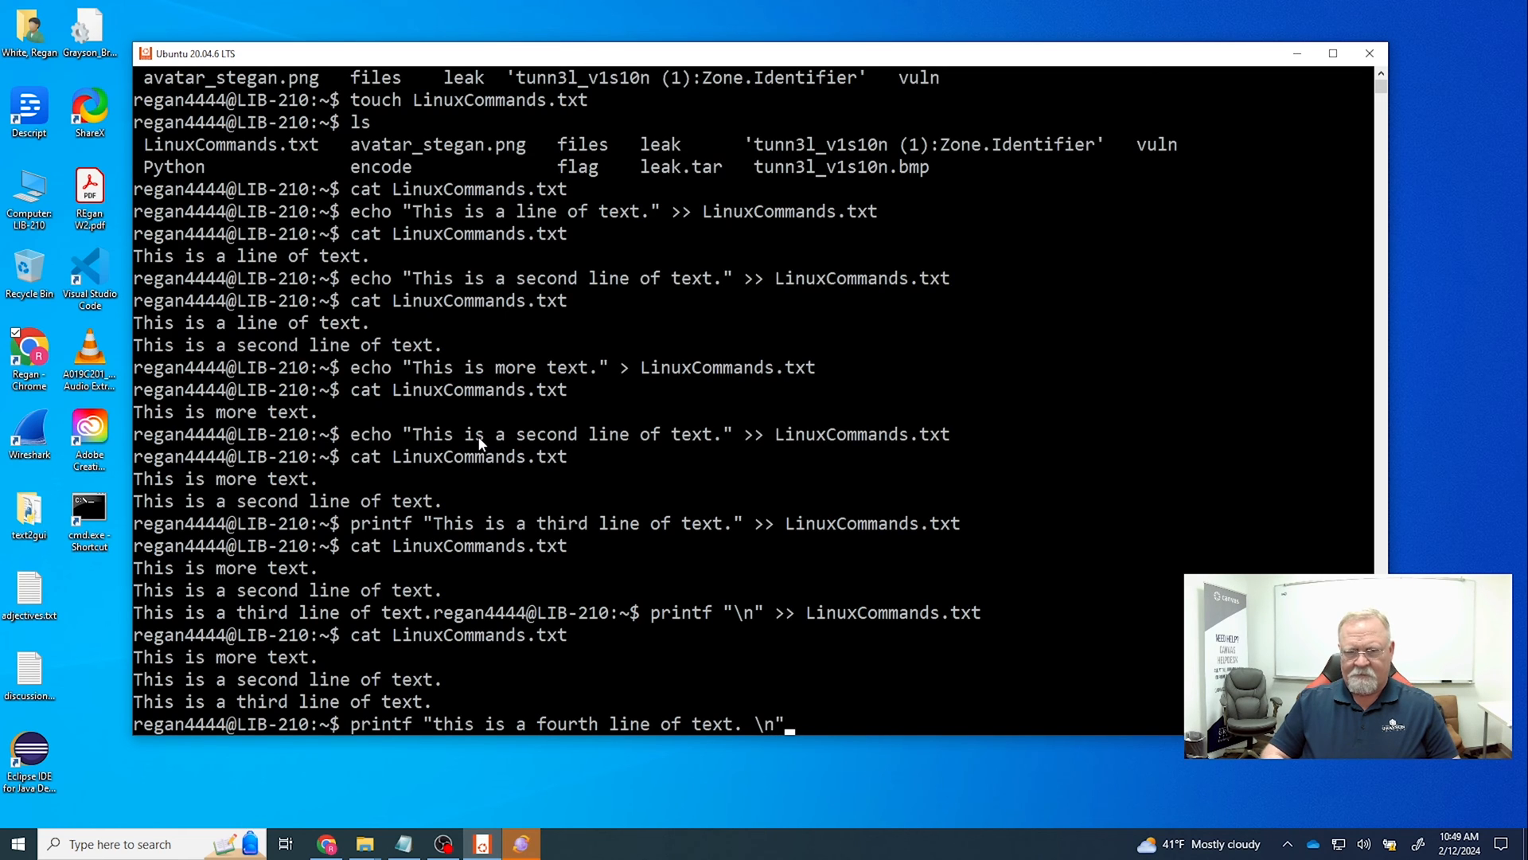
pyautogui.write('>>')
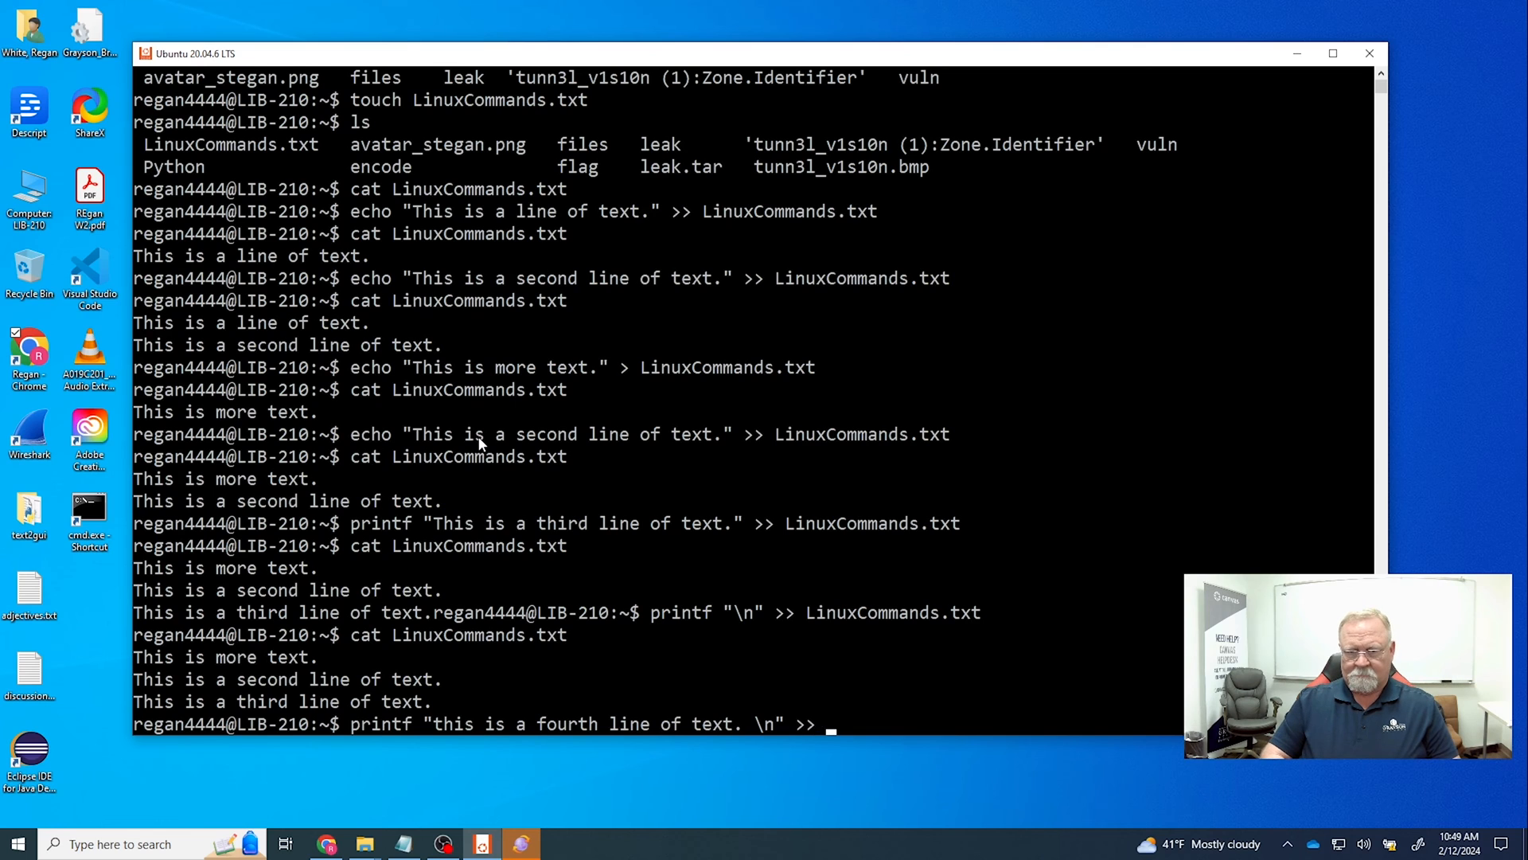
pyautogui.write('LinuxCommands.txt')
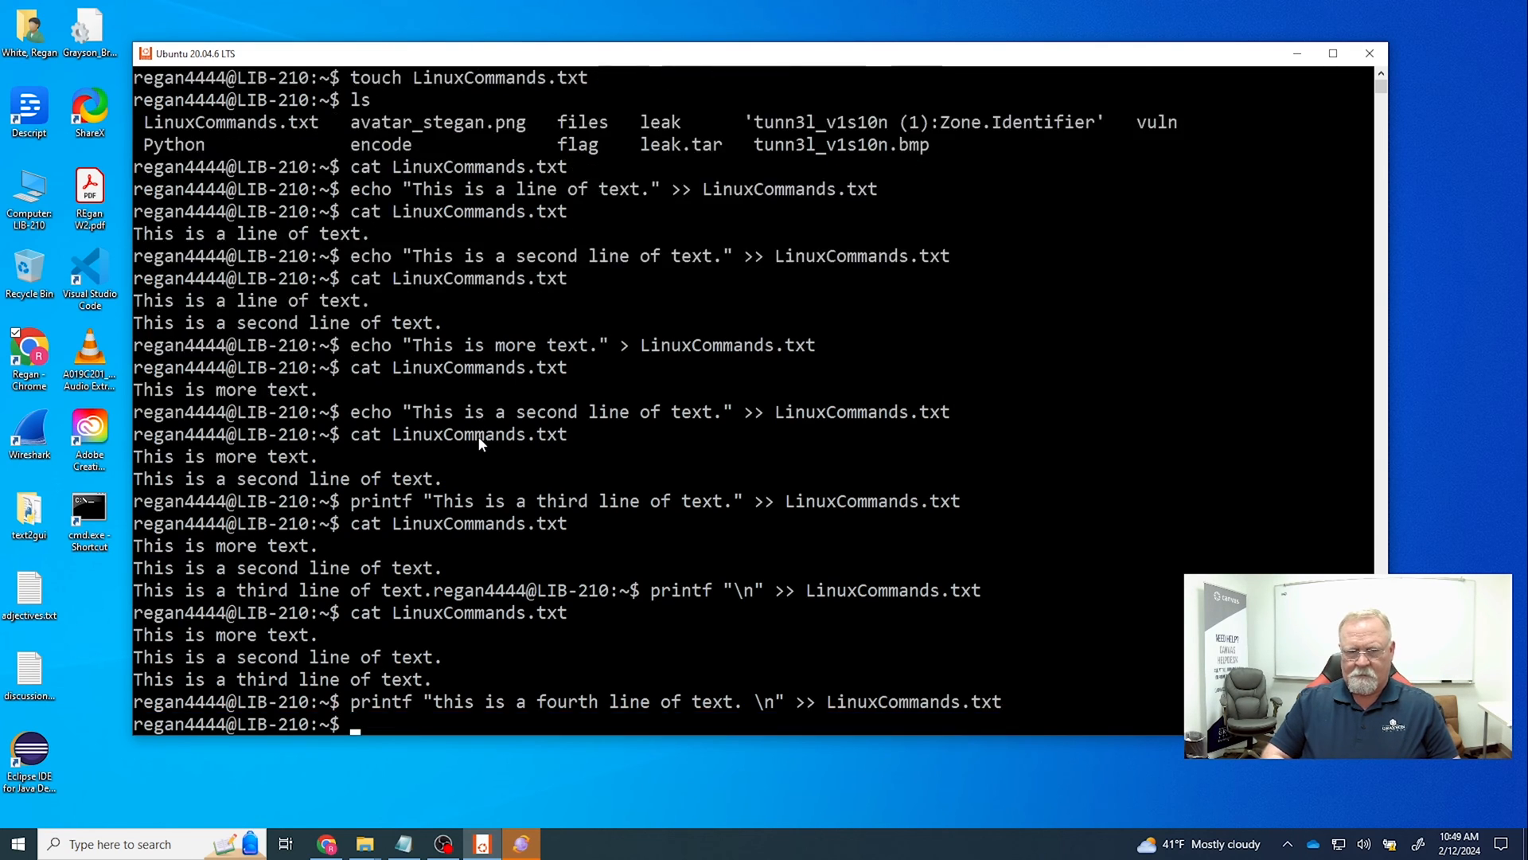
# - Display LinuxCommands.txt with cat to show all four lines
pyautogui.write('cat')
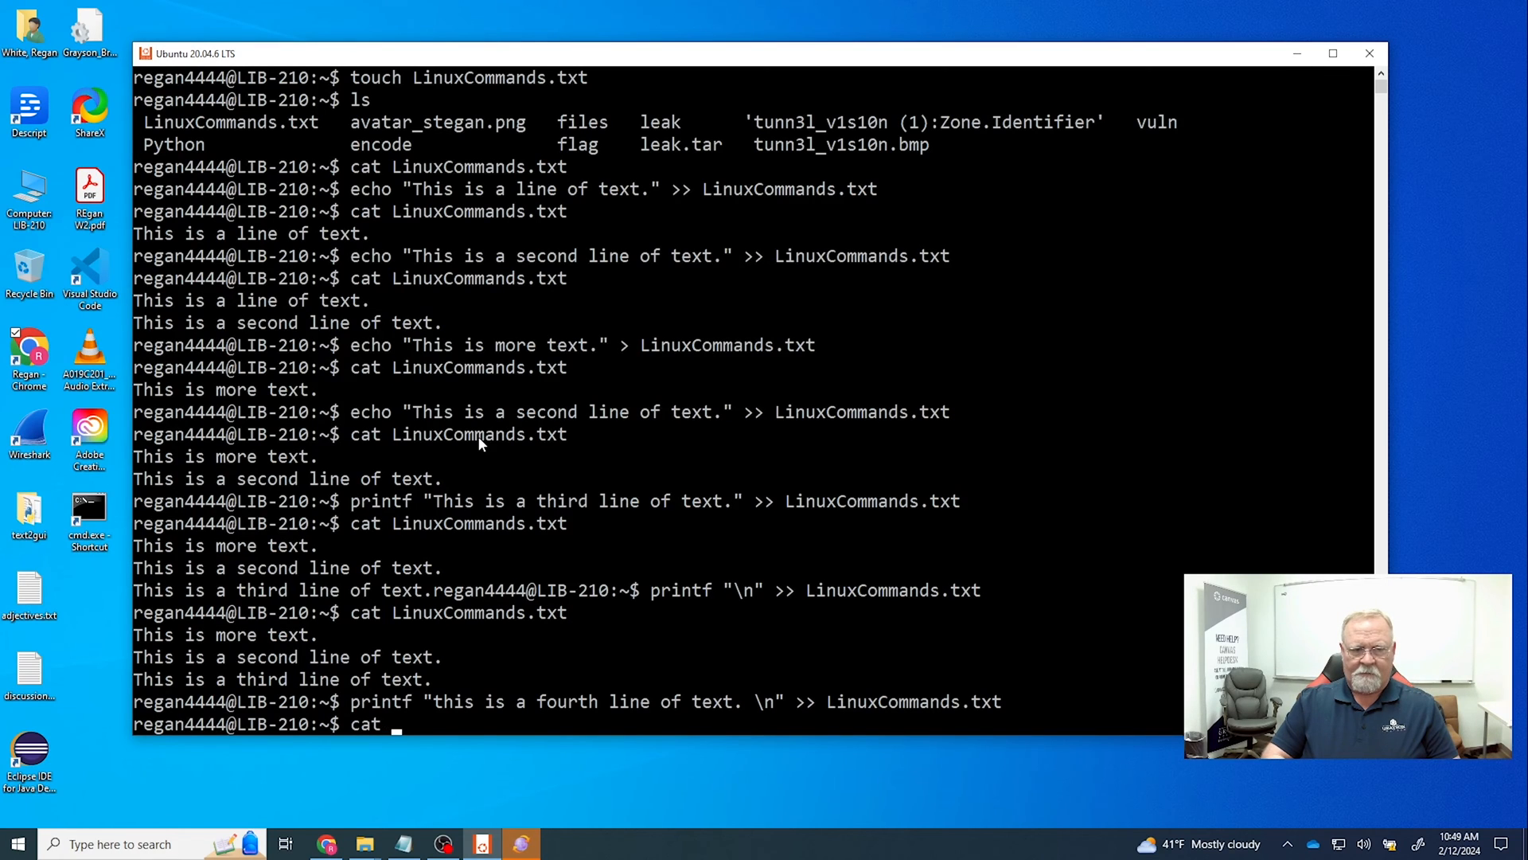
pyautogui.write('LinuxCommands.txt')
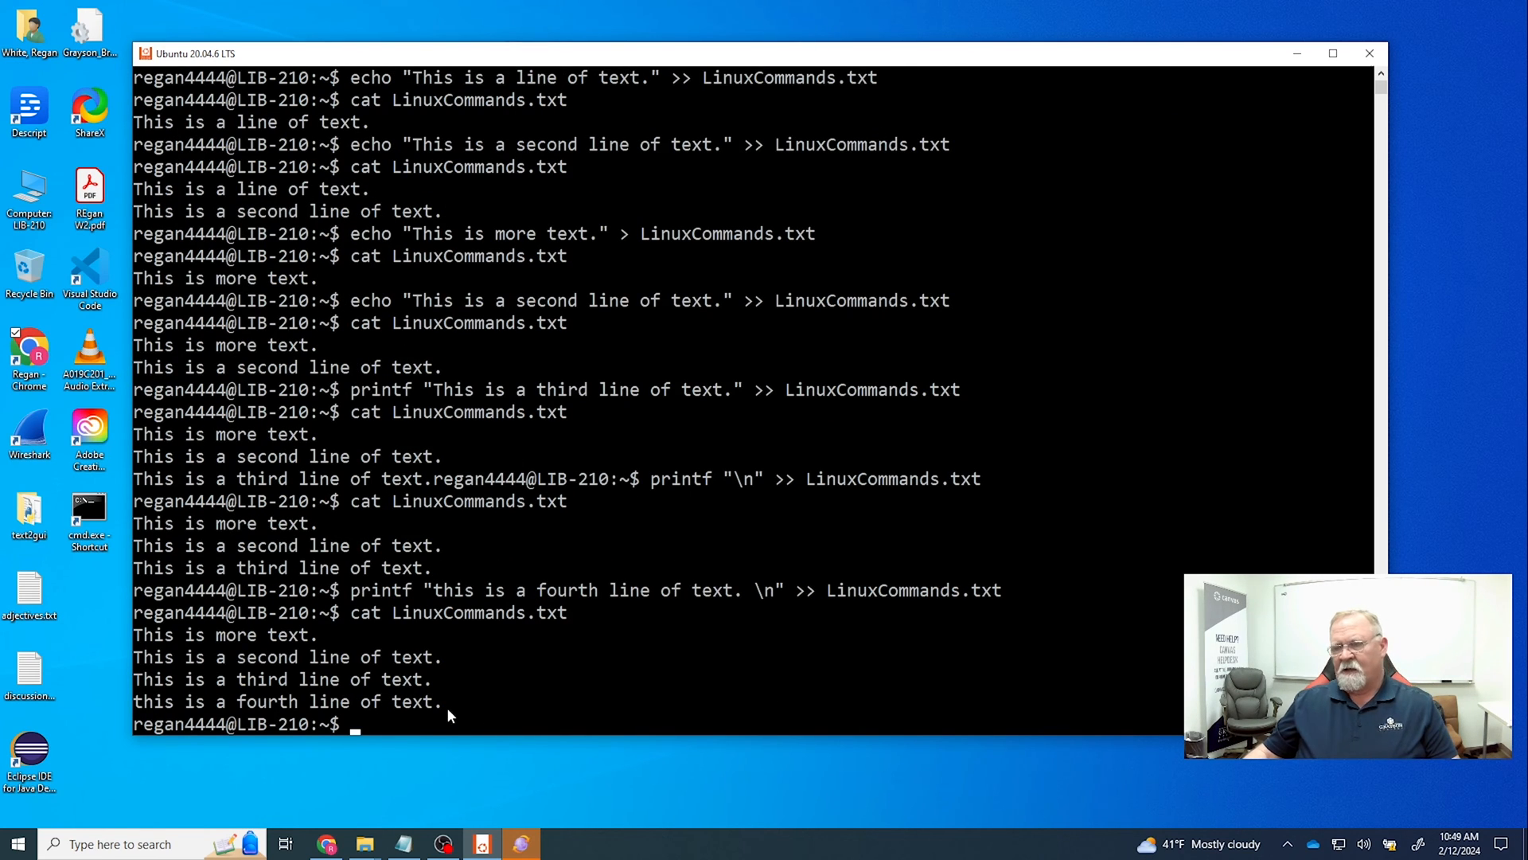
pyautogui.moveTo(462, 712)
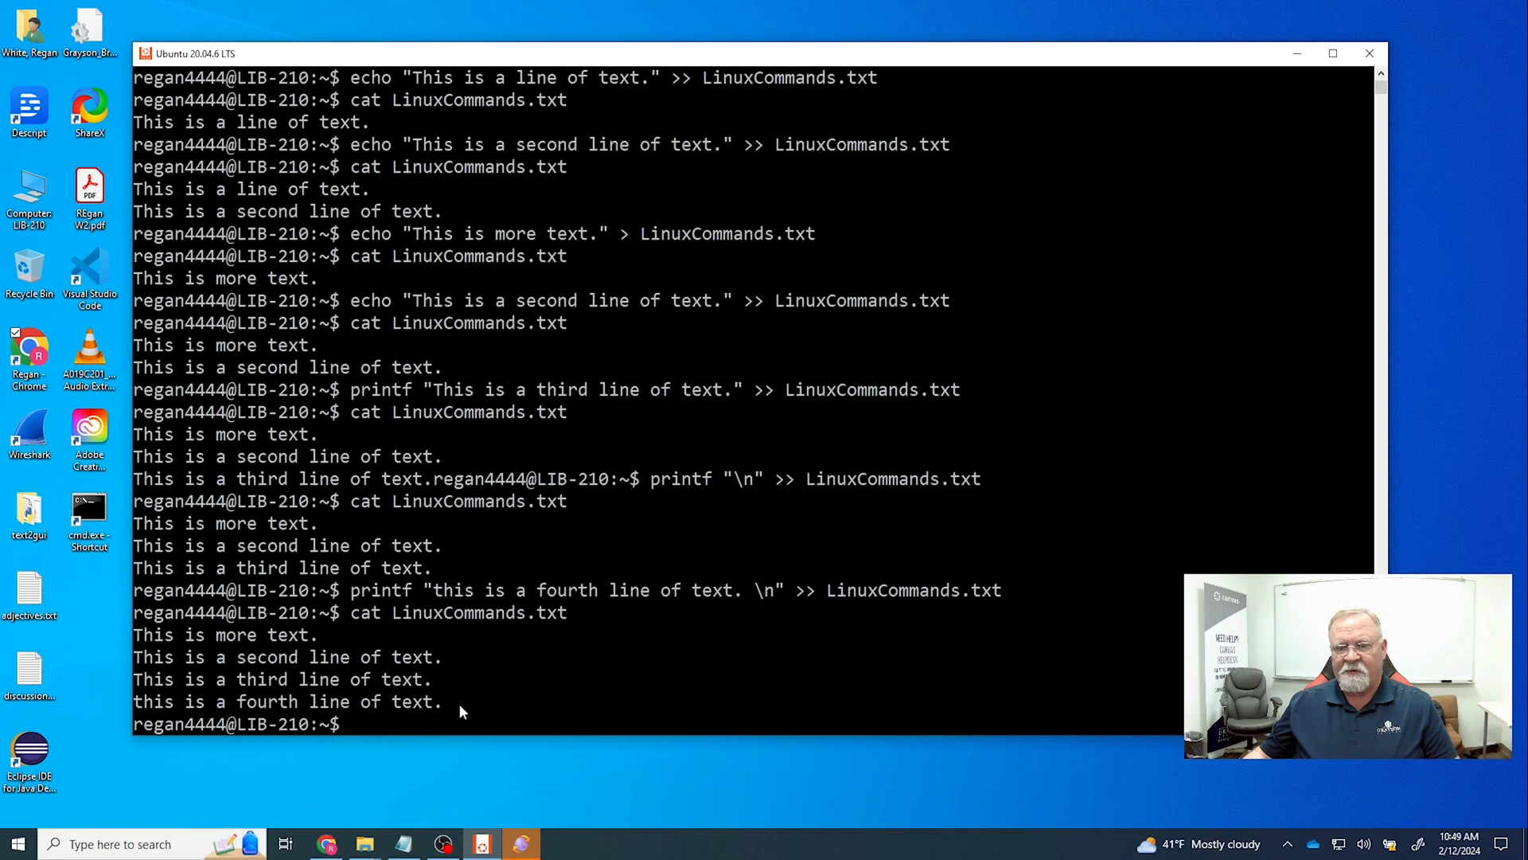
pyautogui.moveTo(452, 707)
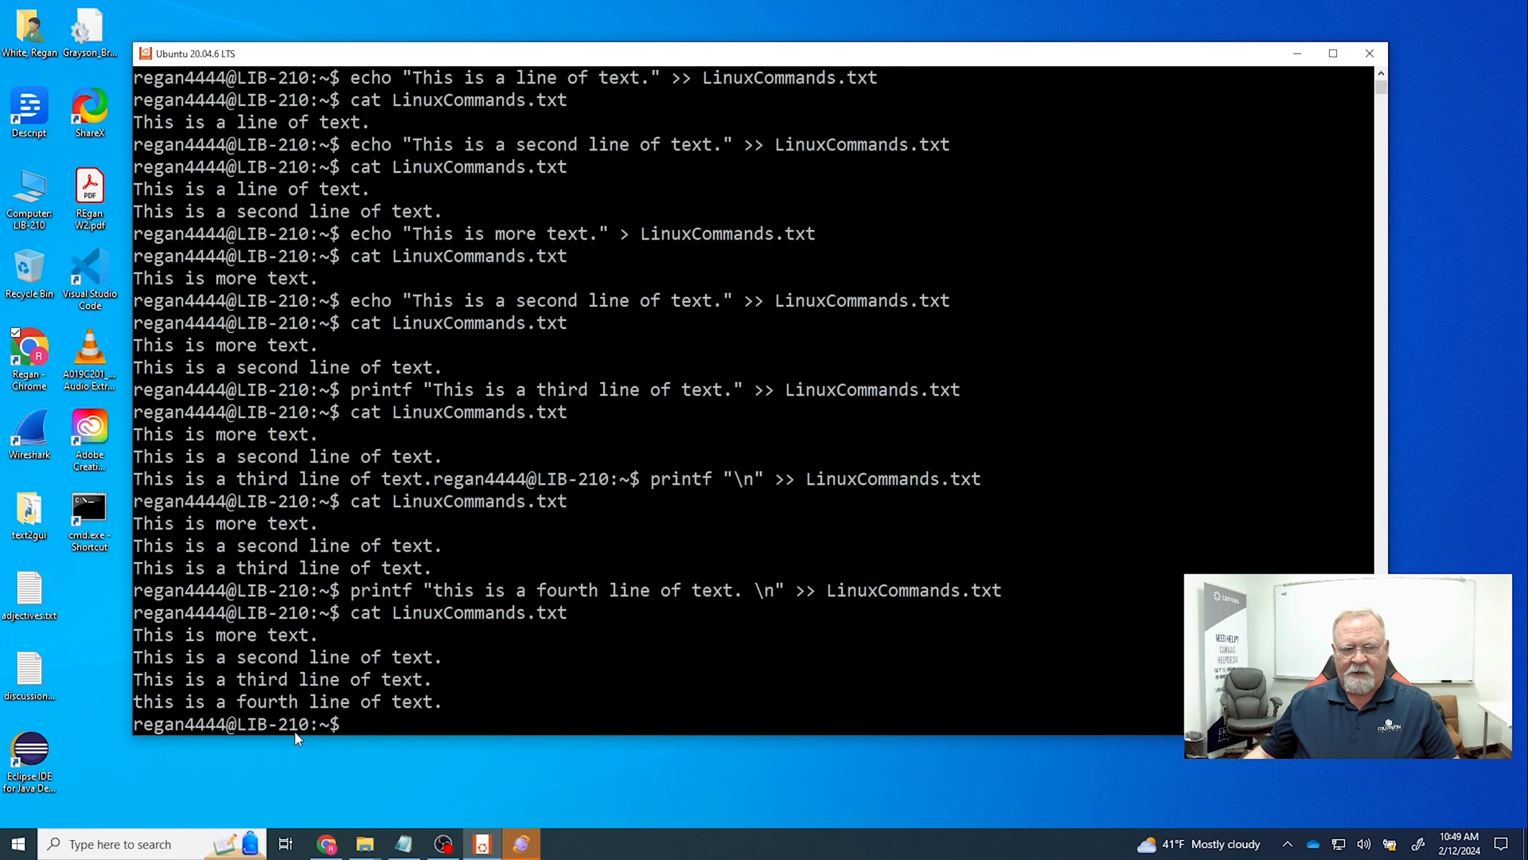
pyautogui.moveTo(452, 710)
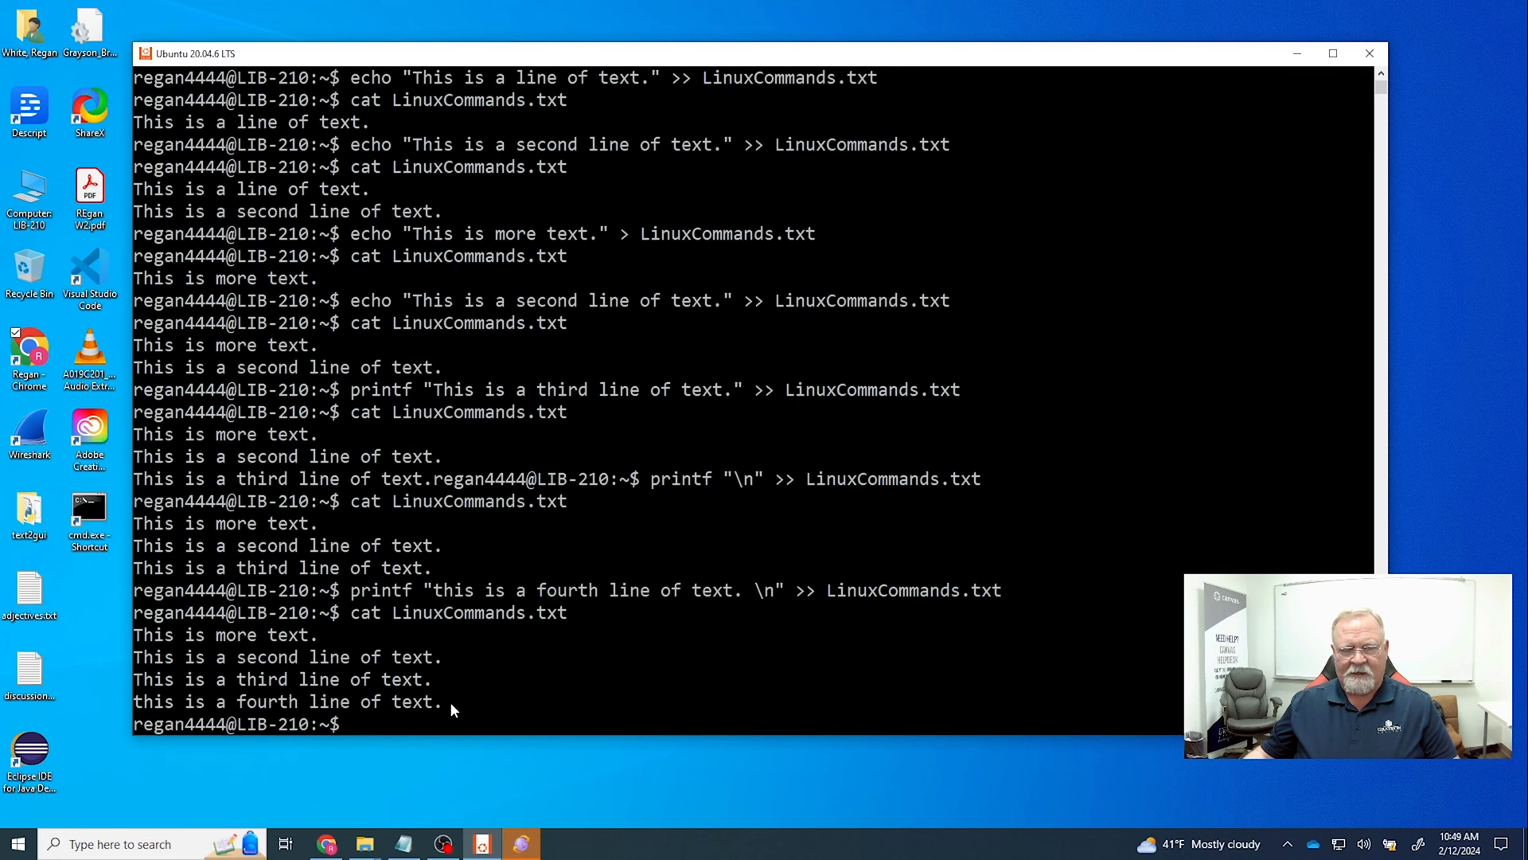